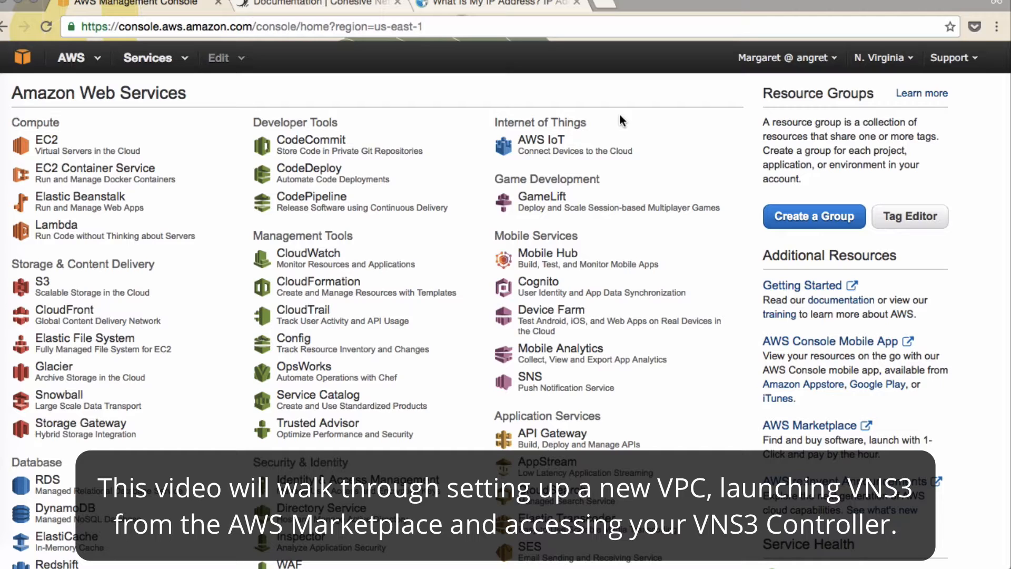
pyautogui.moveTo(757, 417)
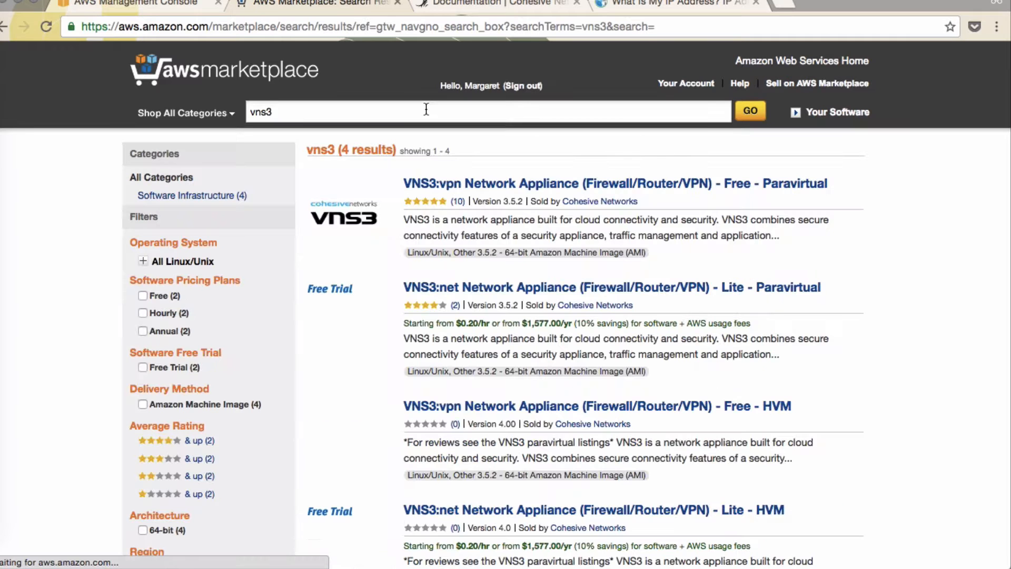
# Scroll the VNS3 Marketplace results to the free VNS3:vpn Network Appliance HVM listing.
pyautogui.scroll(-3)
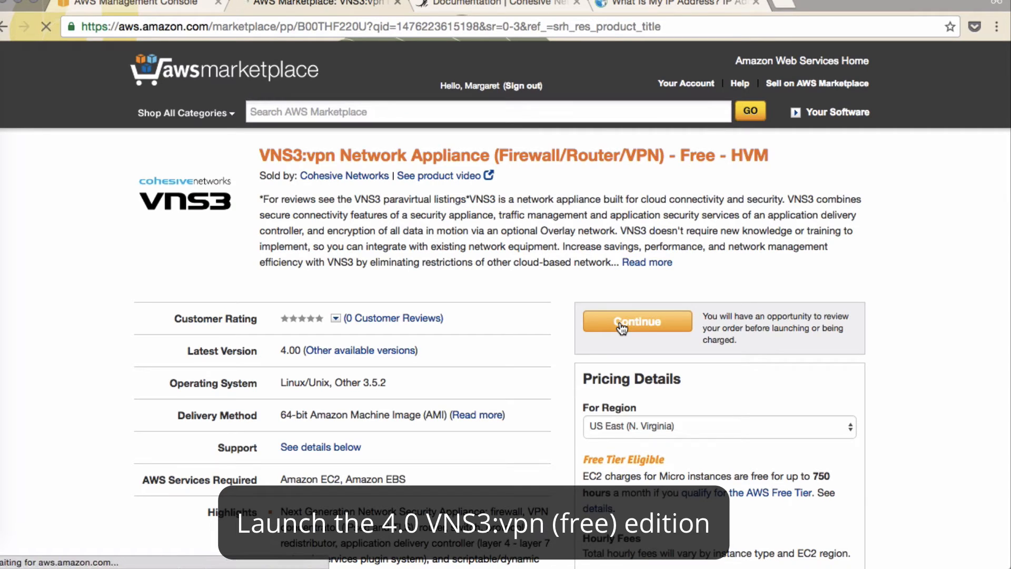
# Launch the US East (N. Virginia) VNS3:vpn AMI from Manual Launch into the EC2 wizard.
pyautogui.click(638, 322)
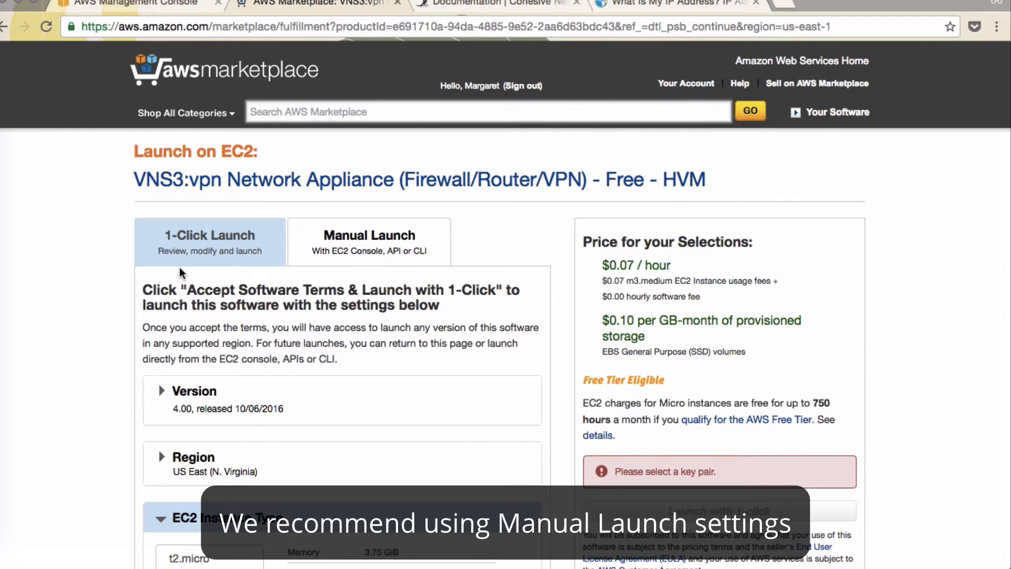
pyautogui.click(369, 241)
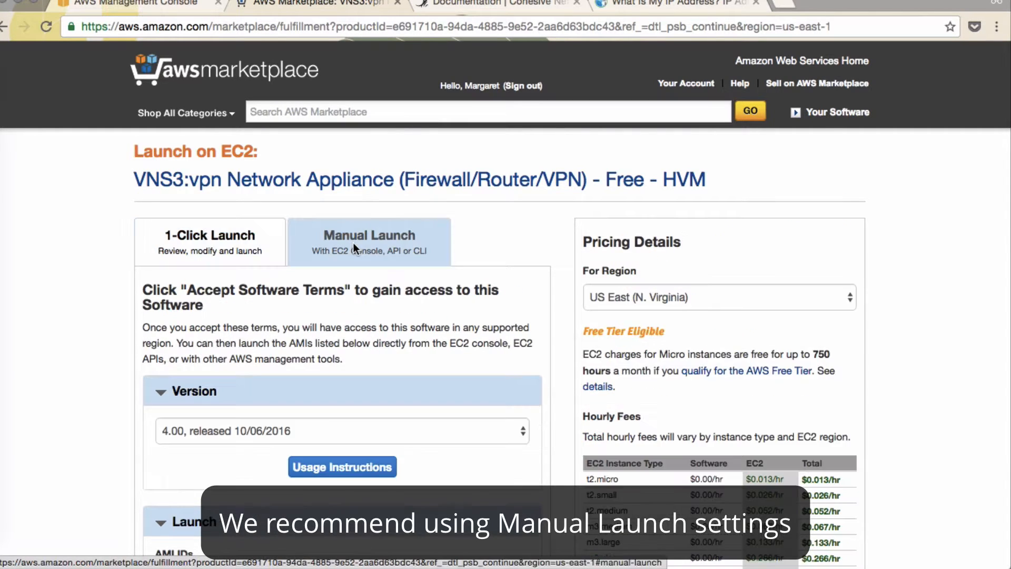
pyautogui.scroll(-3)
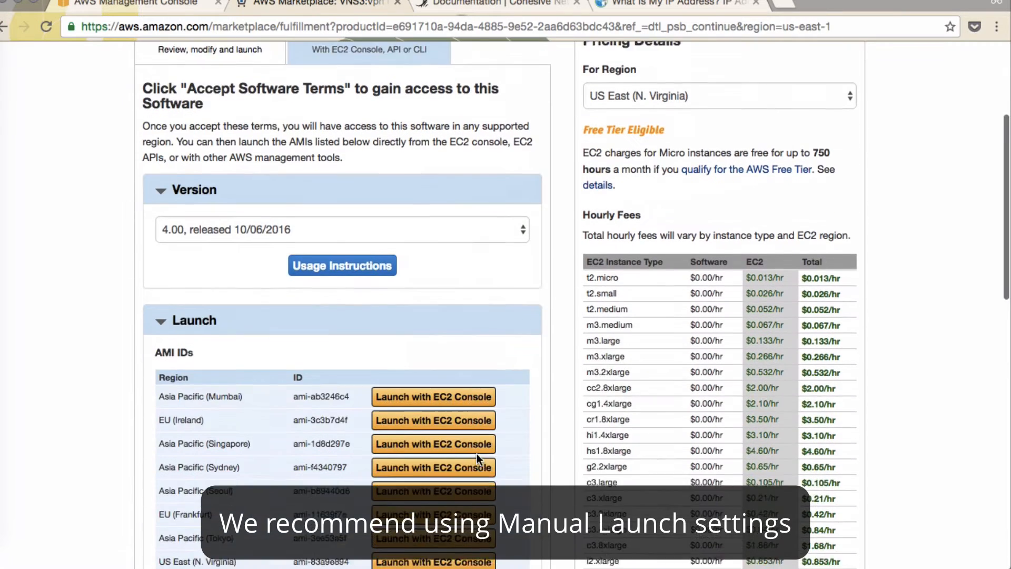
pyautogui.scroll(-3)
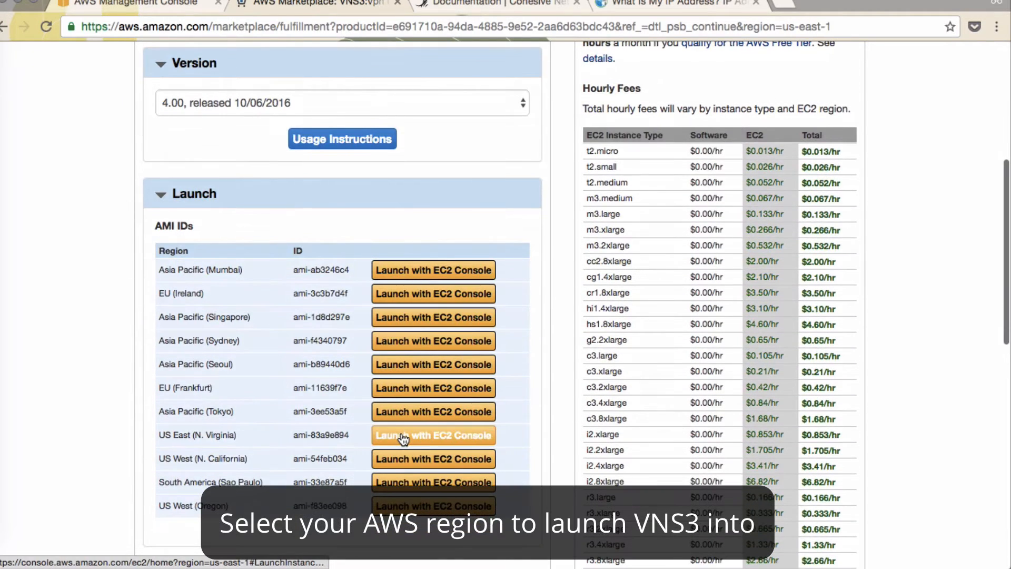
pyautogui.click(433, 435)
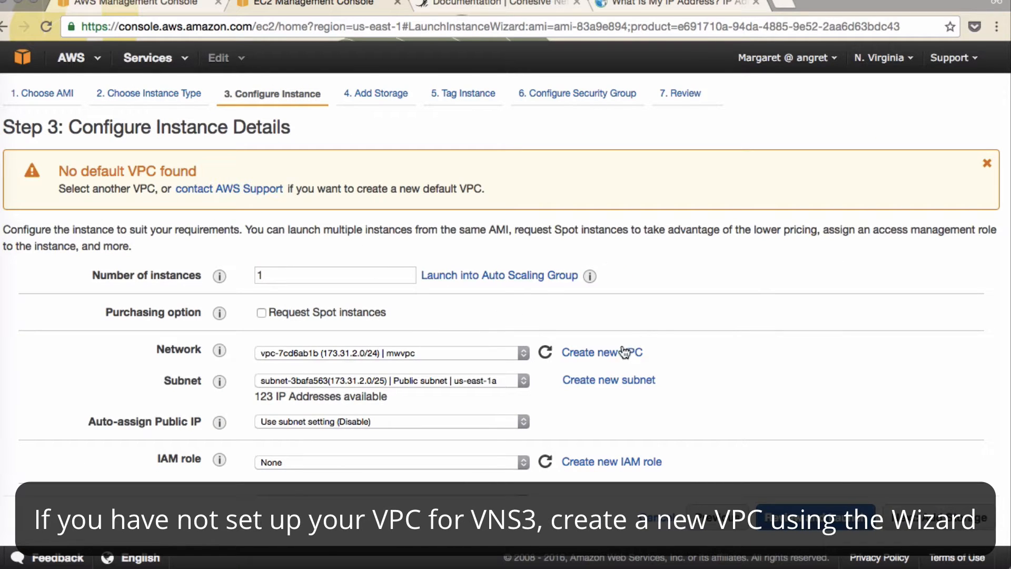
# Start the VPC Wizard from the VPC Dashboard to create a new VPC.
pyautogui.click(601, 352)
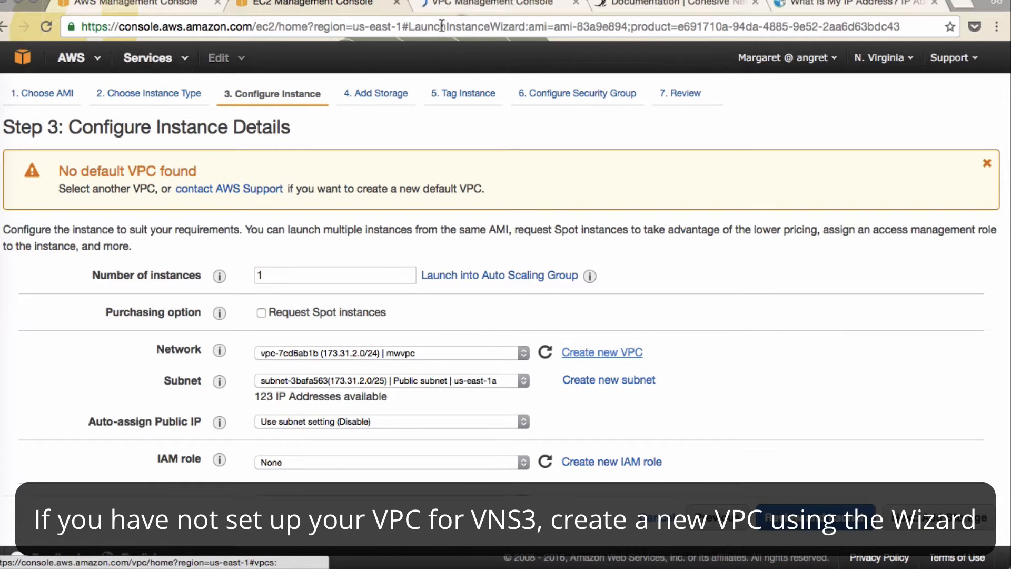
pyautogui.click(500, 4)
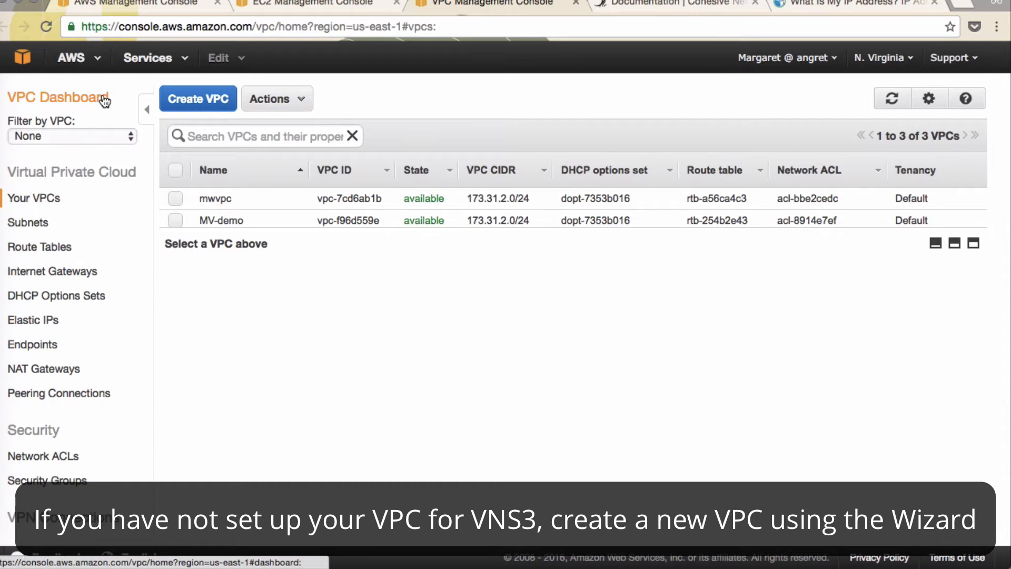
pyautogui.click(58, 98)
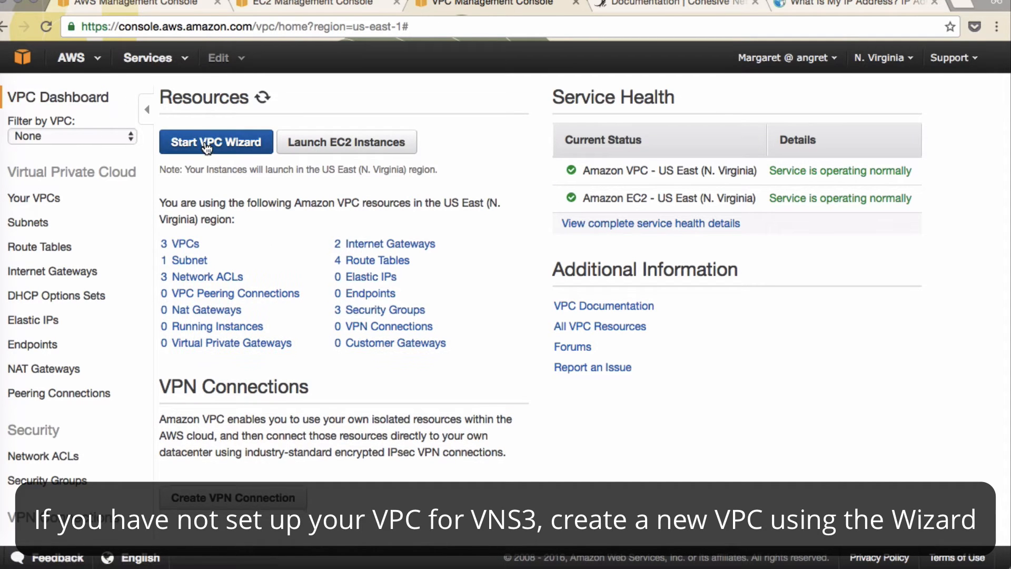
pyautogui.click(216, 142)
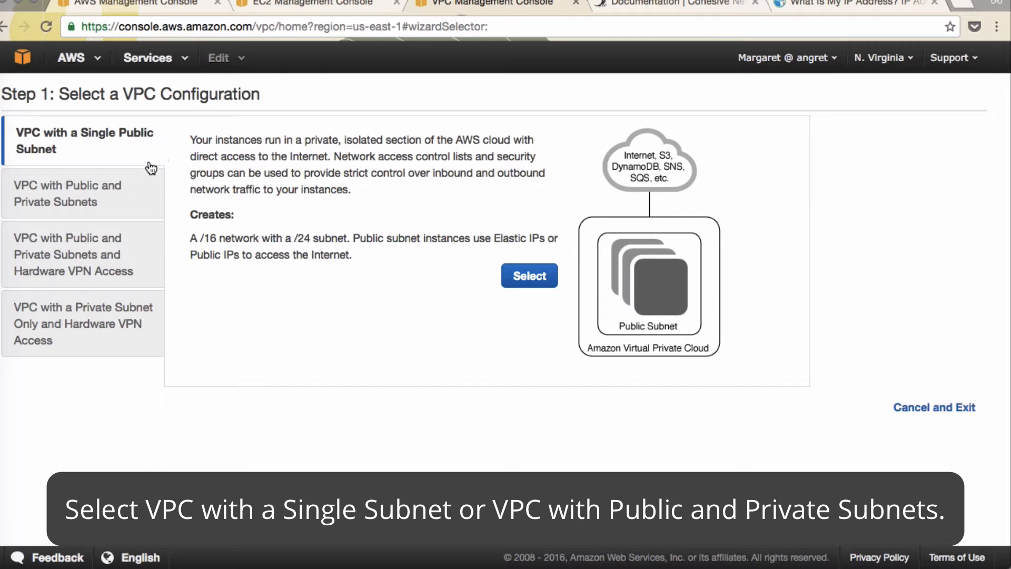
pyautogui.moveTo(138, 152)
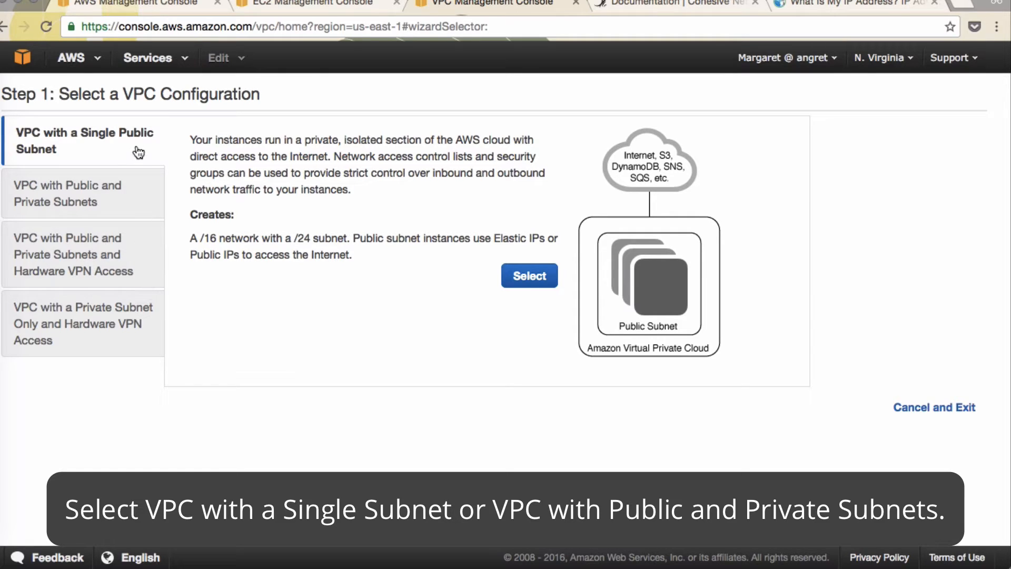
pyautogui.moveTo(79, 158)
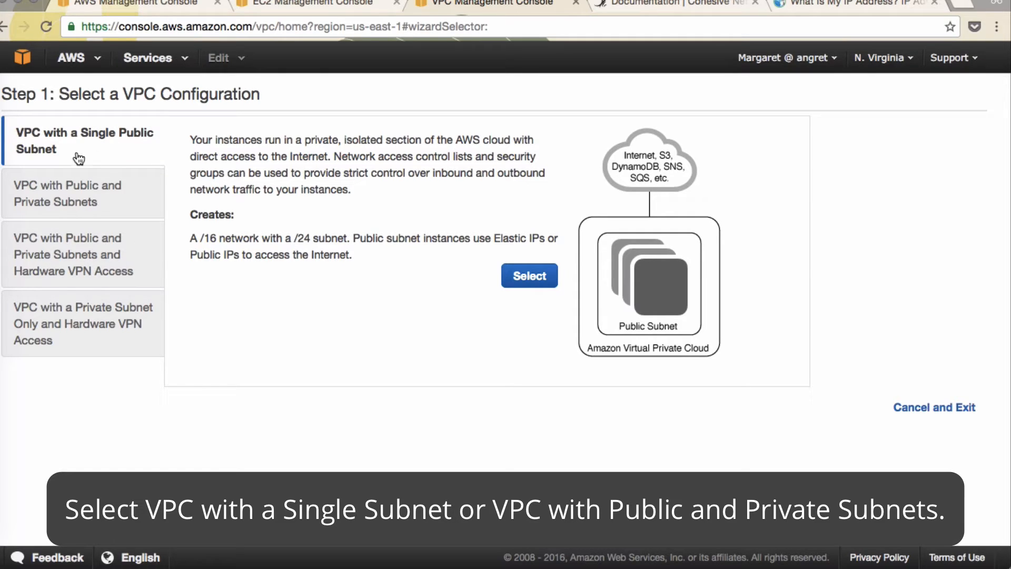
# Preview the public/private option, then select 'VPC with a Single Public Subnet'.
pyautogui.click(67, 194)
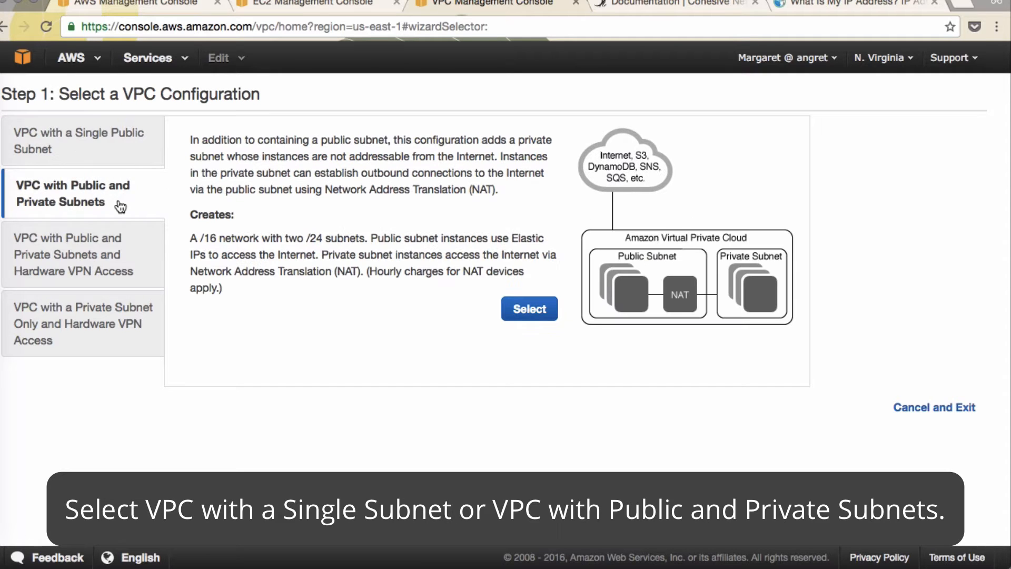
pyautogui.click(79, 141)
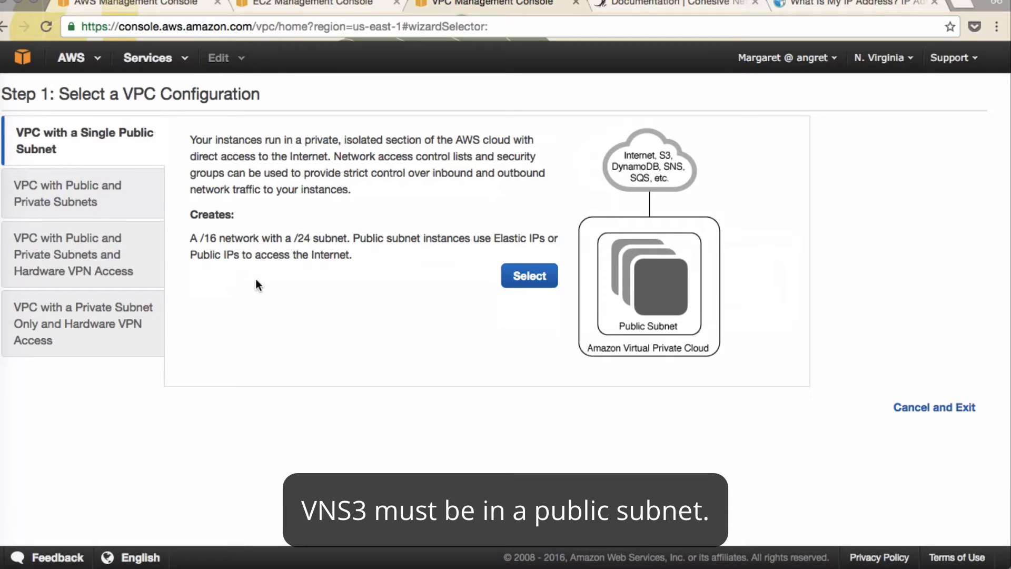
pyautogui.click(529, 275)
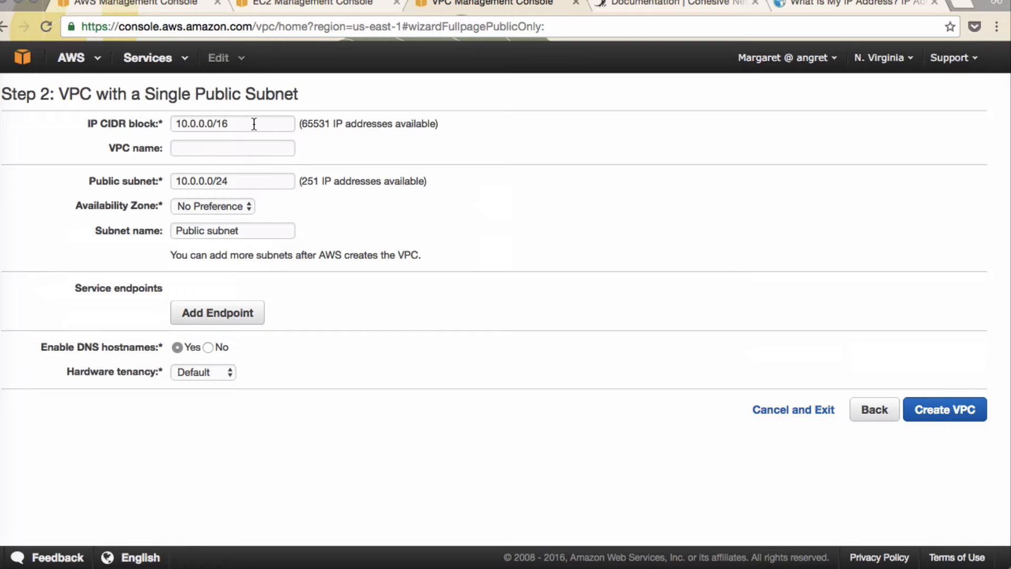
# Create VPC 'MV demo' with CIDR 173.31.2.0/24 and public subnet 173.31.2.0/25.
pyautogui.tripleClick(211, 123)
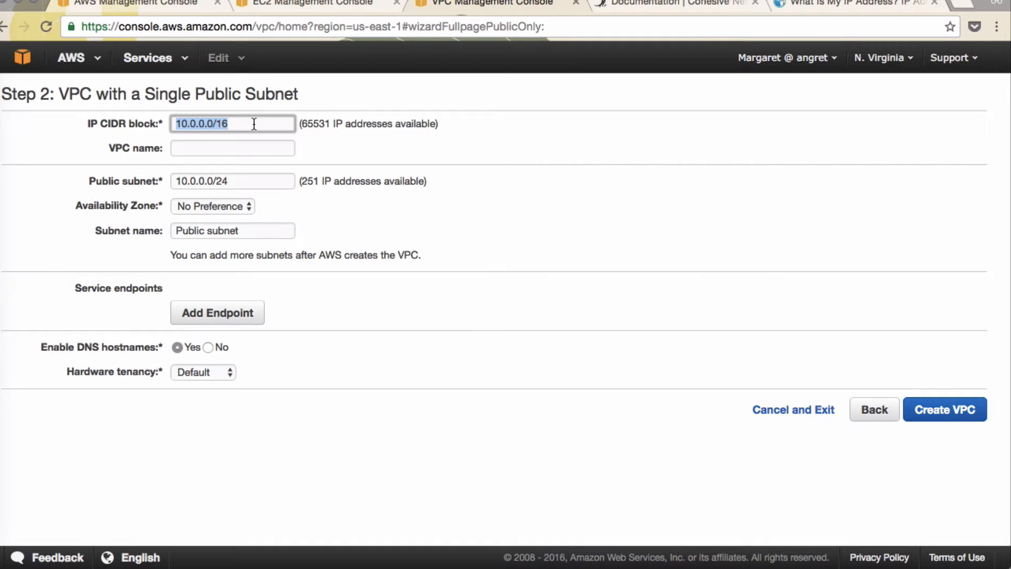
pyautogui.write('173/3')
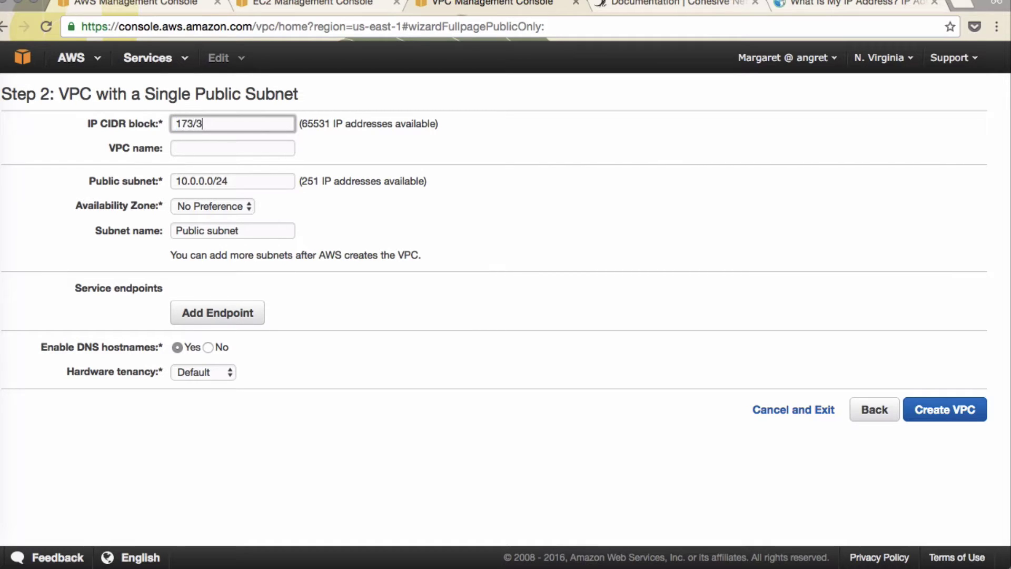
pyautogui.press('Backspace')
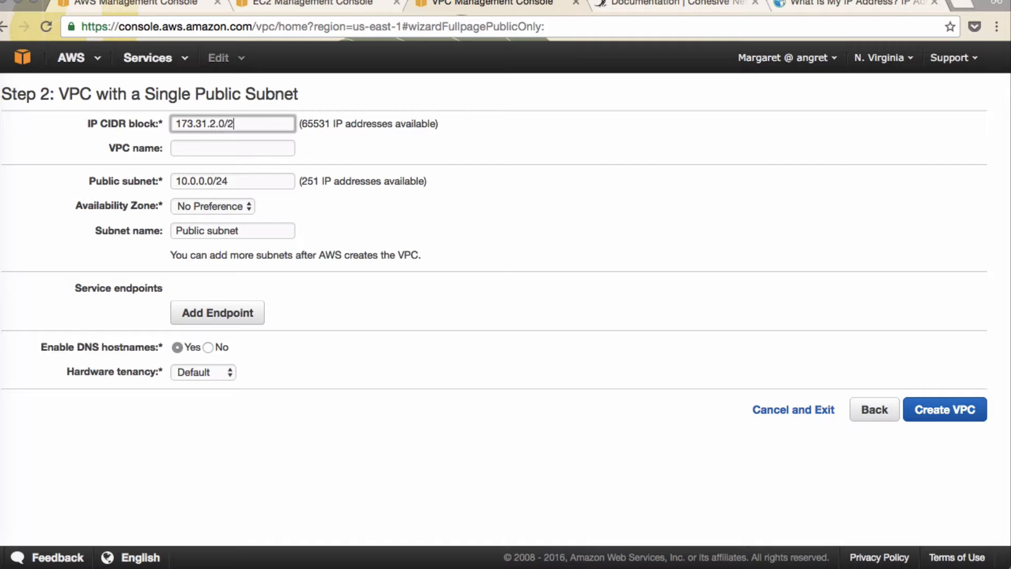
pyautogui.write('MV demo')
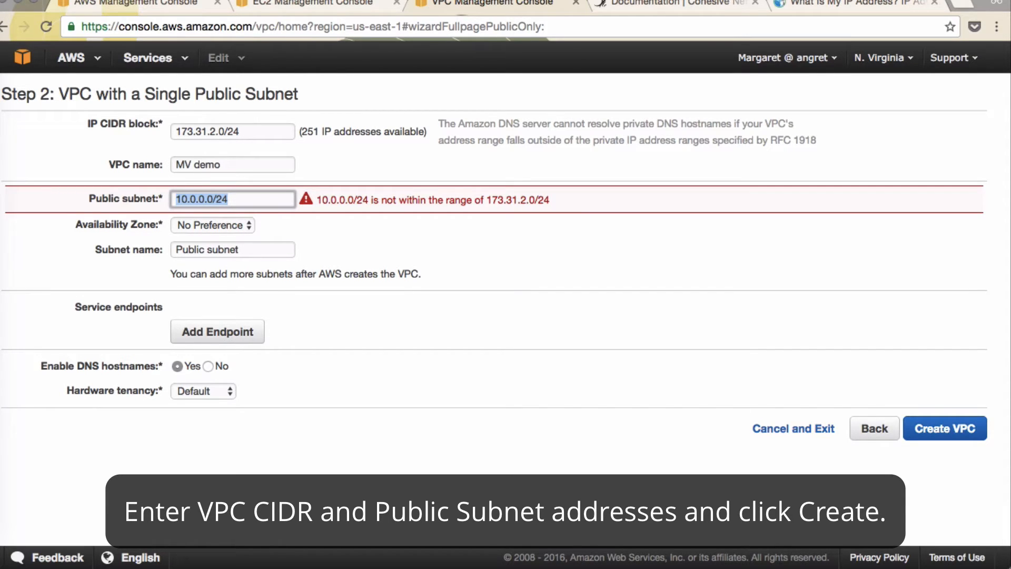
pyautogui.write('173')
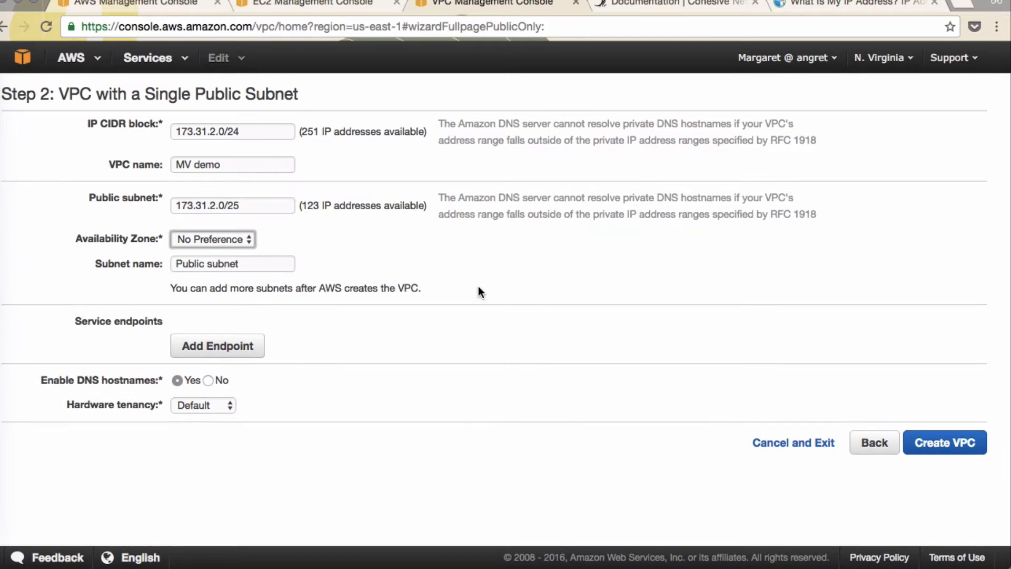
pyautogui.click(945, 442)
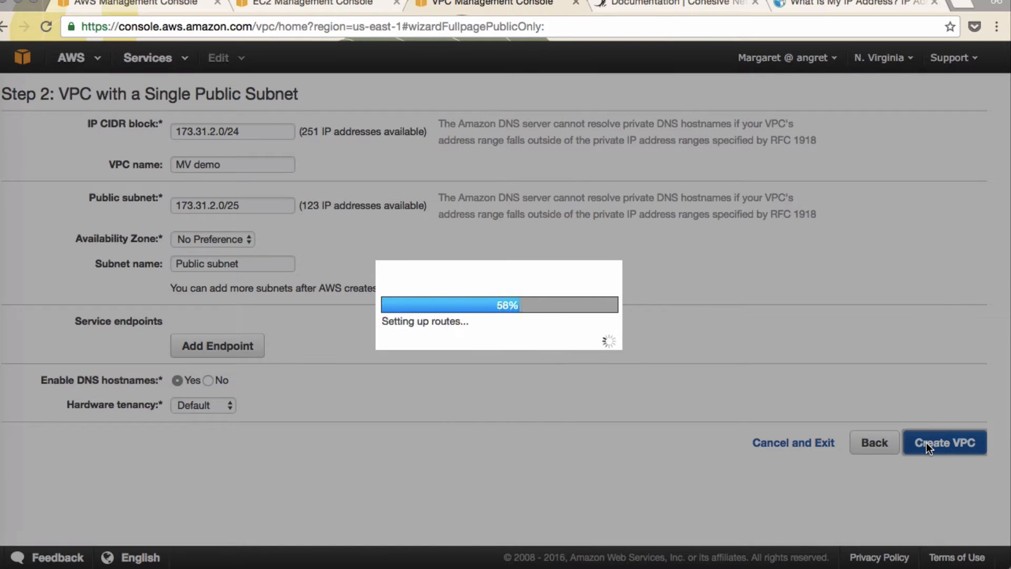
# Dismiss the MV demo creation confirmation and list the wizard-created network ACLs.
pyautogui.click(944, 442)
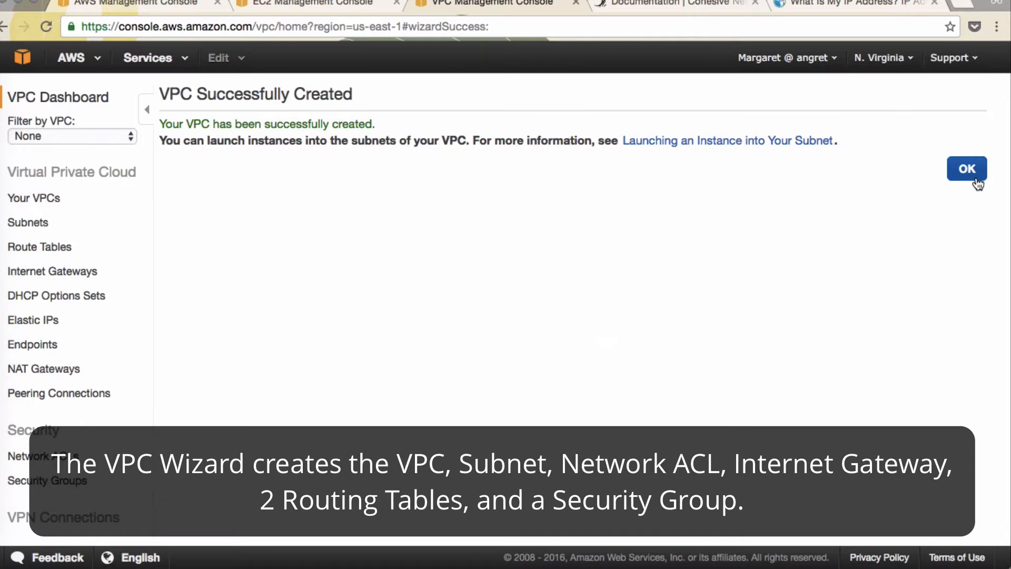
pyautogui.click(965, 168)
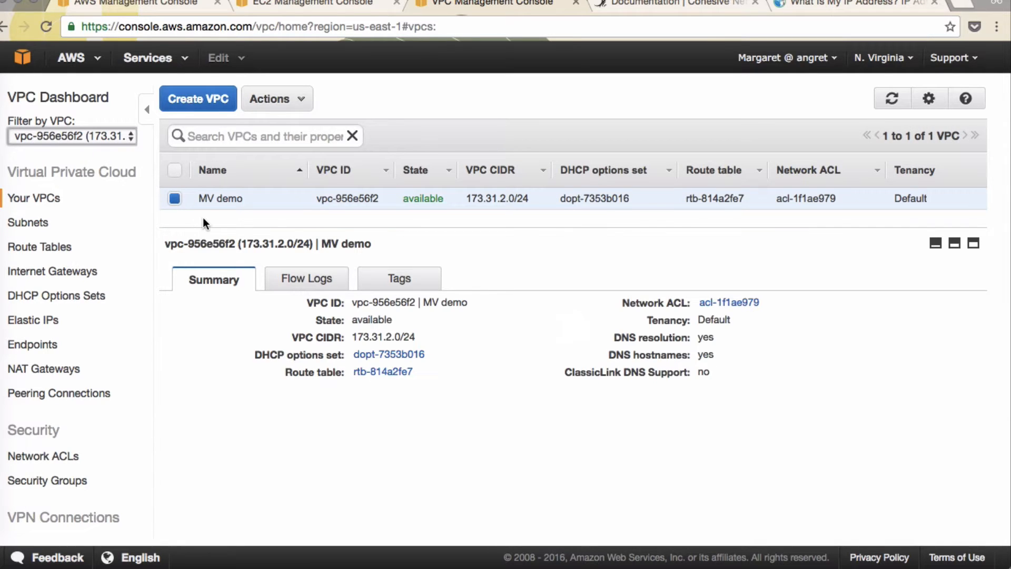
pyautogui.click(43, 456)
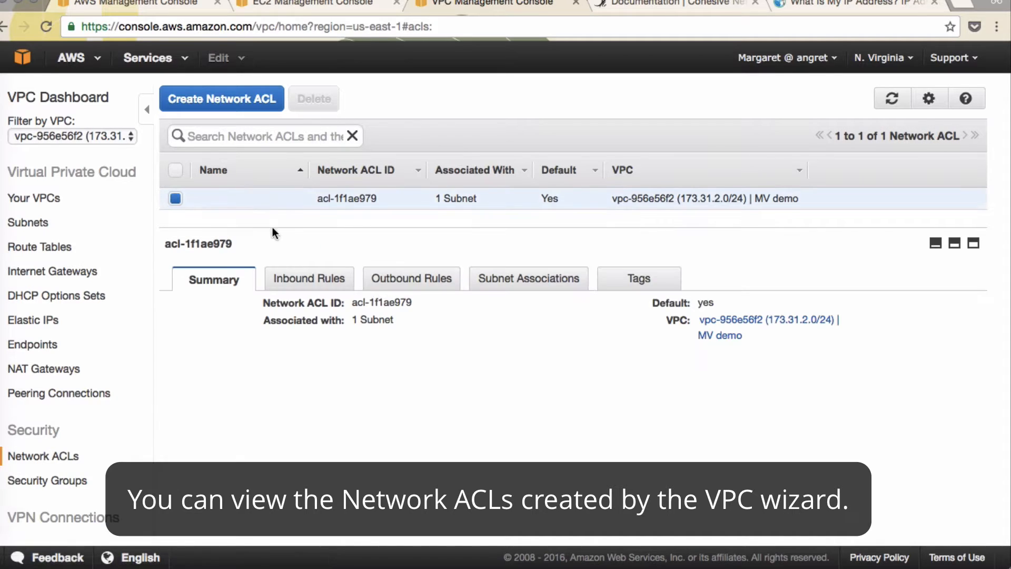
# Check the MV demo ACL's inbound and outbound rules, both allowing all traffic.
pyautogui.click(309, 278)
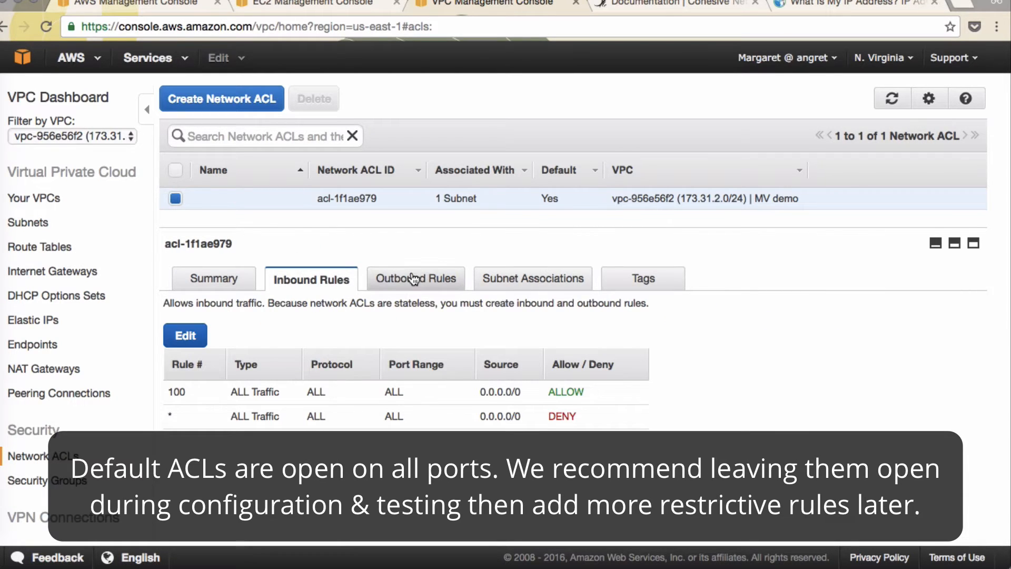
pyautogui.click(414, 278)
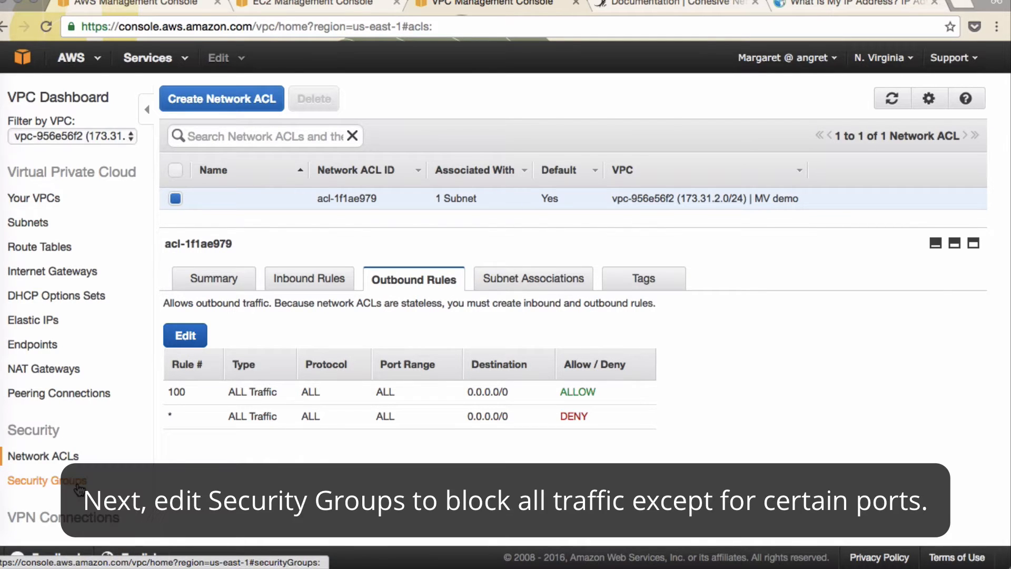
# In the default security group, replace All Traffic with Custom TCP 8000 from 98.206.179.4/32.
pyautogui.click(46, 480)
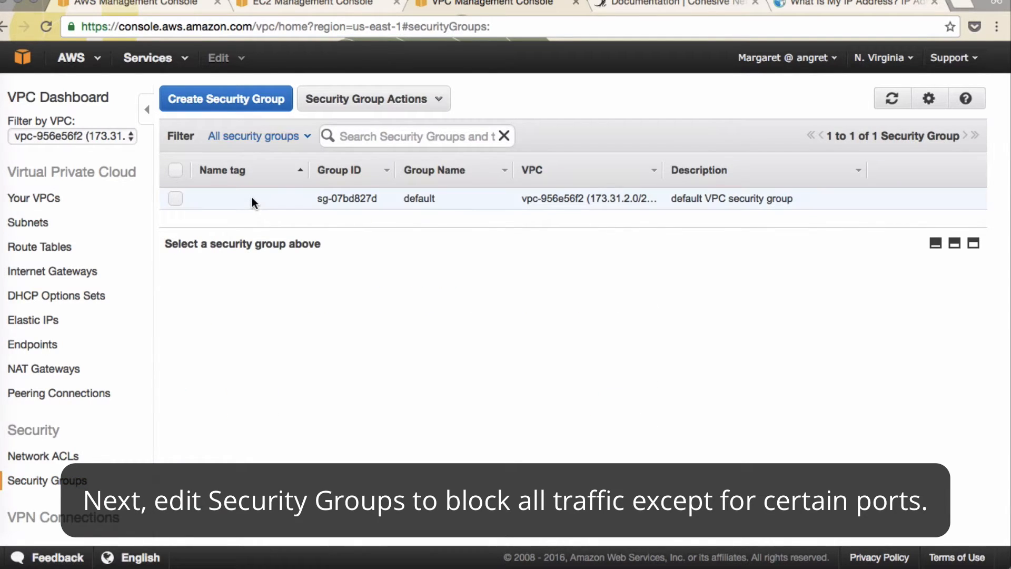
pyautogui.click(175, 199)
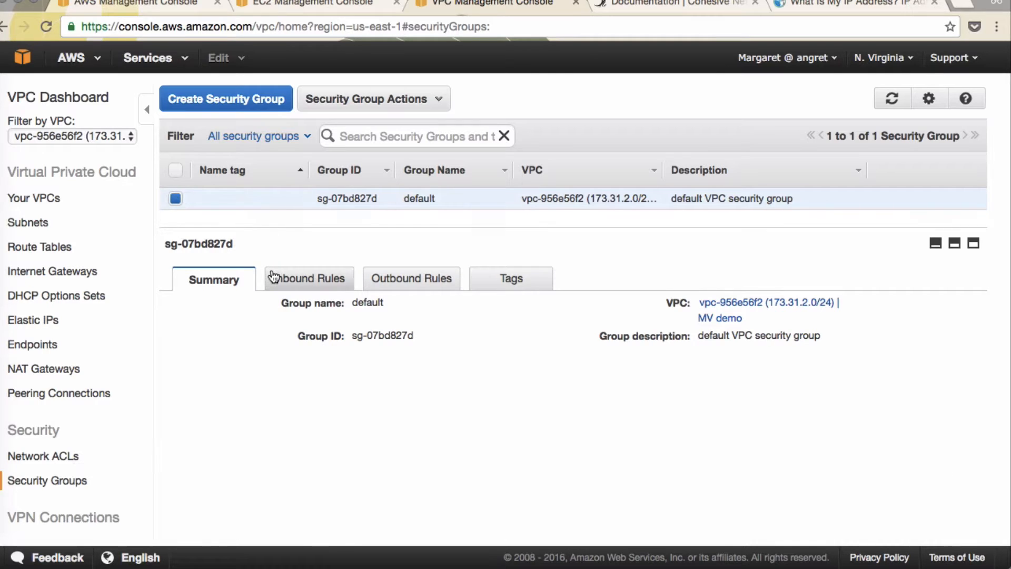
pyautogui.click(308, 278)
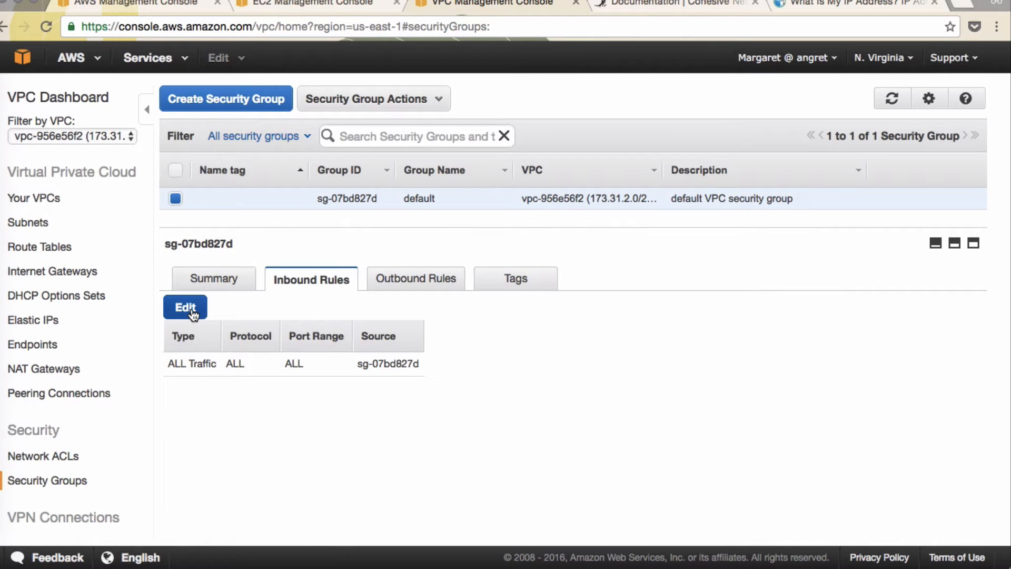
pyautogui.click(185, 307)
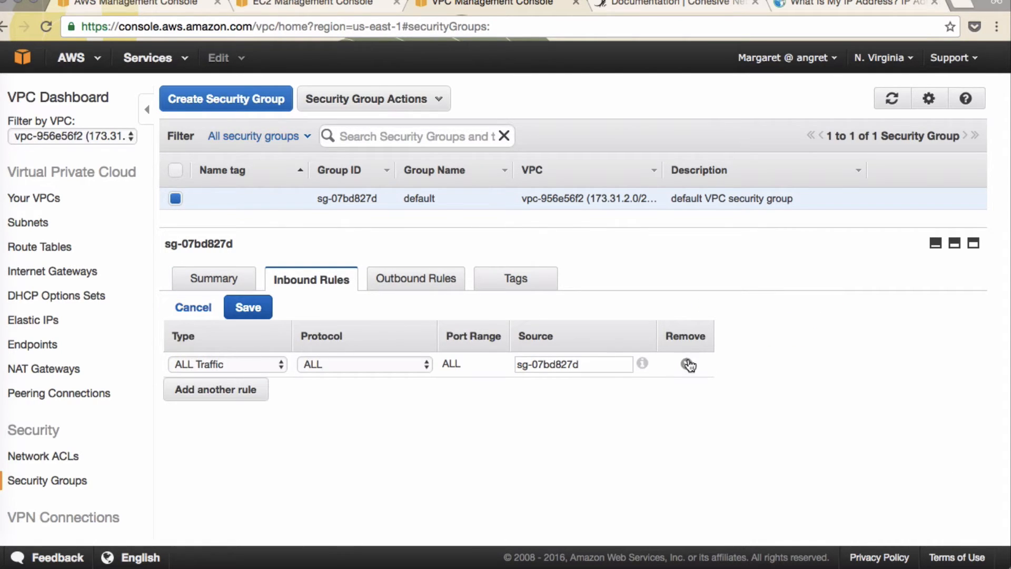
pyautogui.click(689, 364)
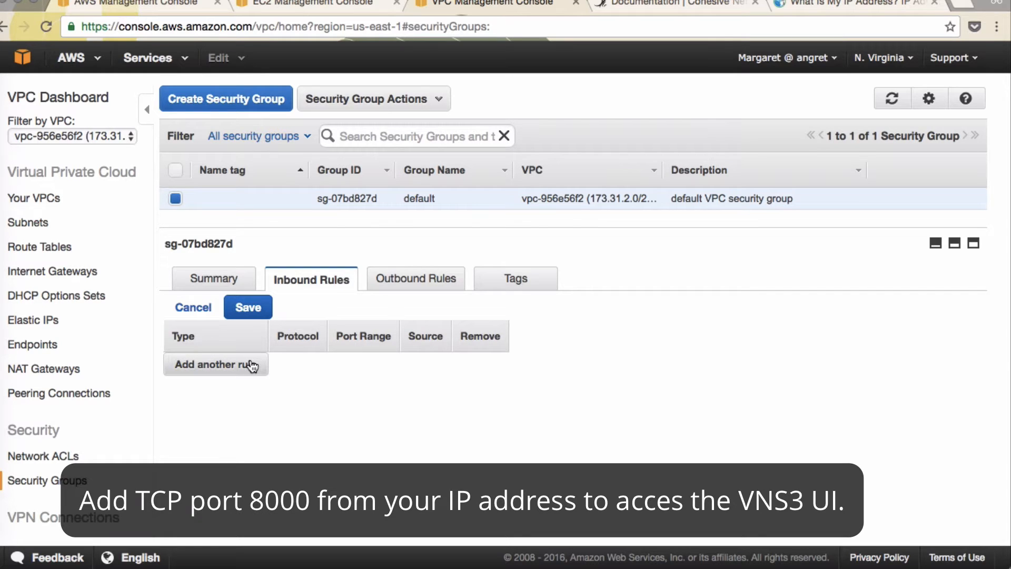
pyautogui.click(215, 365)
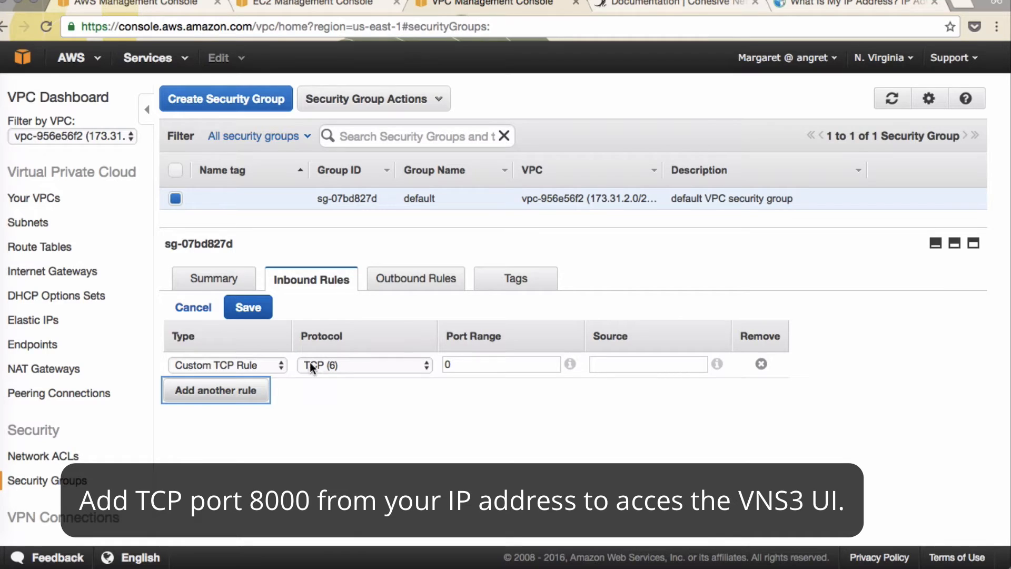
pyautogui.click(502, 364)
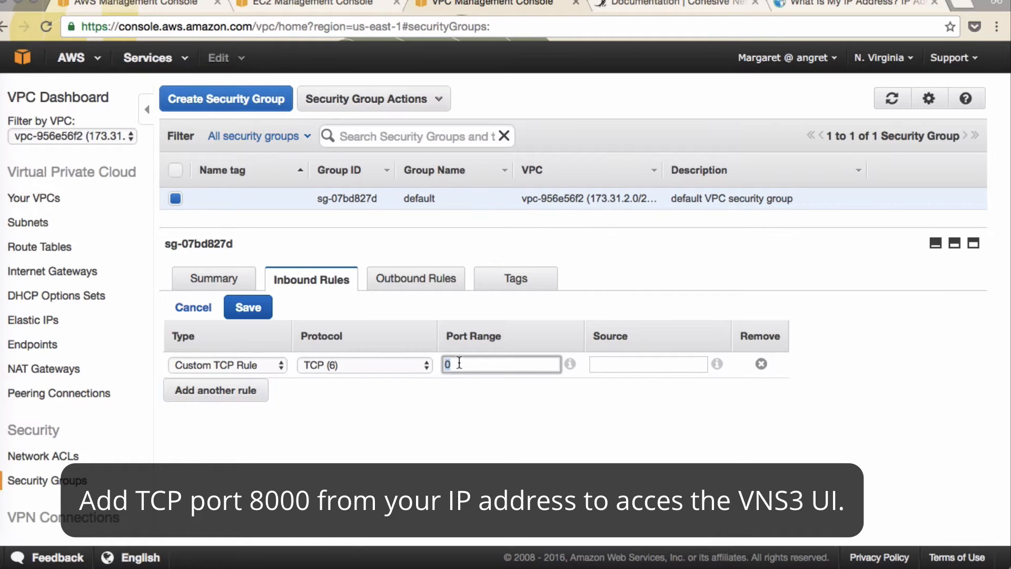
pyautogui.write('8000')
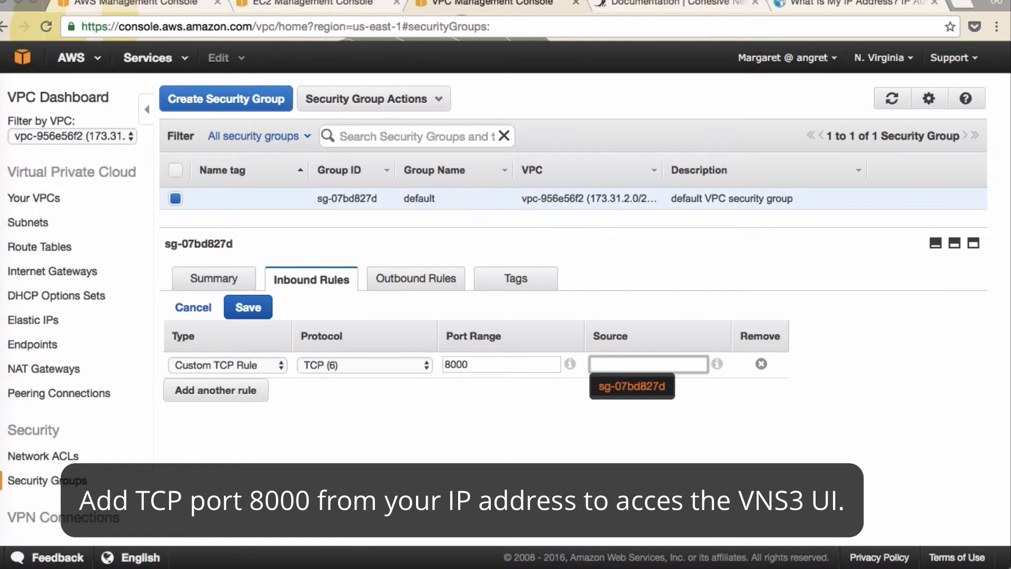
pyautogui.write('98.206.179.4/32')
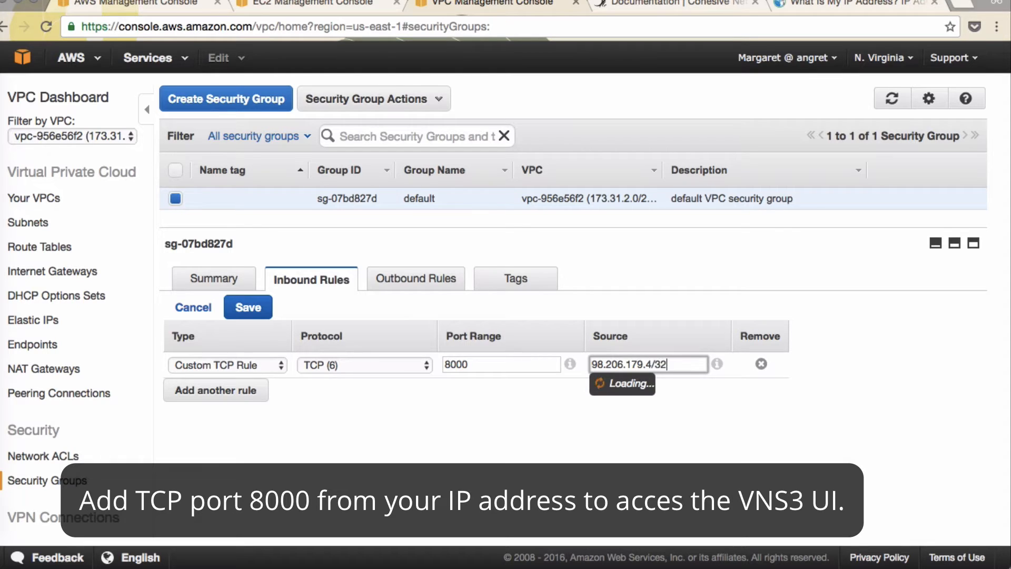
# Add a Custom UDP port 500 inbound rule from 1.2.3.4/32.
pyautogui.click(216, 390)
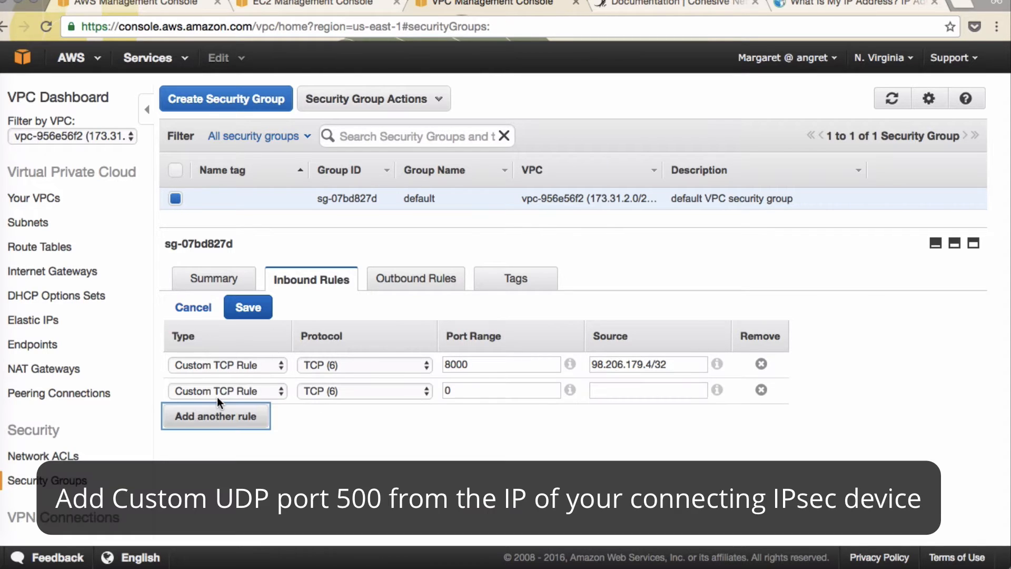
pyautogui.click(226, 391)
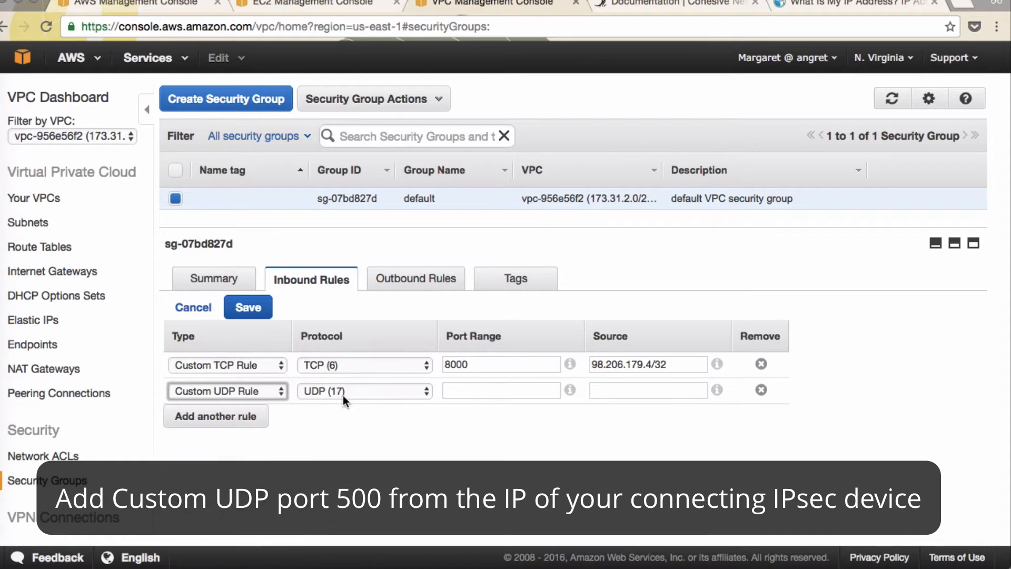
pyautogui.write('500')
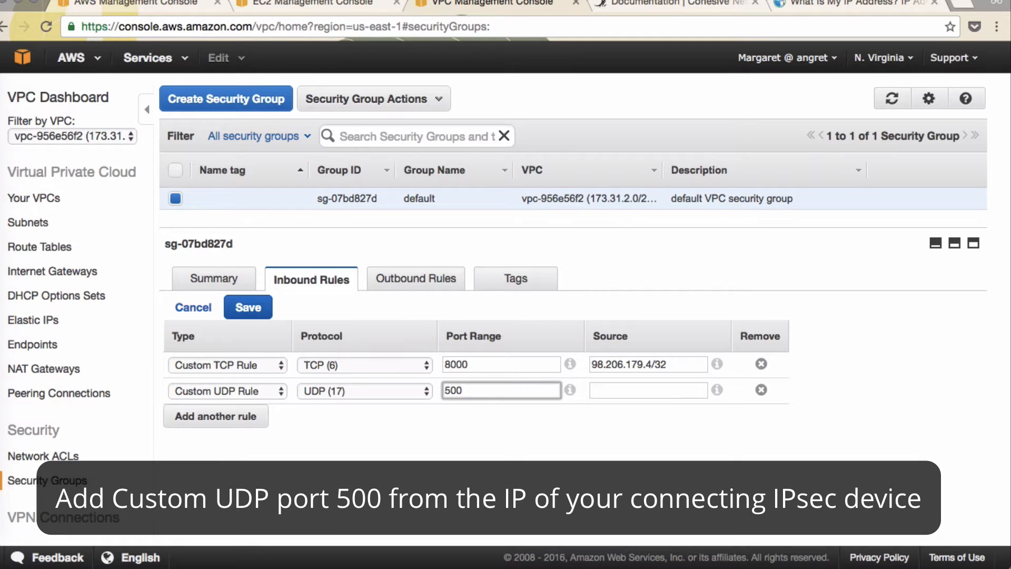
pyautogui.click(647, 390)
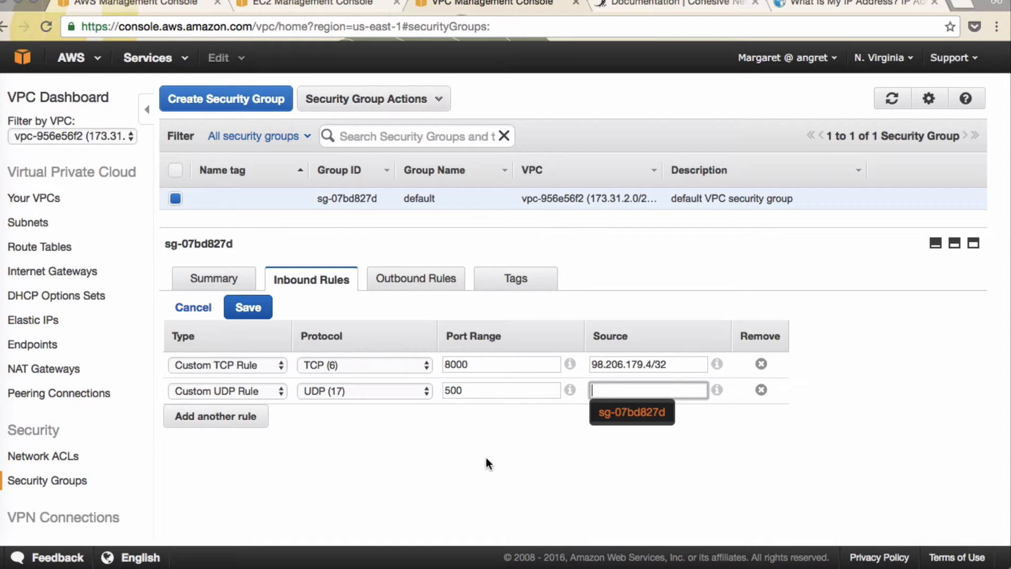
pyautogui.write('1.2.3.4/32')
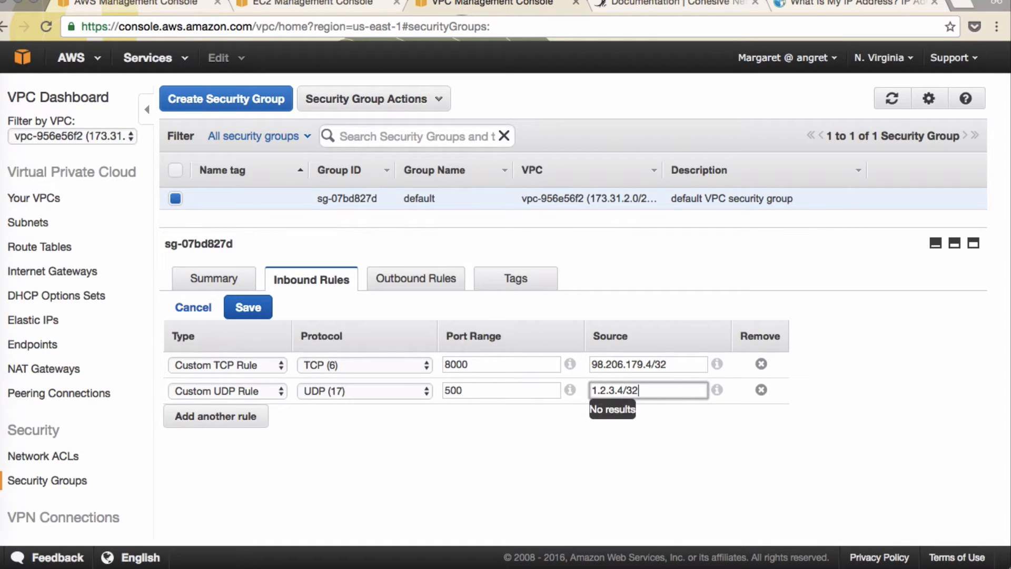
# Add a Custom Protocol ESP (50) rule from 1.2.3.4/32 and save the inbound rules.
pyautogui.click(216, 416)
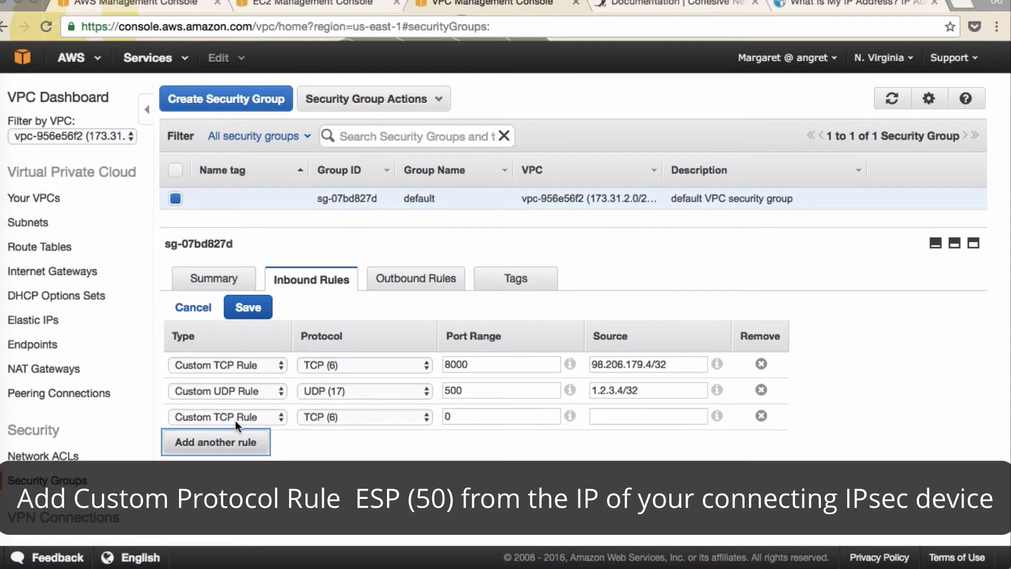
pyautogui.click(226, 416)
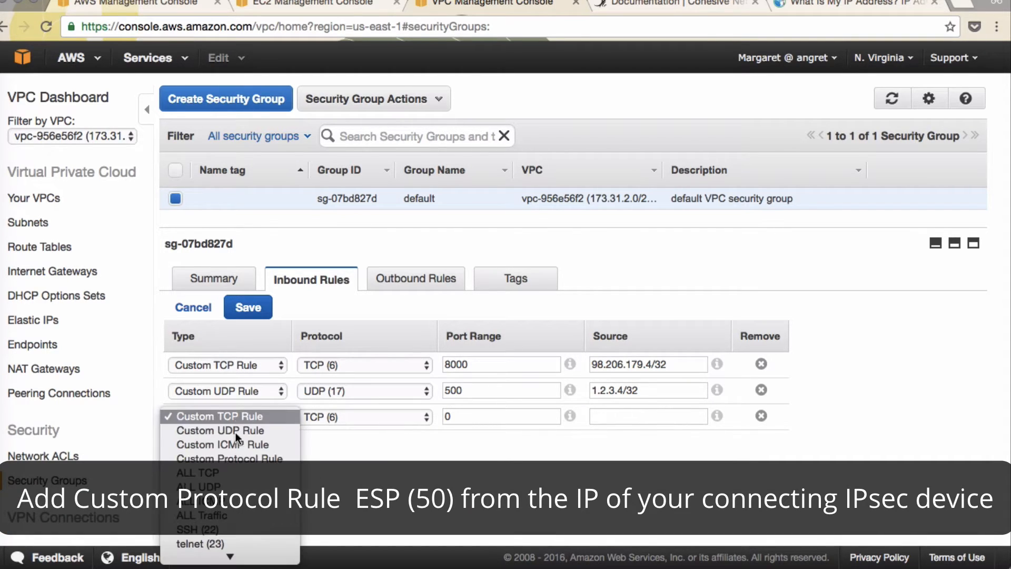
pyautogui.click(229, 458)
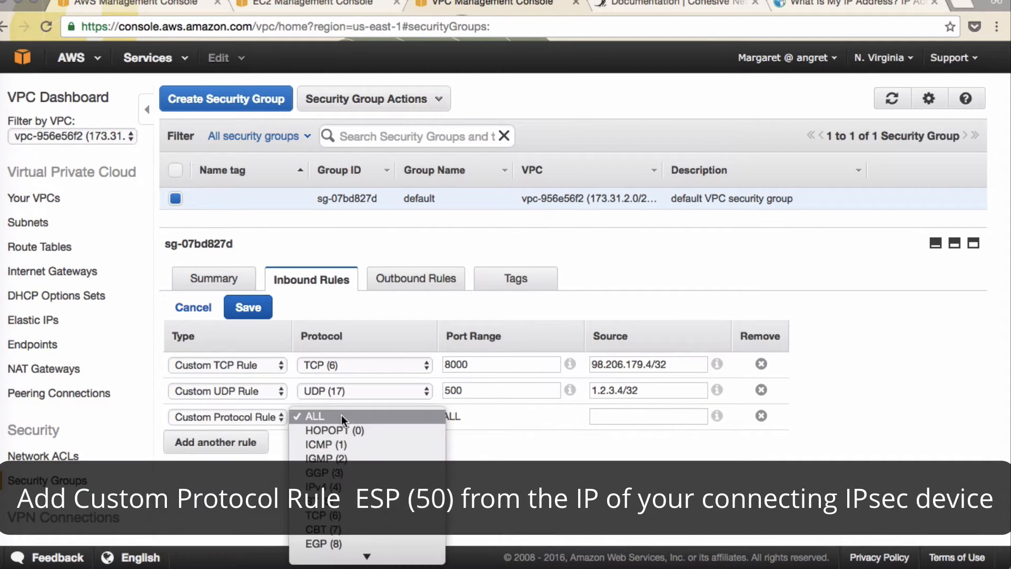
pyautogui.scroll(-3)
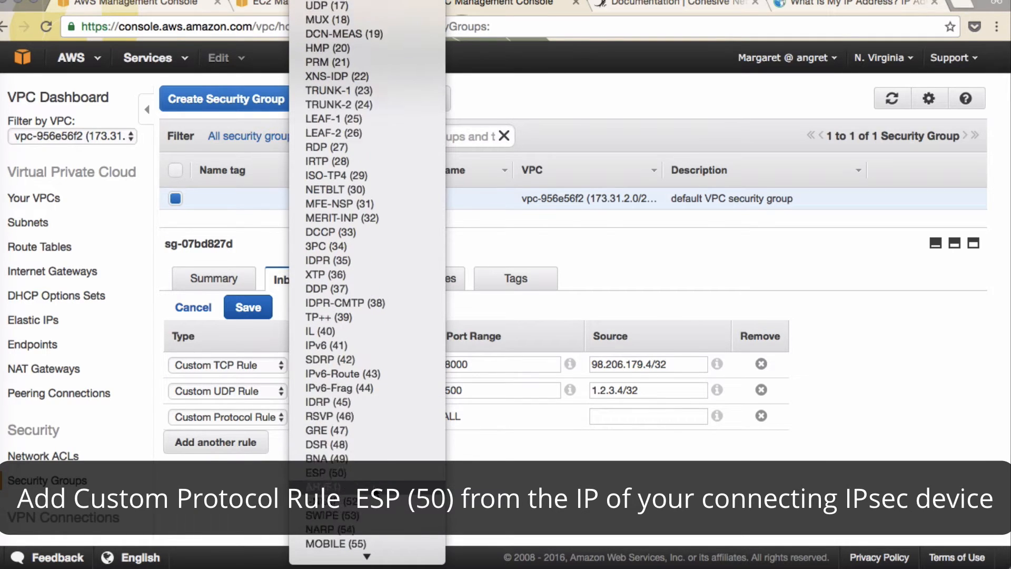
pyautogui.click(319, 472)
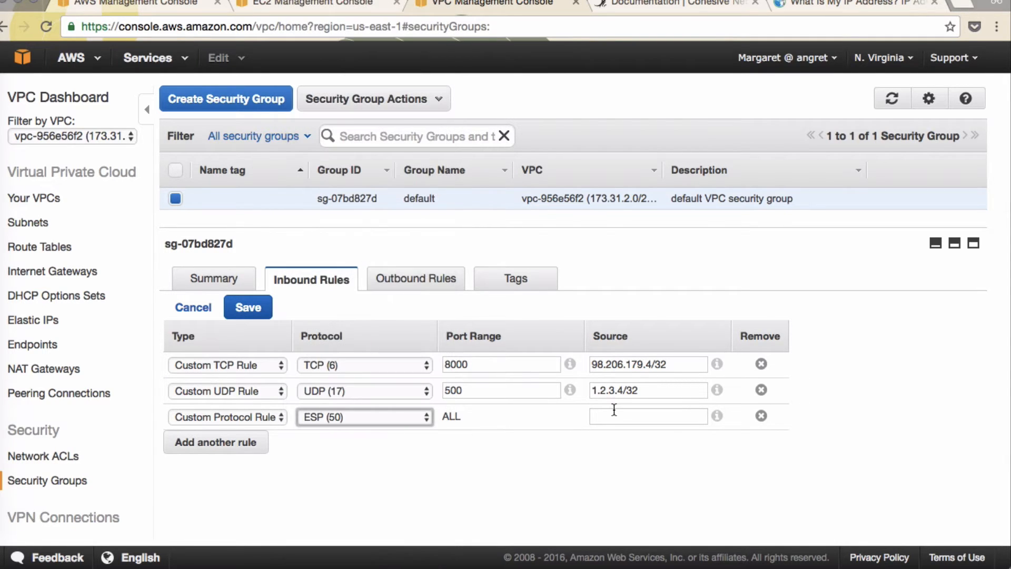
pyautogui.click(648, 415)
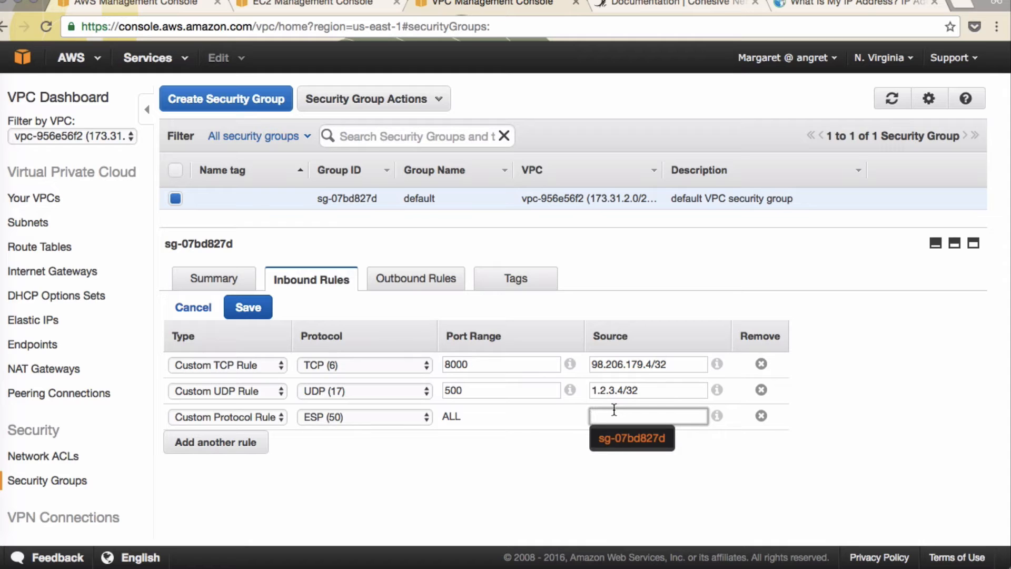
pyautogui.write('1.2.3.4/32')
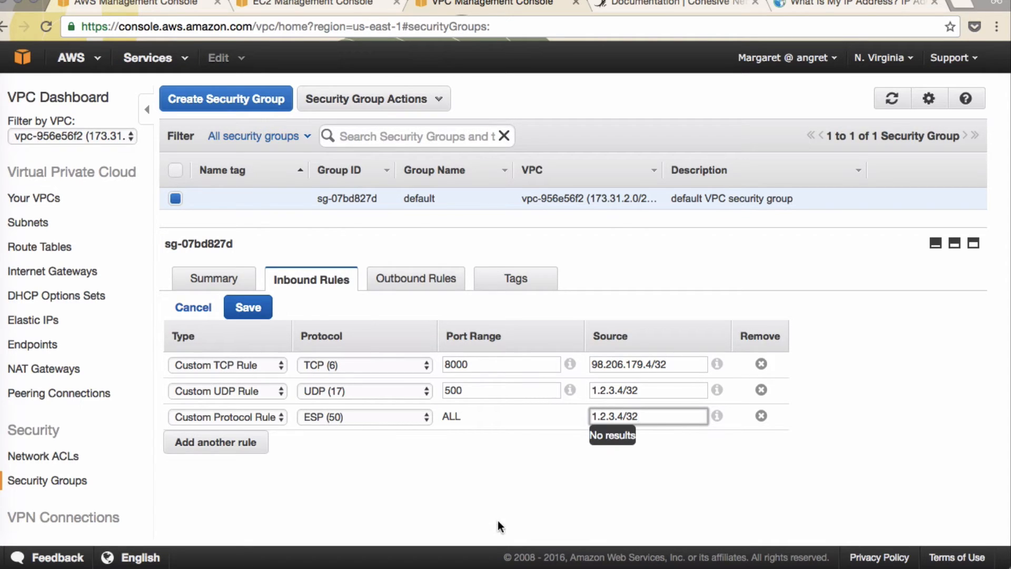
pyautogui.click(247, 307)
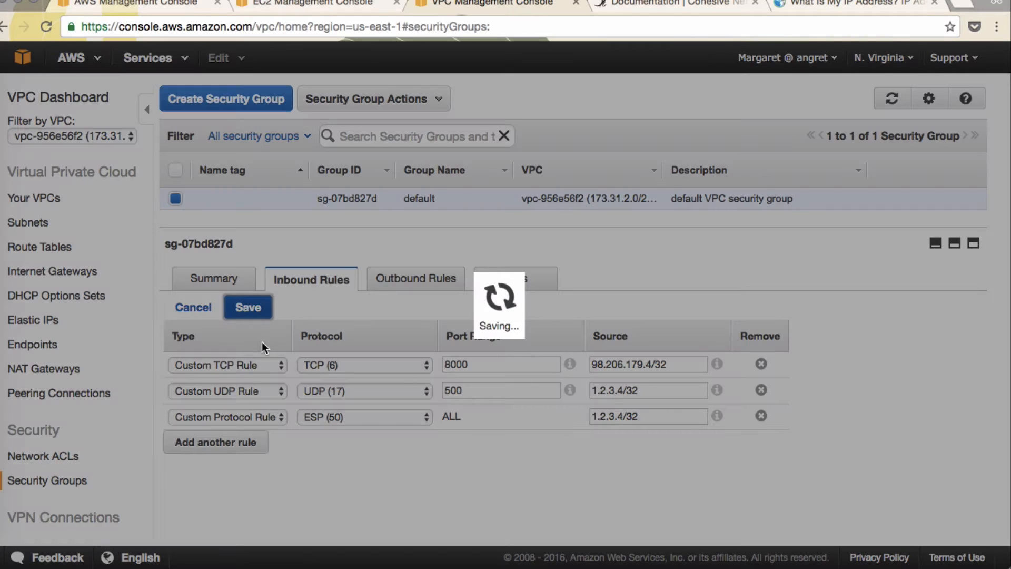
pyautogui.click(248, 307)
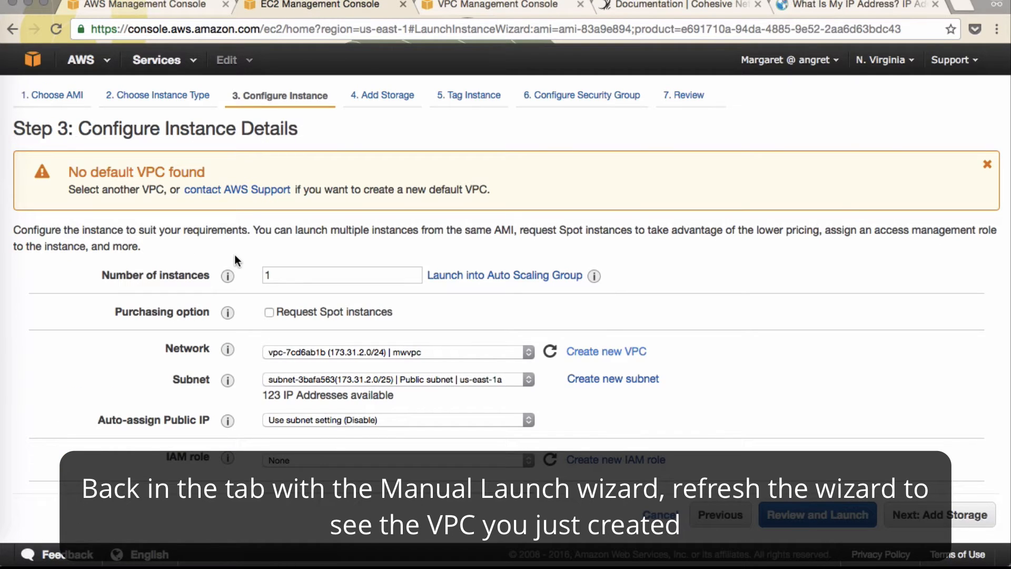
# Place the instance in the MV demo VPC's public subnet and give it an MV demo Name tag.
pyautogui.click(52, 28)
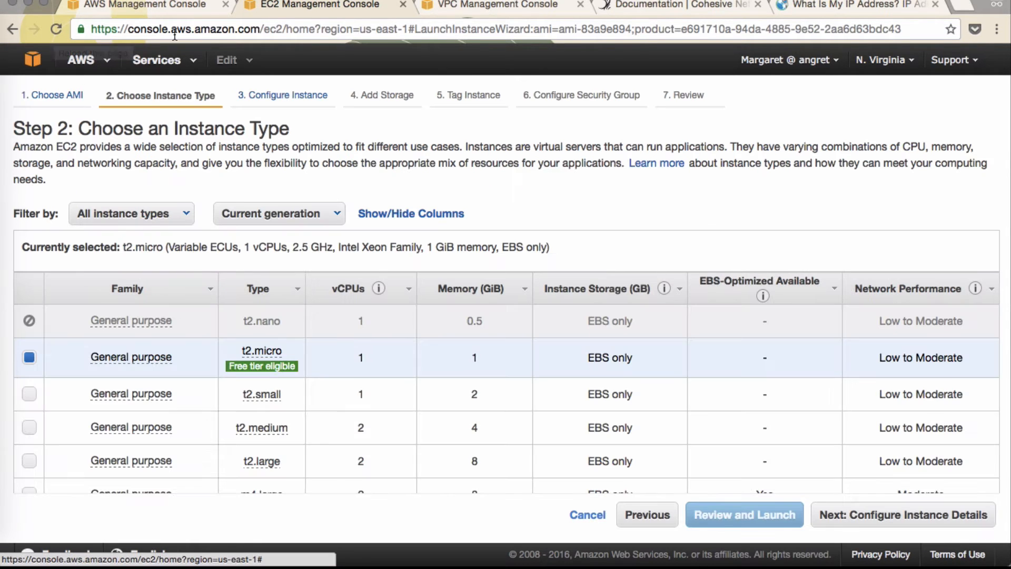
pyautogui.scroll(-3)
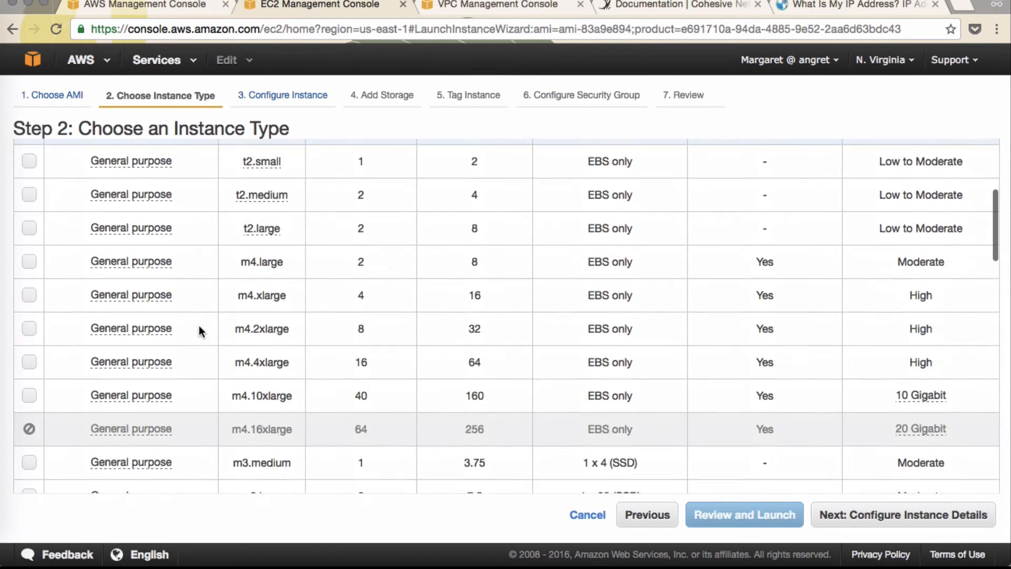
pyautogui.click(29, 453)
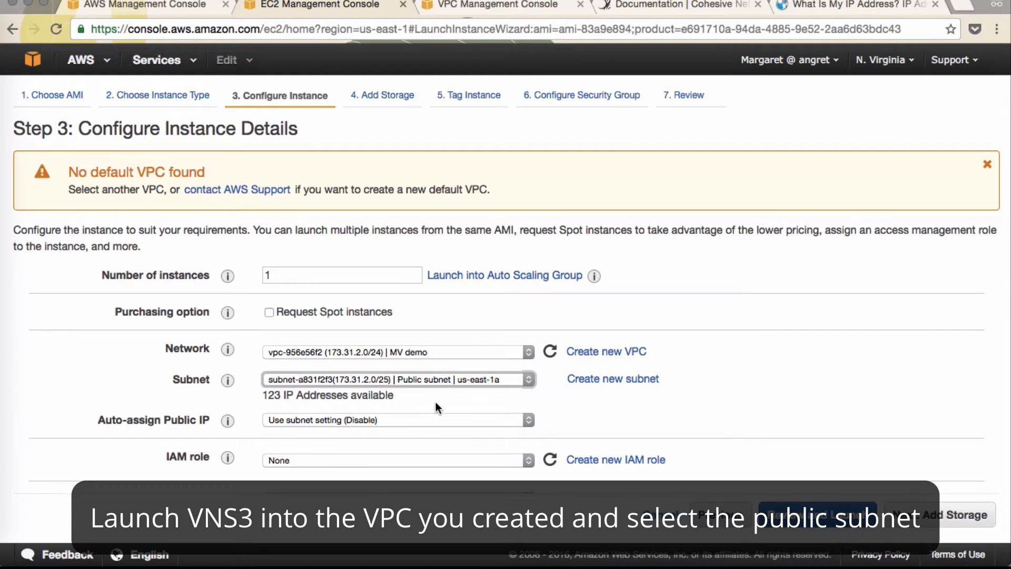
pyautogui.click(985, 178)
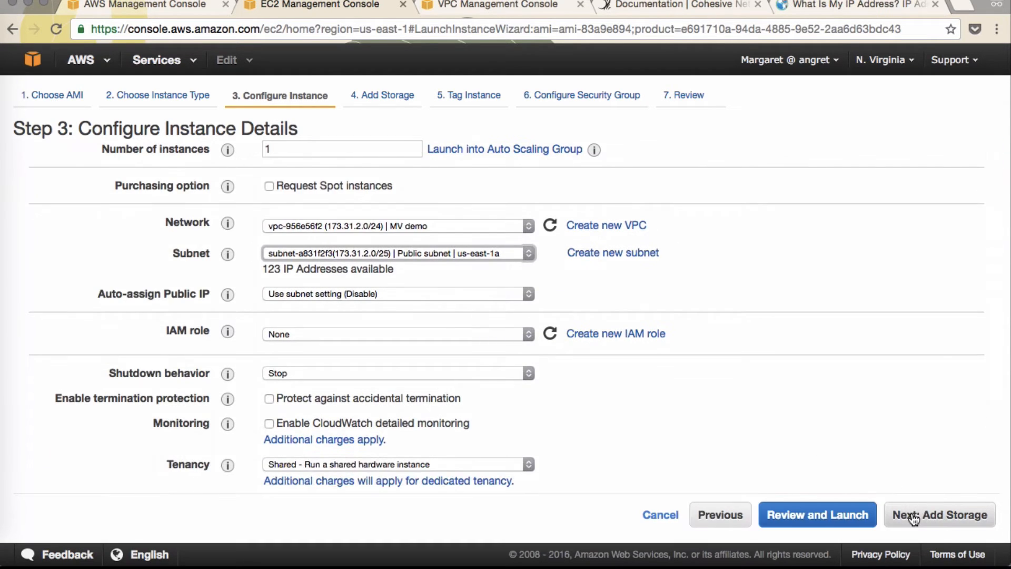
pyautogui.click(914, 516)
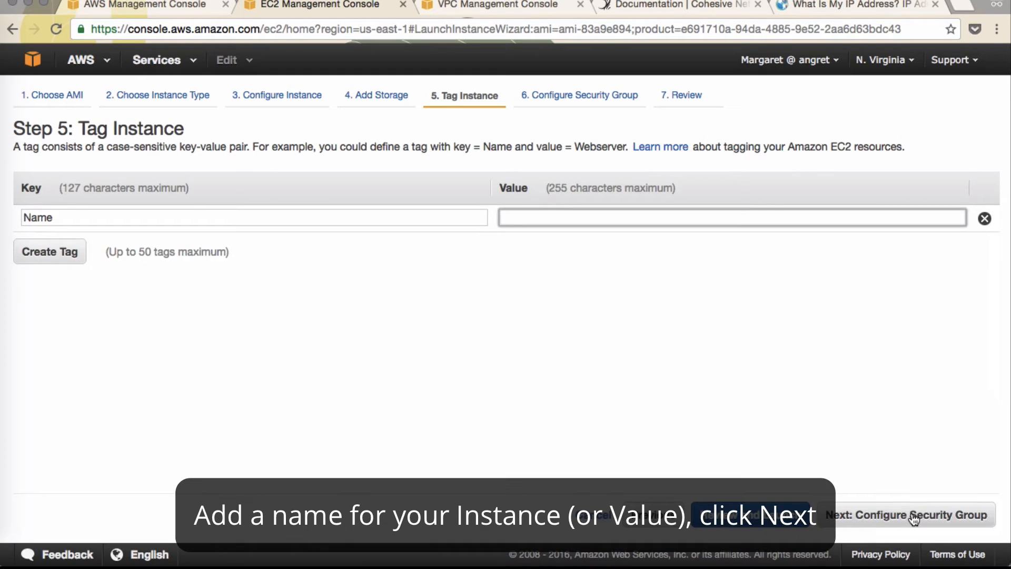
pyautogui.write('MV DEM')
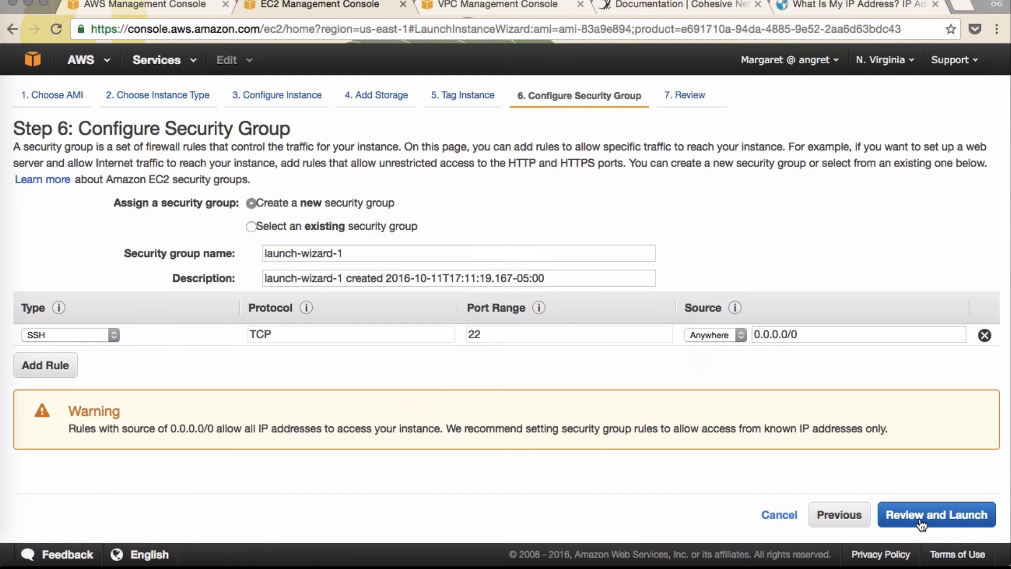
# Use existing default security group sg-07bd827d, then review and accept the port 22 warning.
pyautogui.click(251, 226)
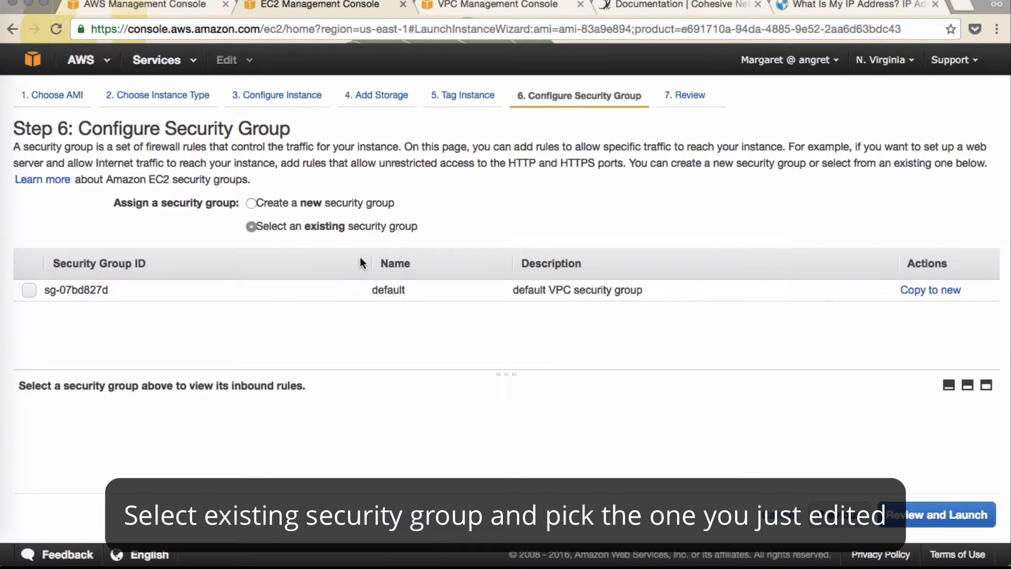
pyautogui.click(28, 290)
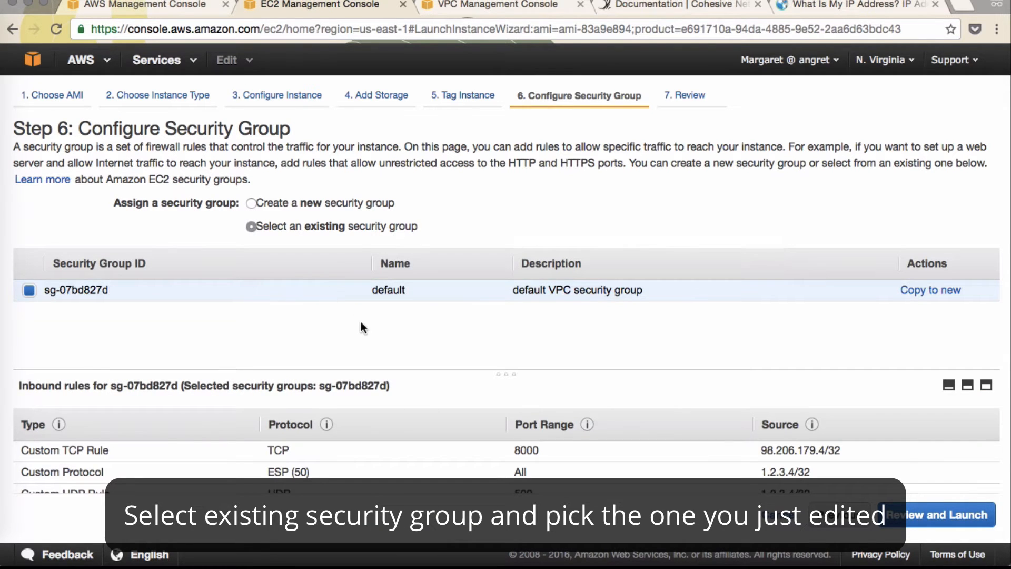
pyautogui.scroll(-3)
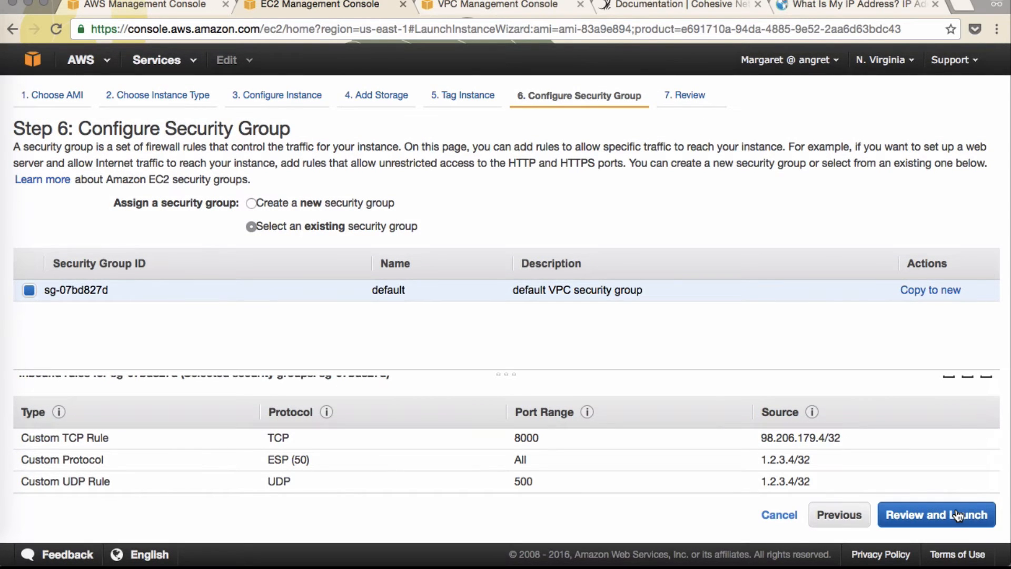
pyautogui.click(936, 515)
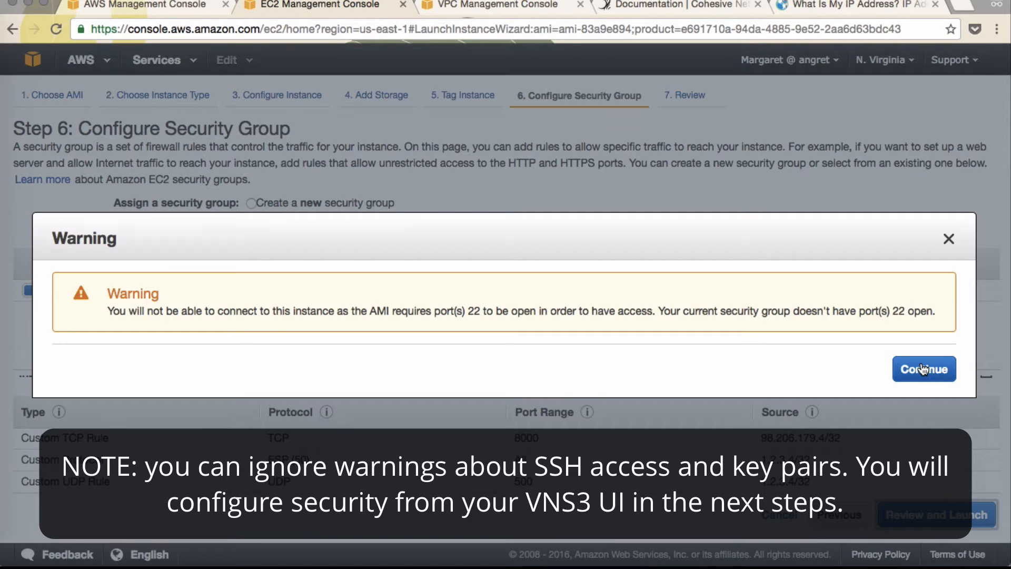
pyautogui.click(924, 368)
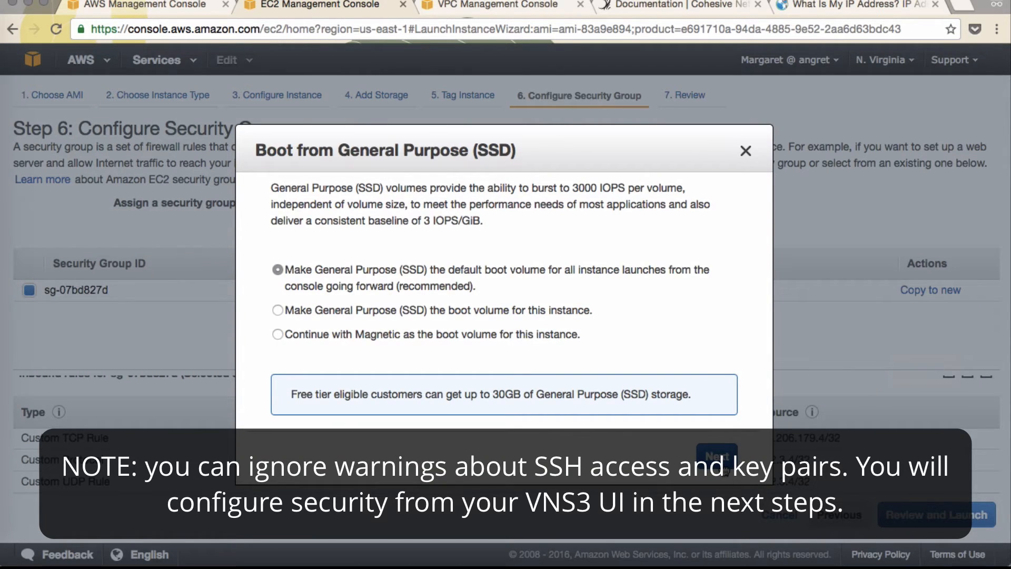
pyautogui.click(717, 454)
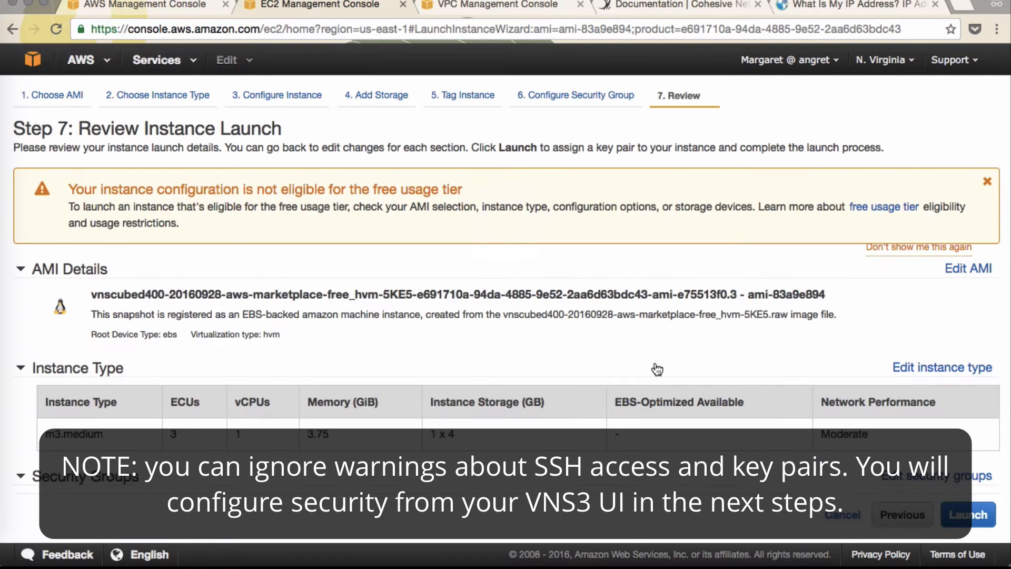
# Launch the MV DEMO m3.medium instance without a key pair and view it pending.
pyautogui.click(968, 514)
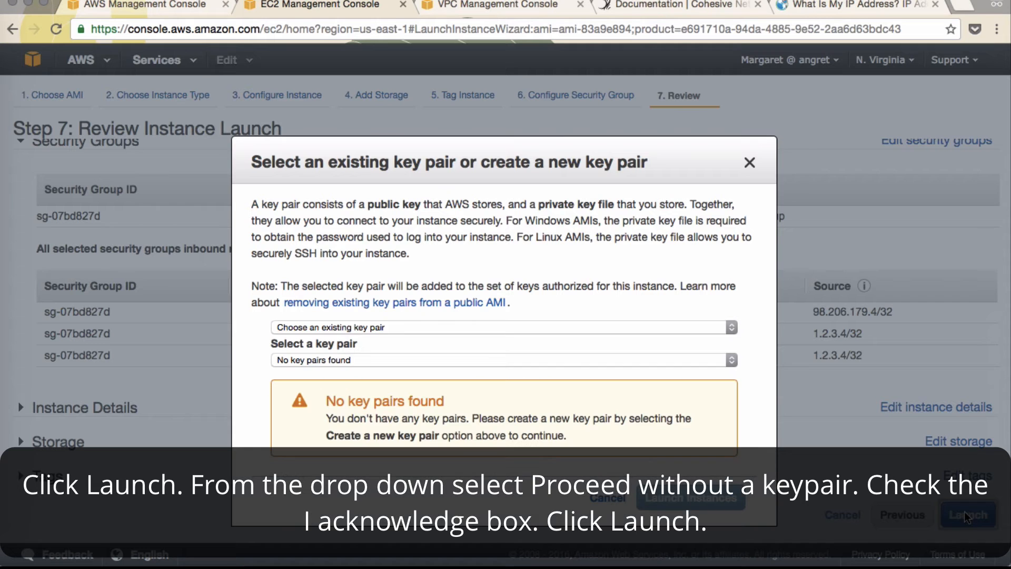
pyautogui.click(501, 328)
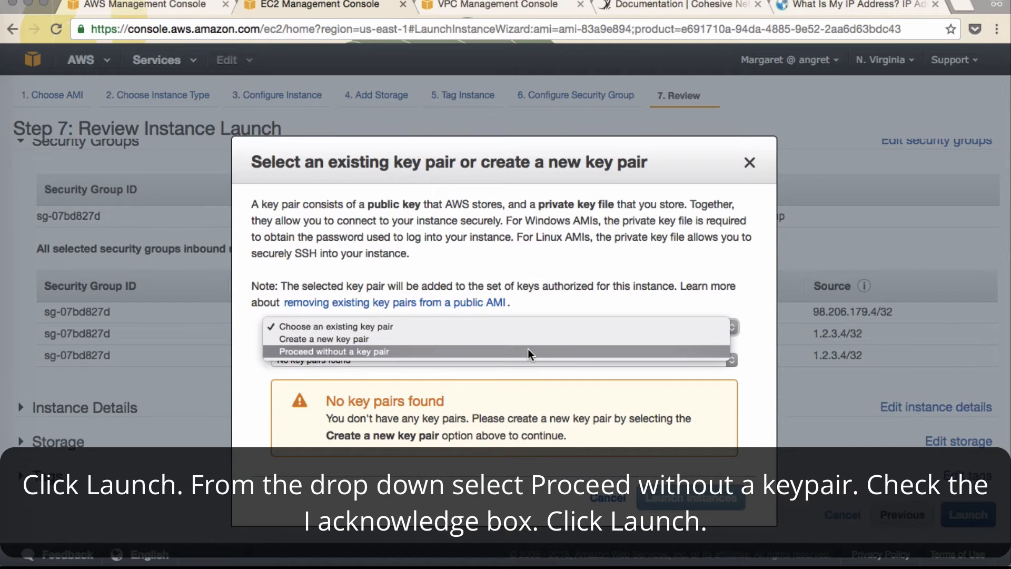
pyautogui.click(333, 351)
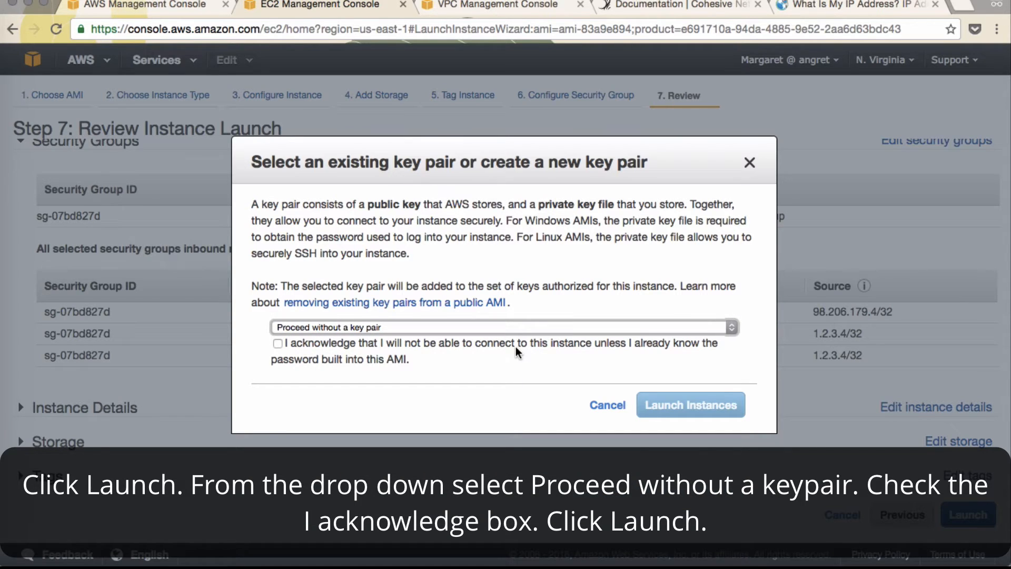
pyautogui.click(691, 405)
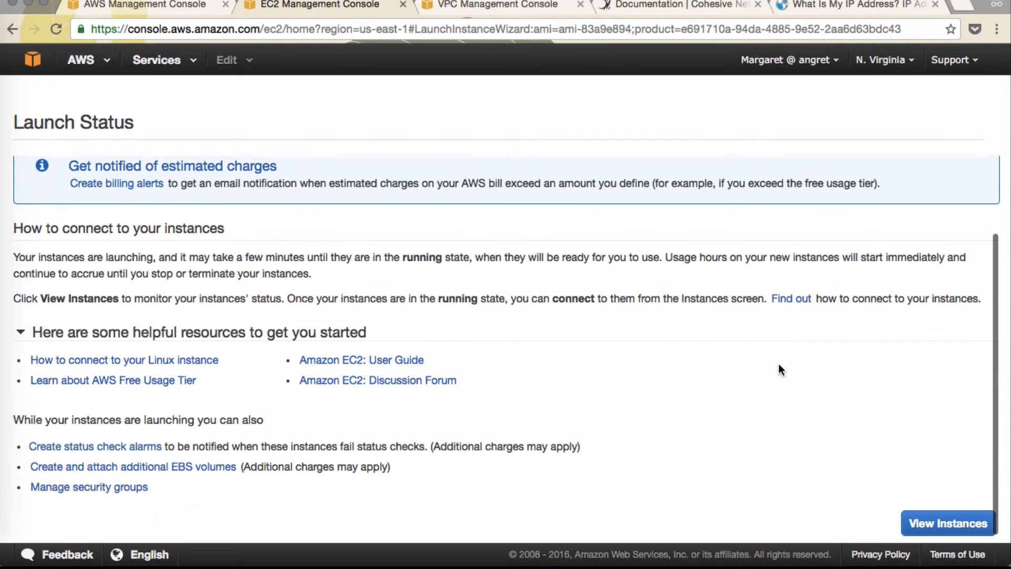
pyautogui.click(947, 537)
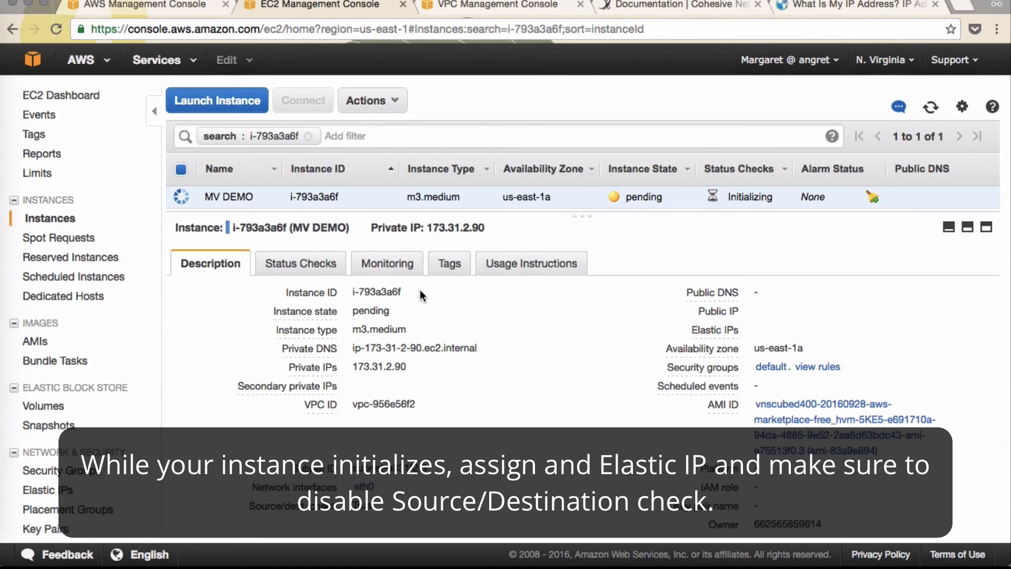
# Allocate the new VPC Elastic IP 52.3.79.92 from the Elastic IPs page.
pyautogui.doubleClick(376, 292)
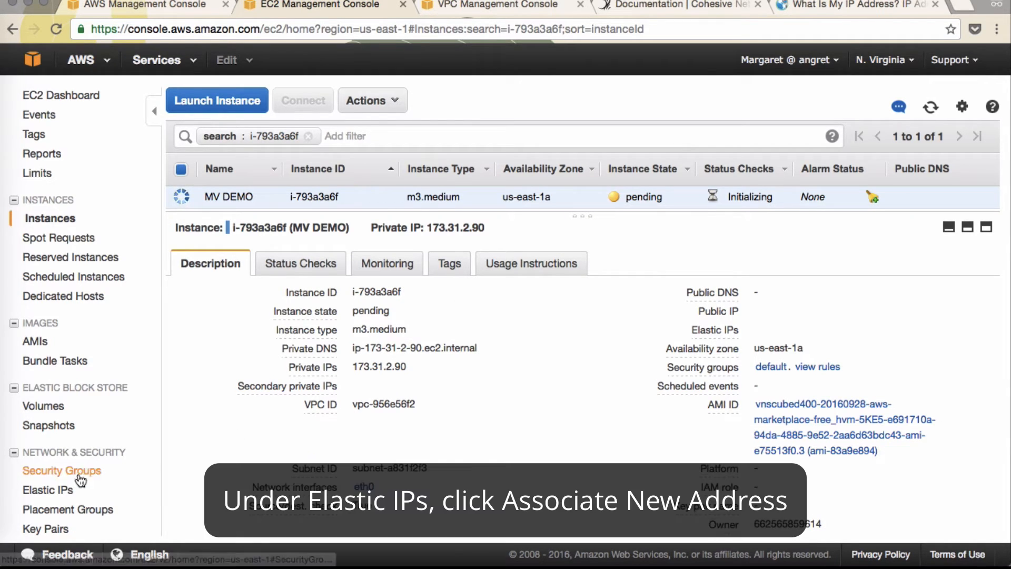
pyautogui.click(47, 489)
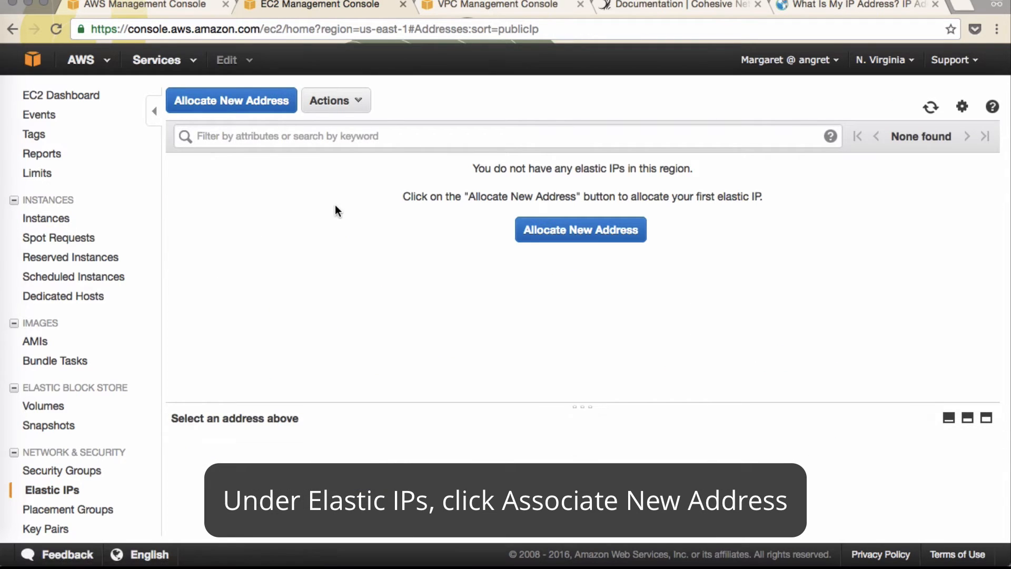
pyautogui.click(580, 229)
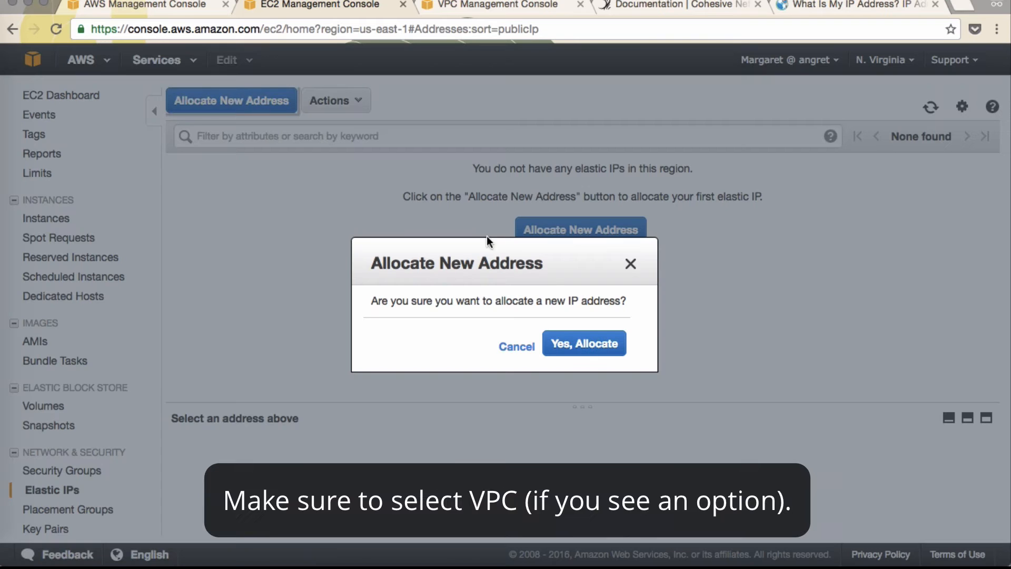
pyautogui.moveTo(472, 321)
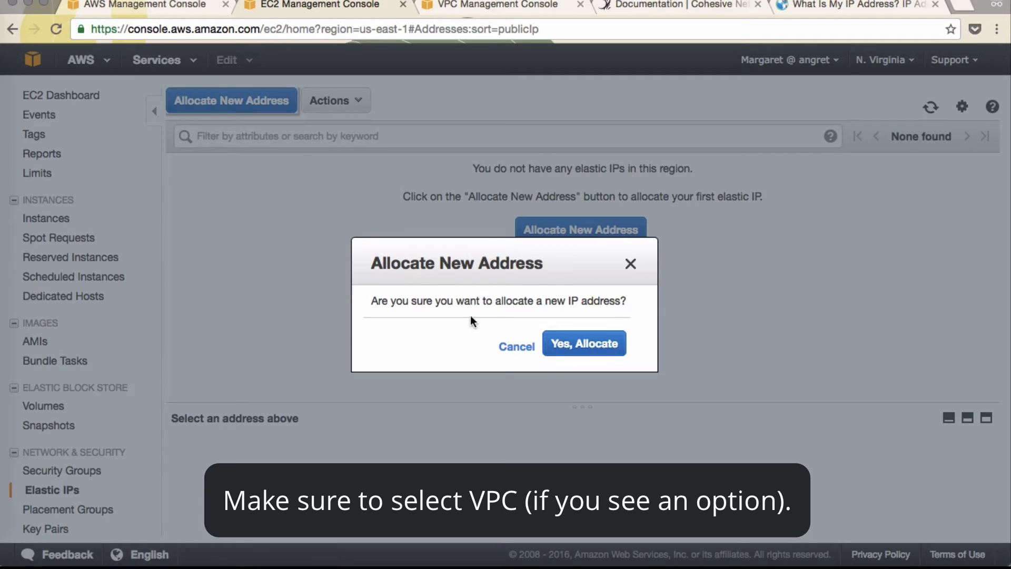
pyautogui.moveTo(477, 319)
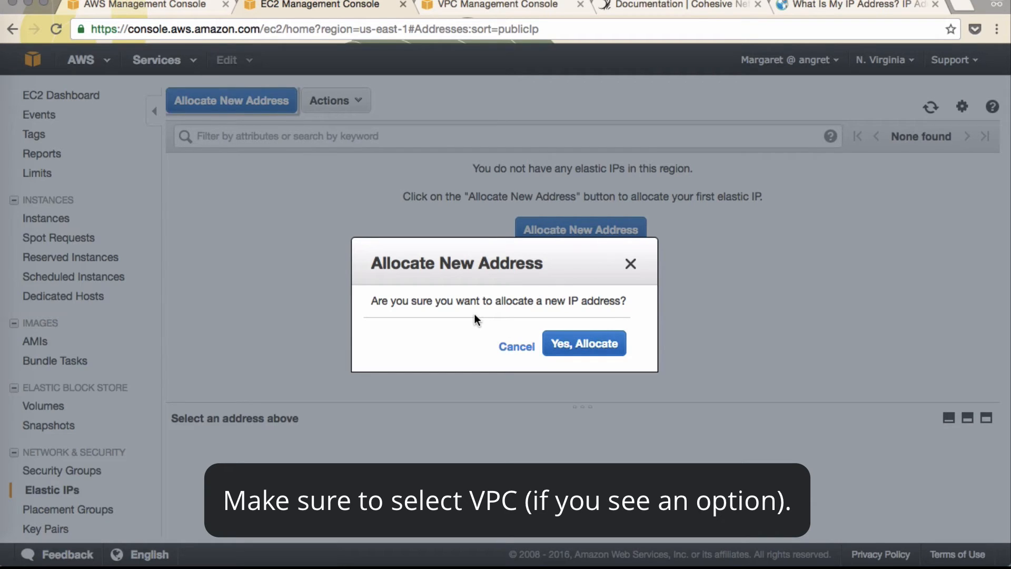
pyautogui.click(584, 343)
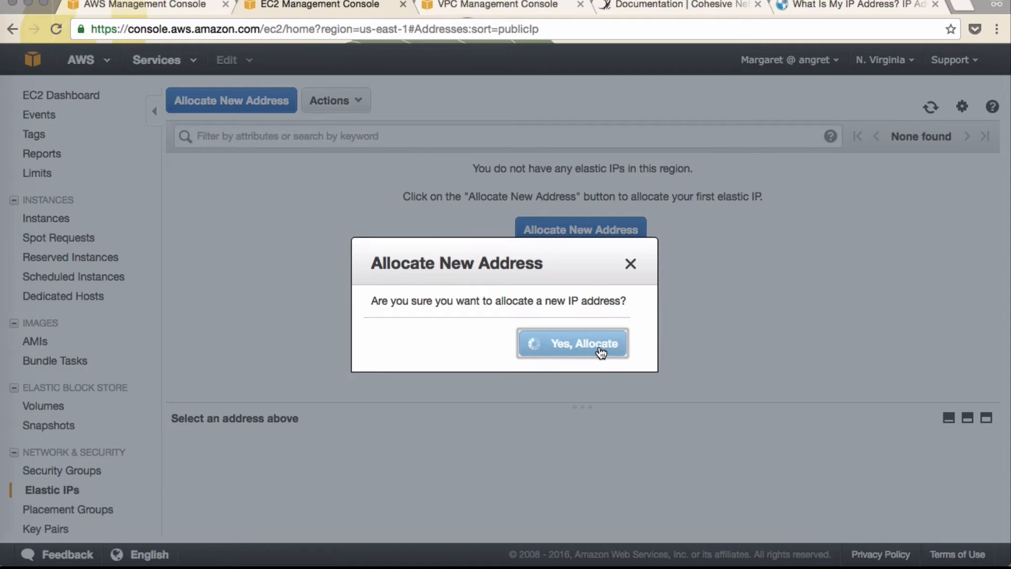
pyautogui.click(583, 344)
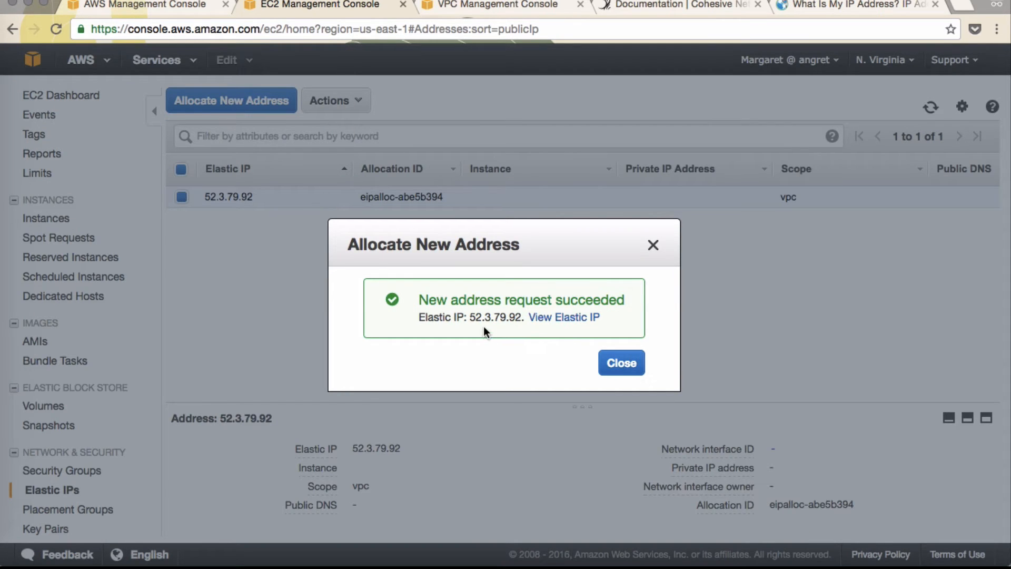
pyautogui.click(621, 362)
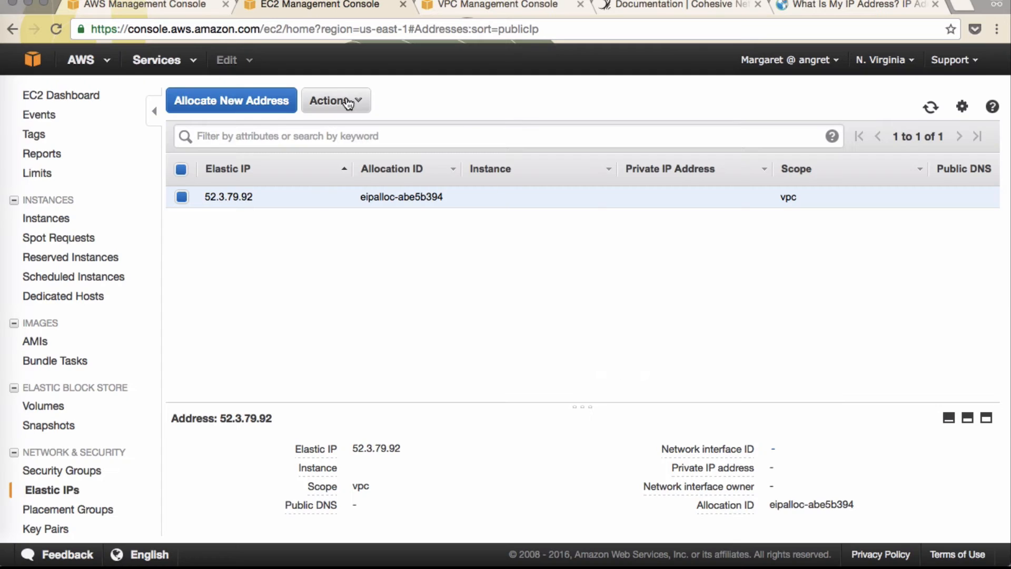
# Associate Elastic IP 52.3.79.92 with instance i-793a3a6f.
pyautogui.click(336, 100)
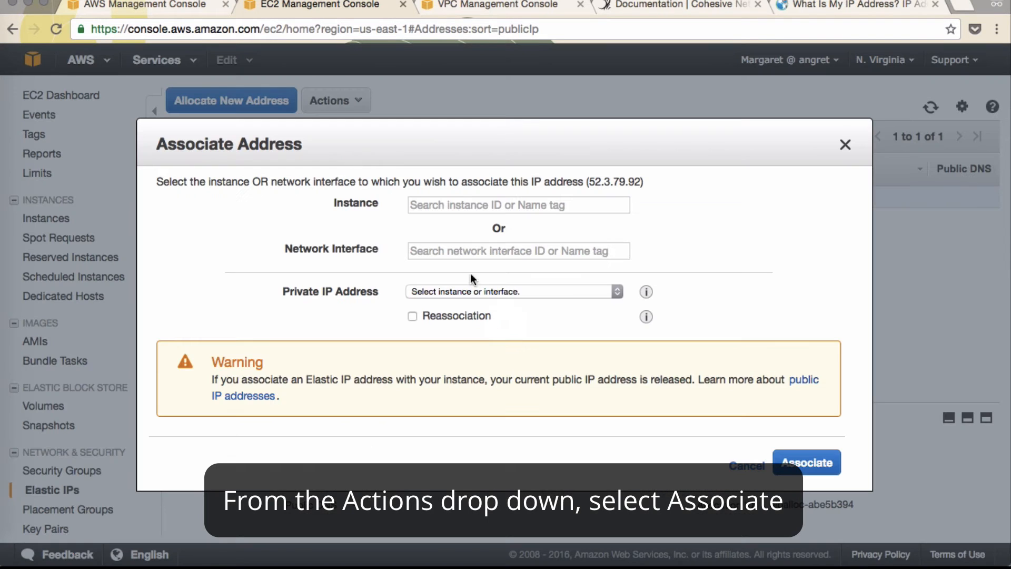
pyautogui.write('i-793a3a6f')
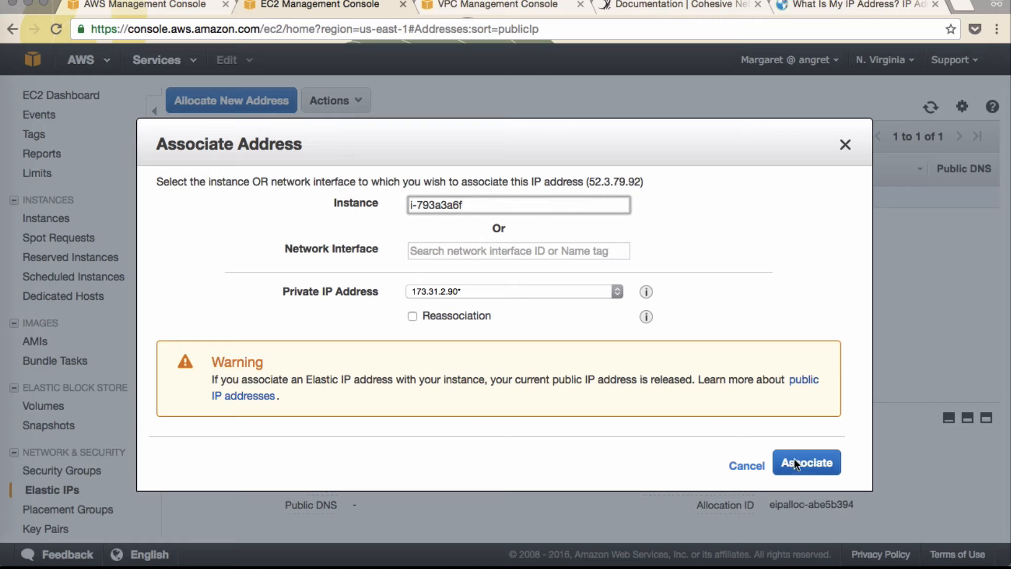
pyautogui.click(807, 462)
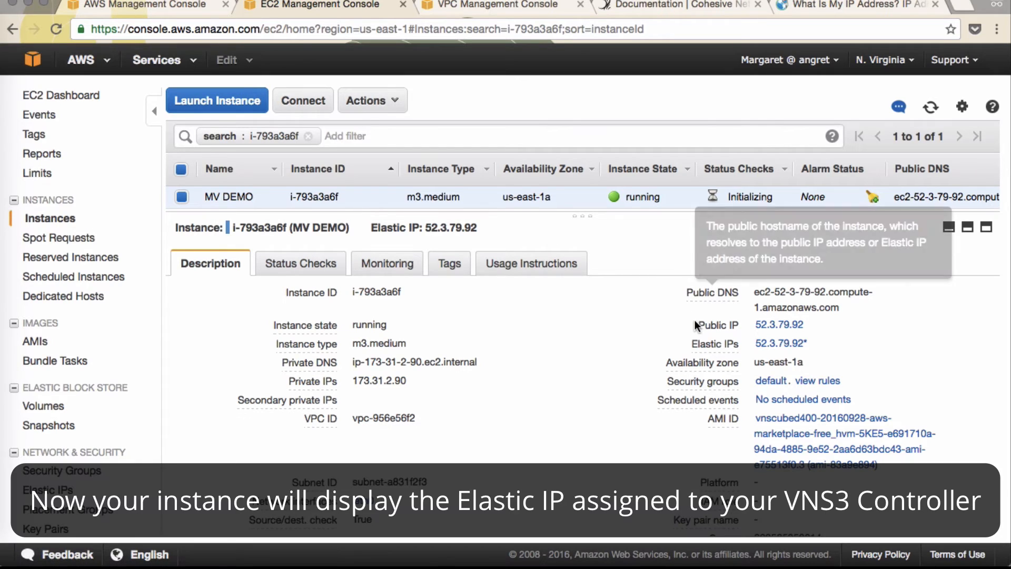
# Disable the source/destination check on the MV DEMO instance via Actions > Networking.
pyautogui.doubleClick(779, 324)
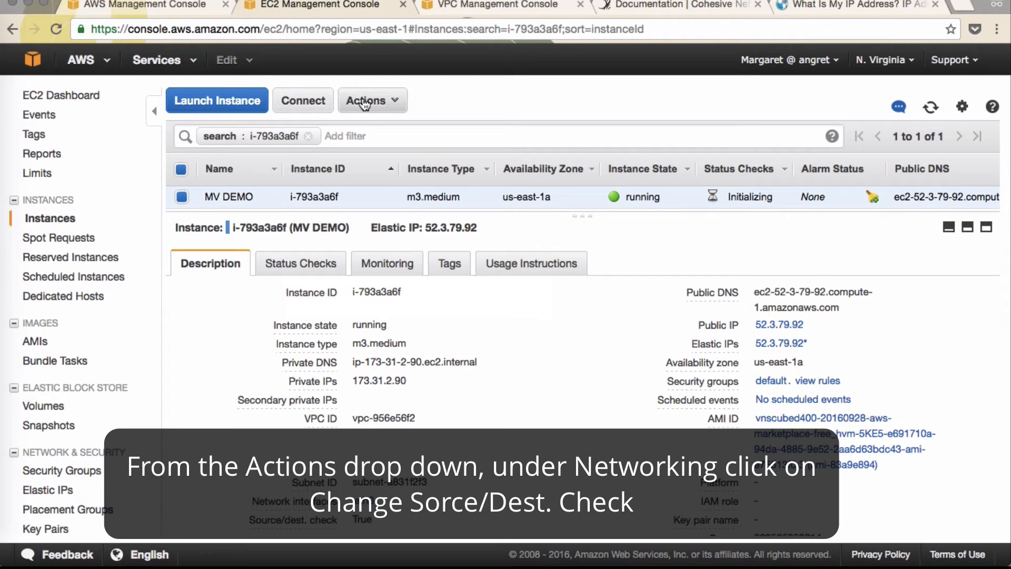
pyautogui.click(372, 100)
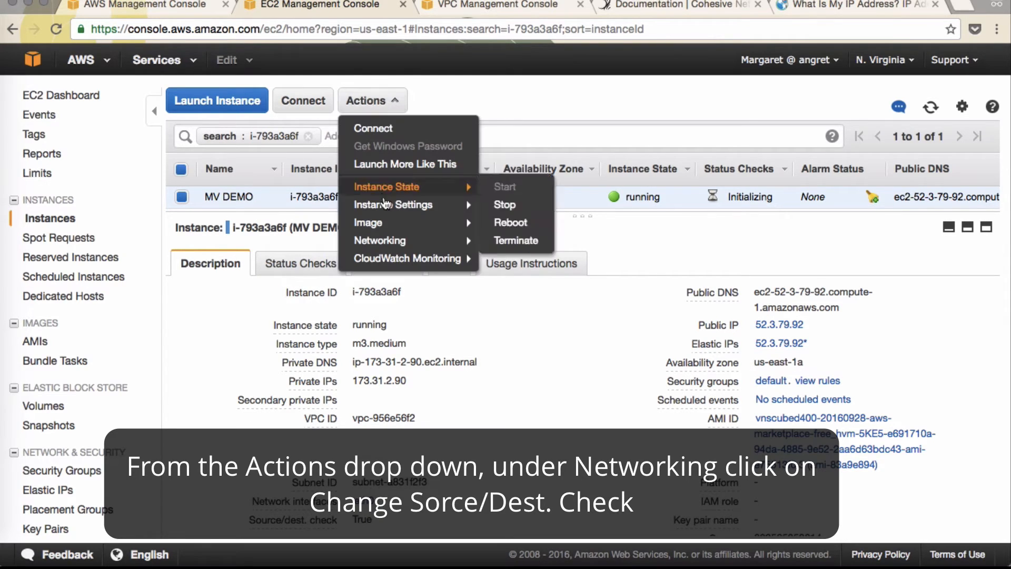
pyautogui.moveTo(385, 240)
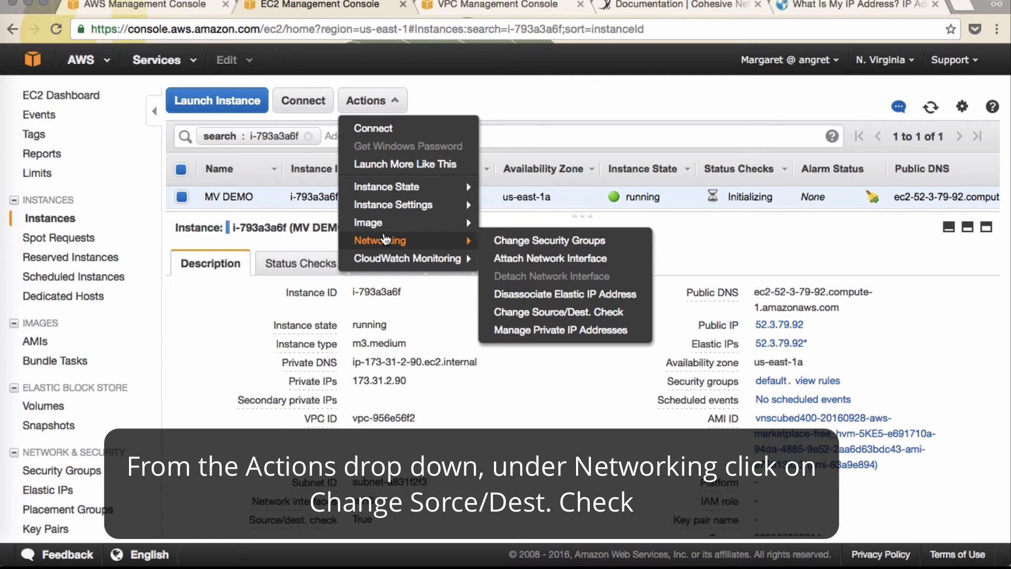
pyautogui.moveTo(422, 242)
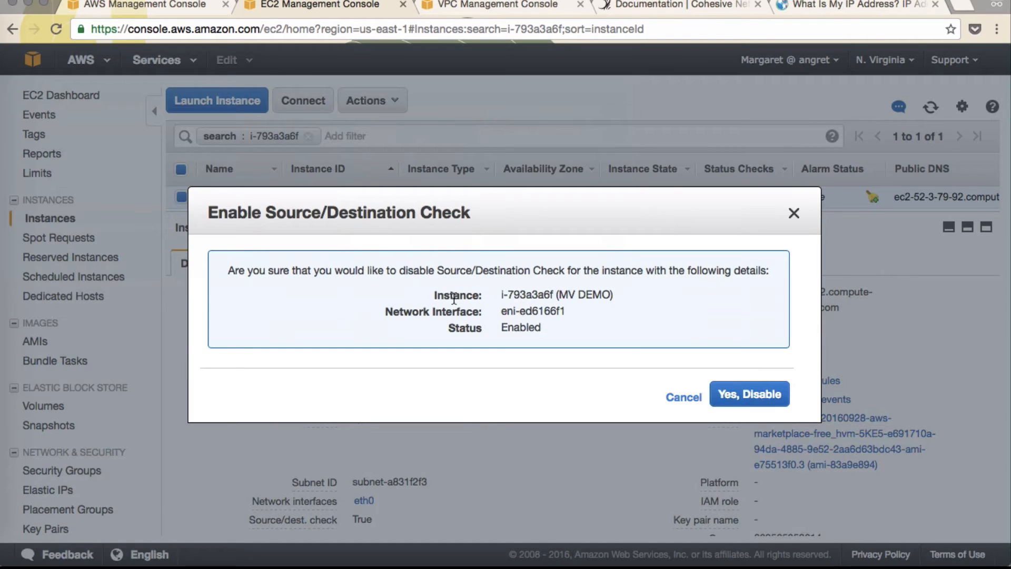
pyautogui.click(749, 393)
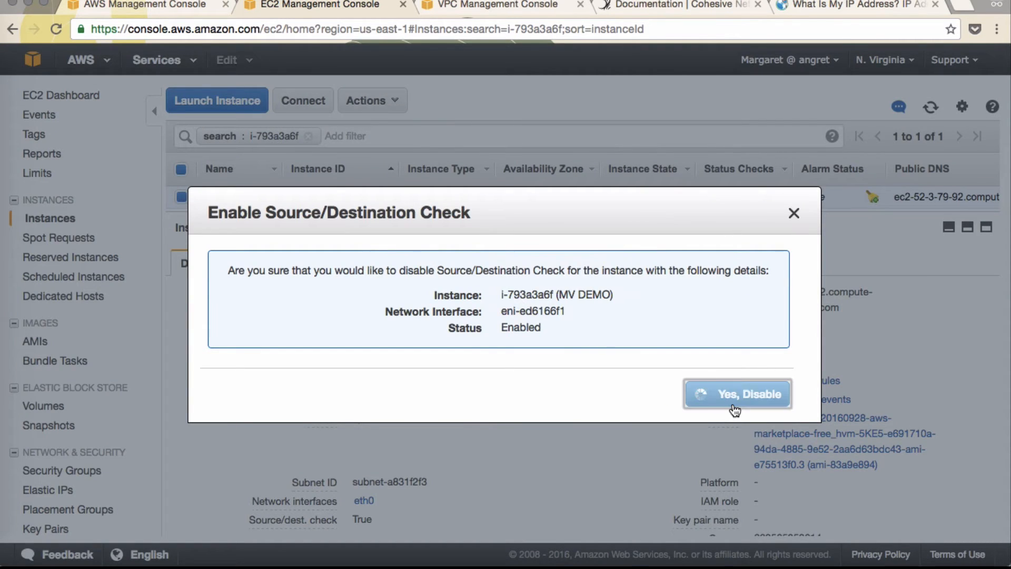
pyautogui.click(737, 394)
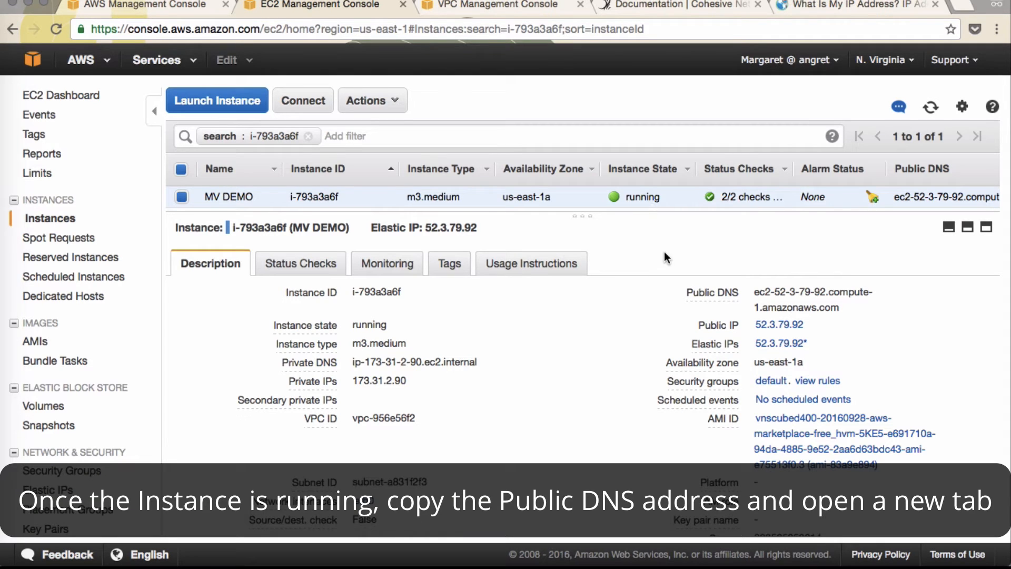
pyautogui.moveTo(755, 297)
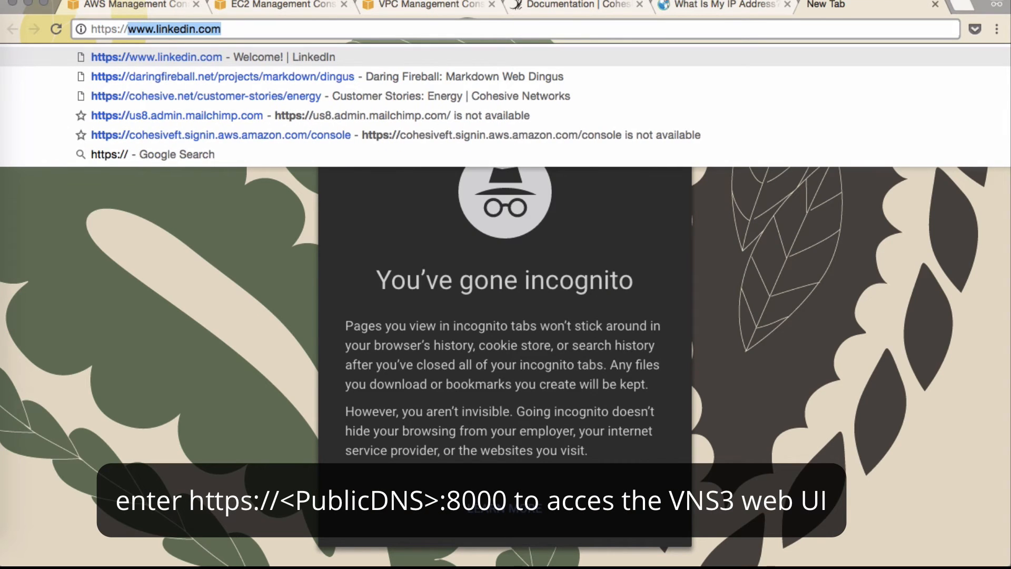
pyautogui.write('https://ec2-52-3-79-92.compute-1.amazonaws.com:')
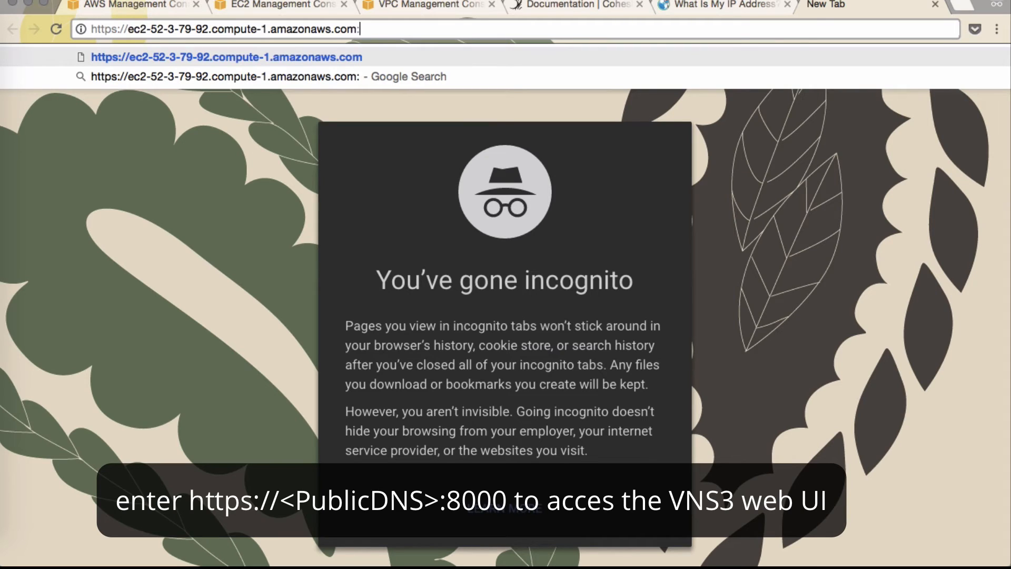
pyautogui.write('8000')
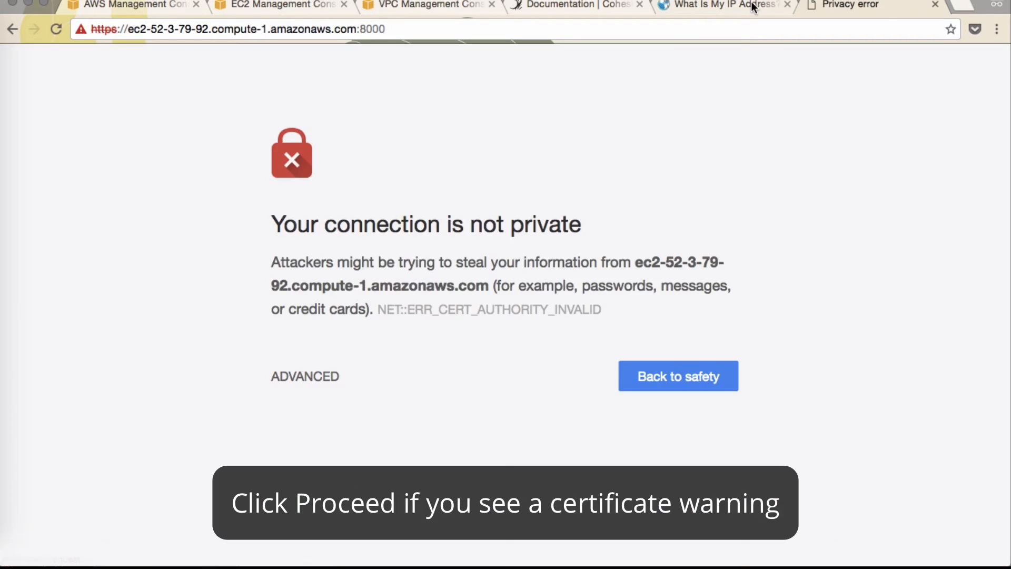
pyautogui.click(304, 376)
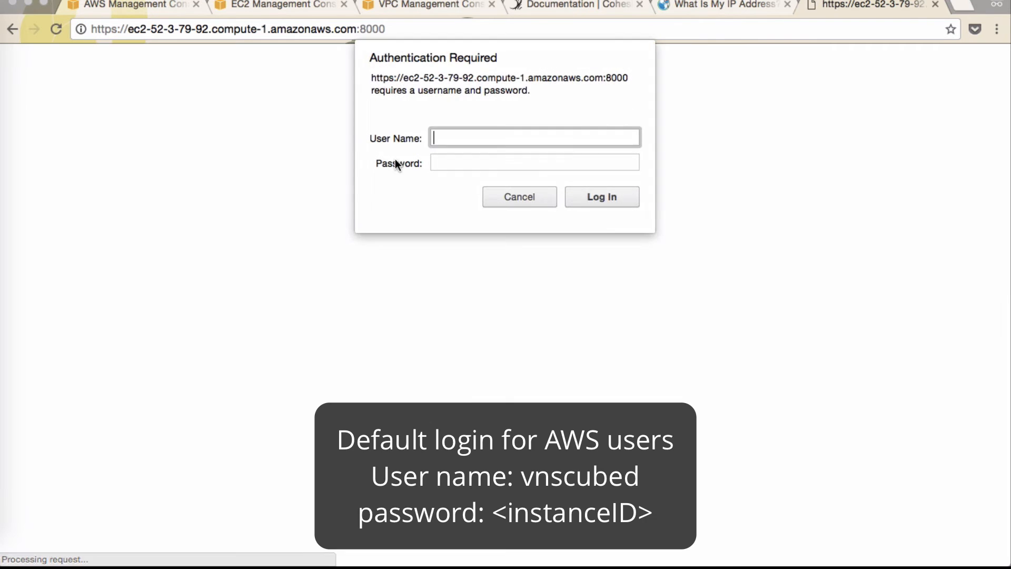
pyautogui.write('vnscu')
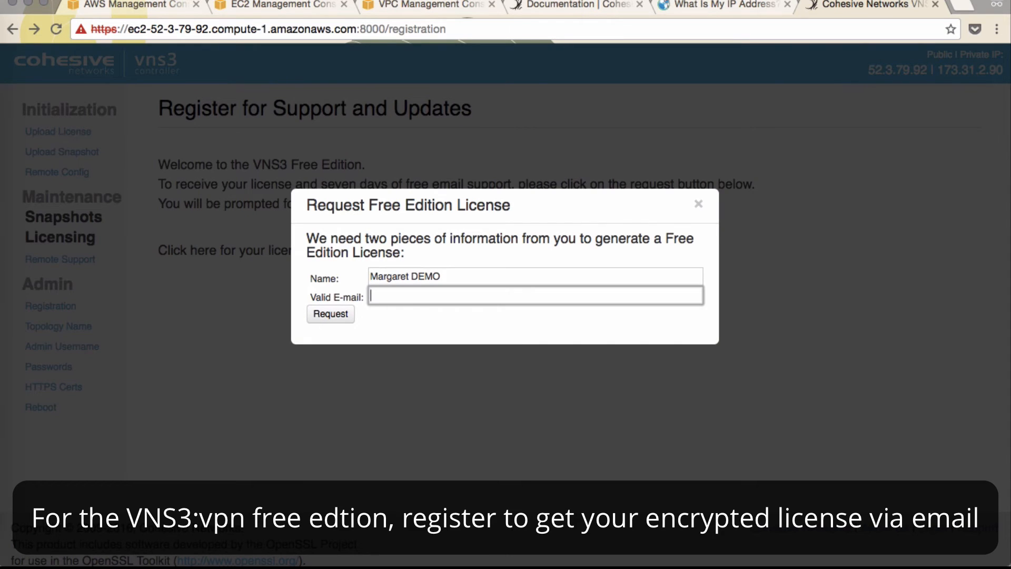
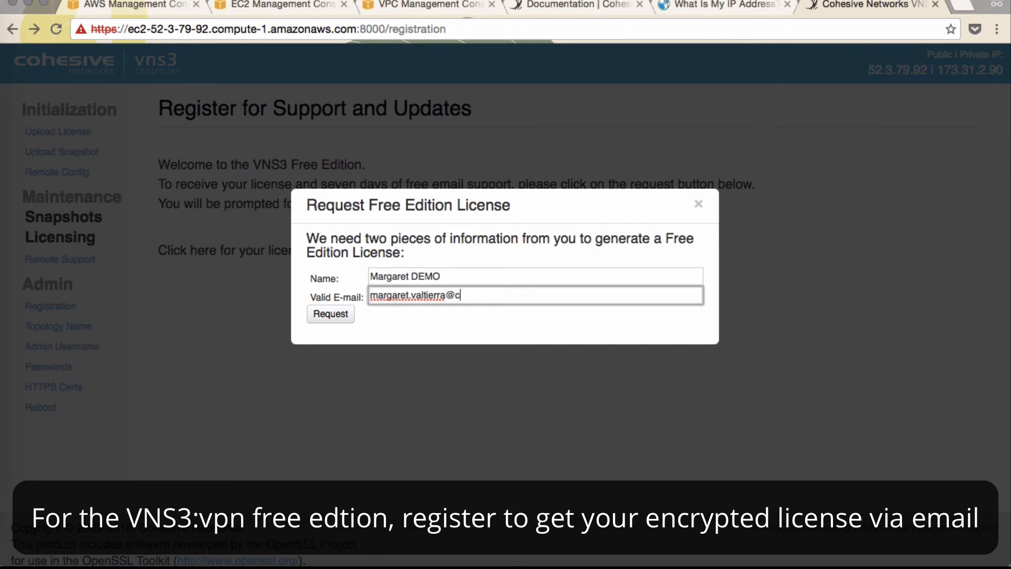
pyautogui.click(330, 314)
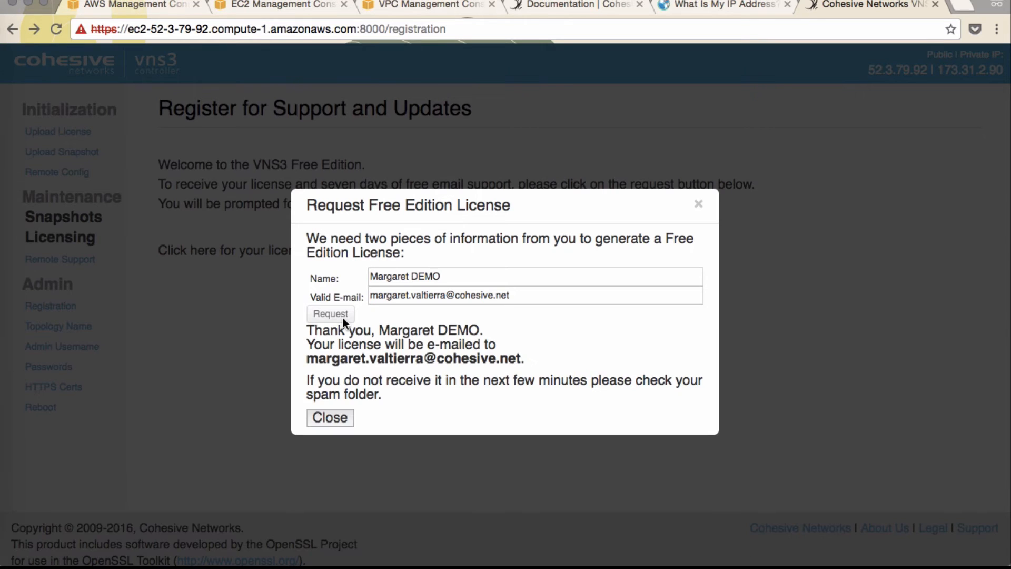
pyautogui.click(330, 417)
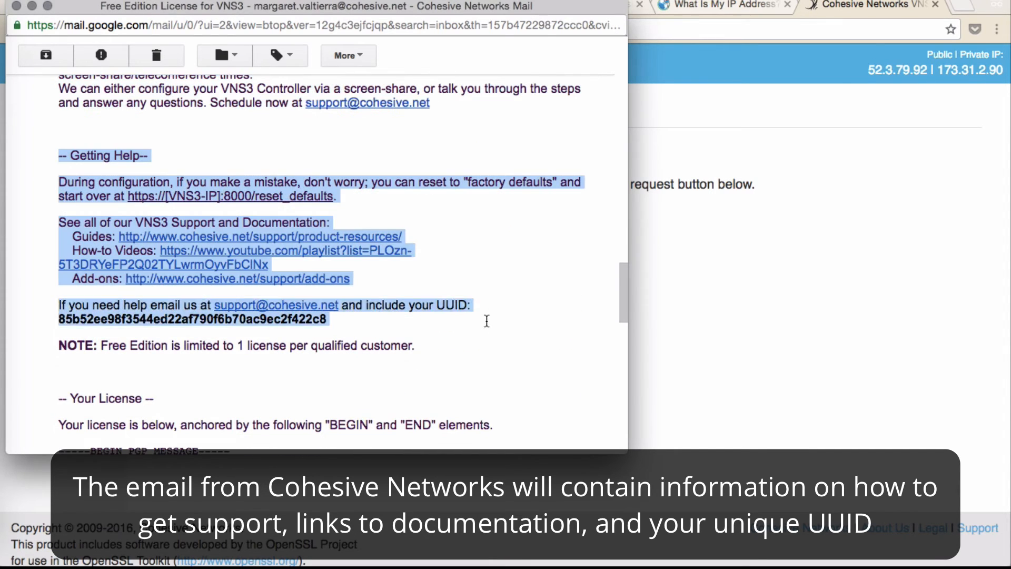
# Copy the PGP license block from the Cohesive Networks email and return to VNS3.
pyautogui.scroll(-3)
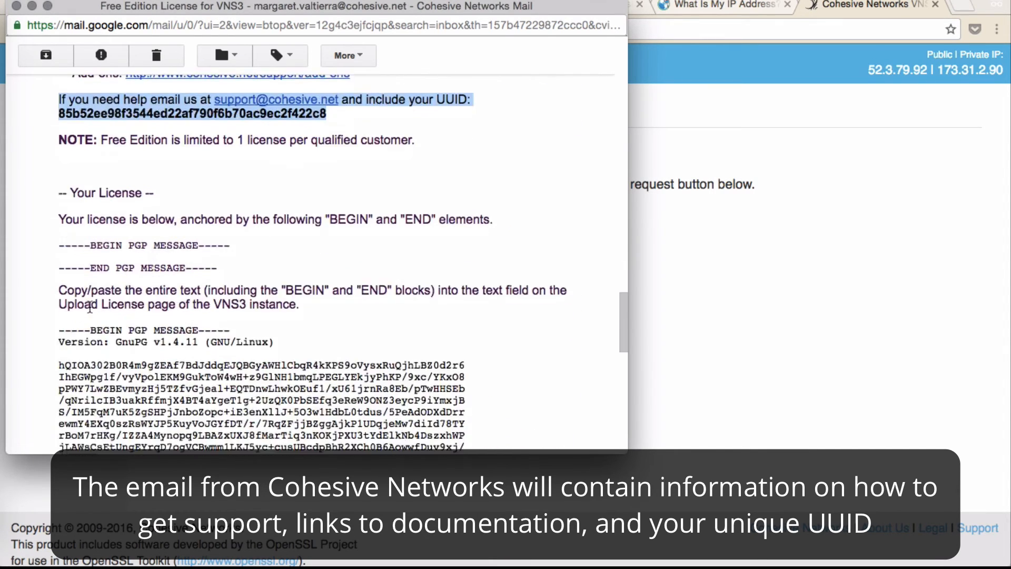
pyautogui.scroll(-3)
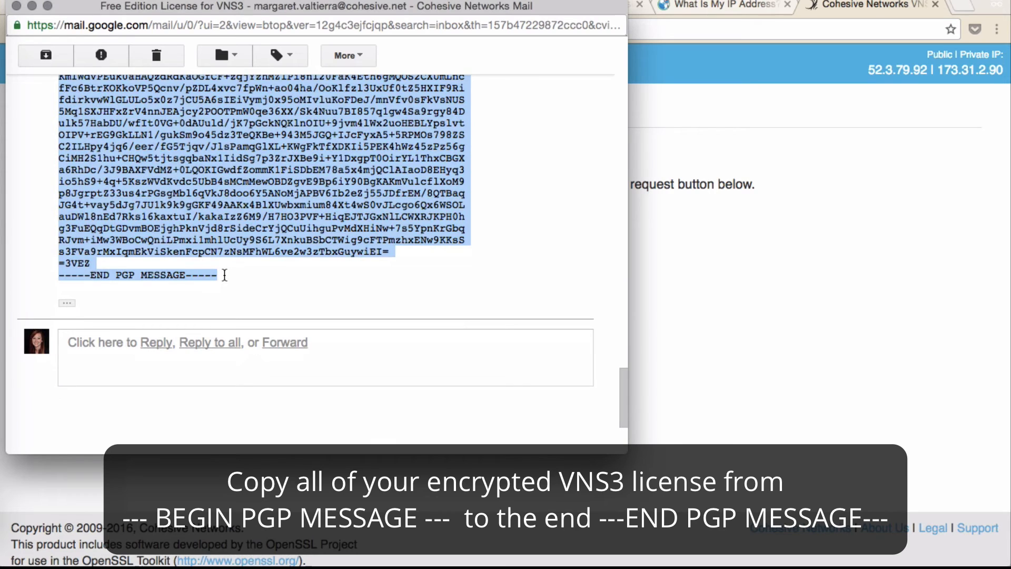
pyautogui.click(869, 4)
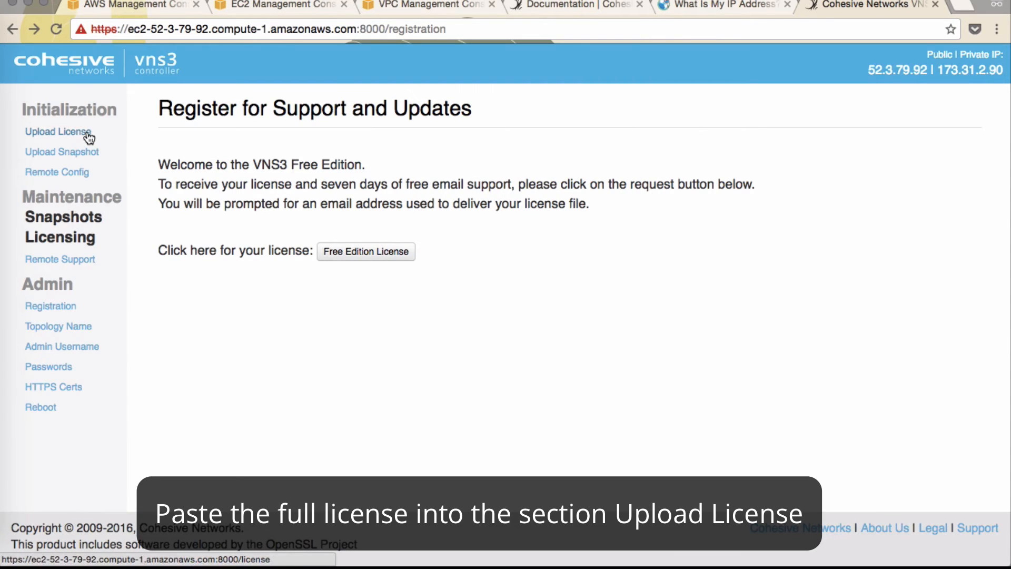
# Paste the copied Free Edition license on the Upload License page and submit it.
pyautogui.click(58, 131)
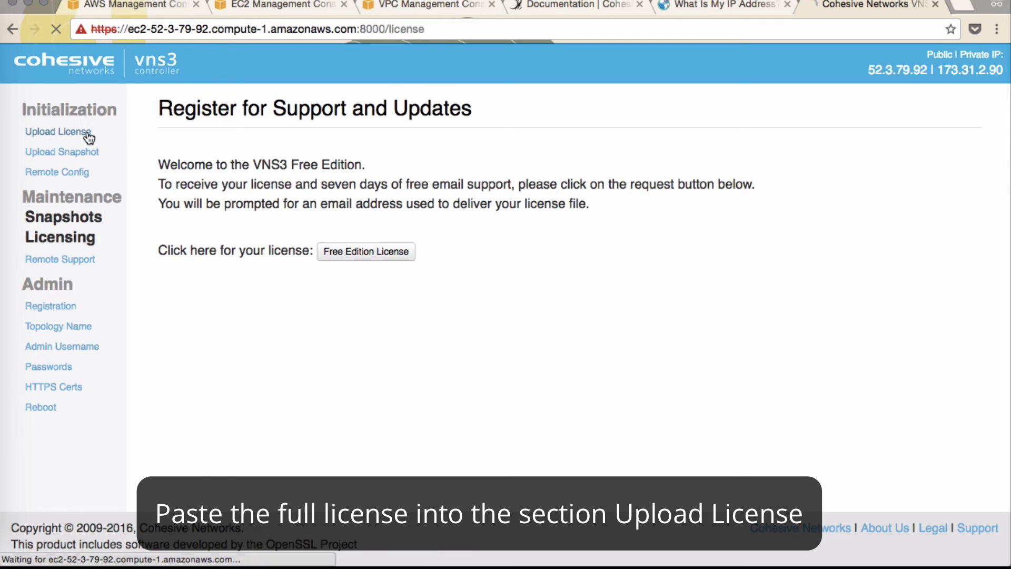
pyautogui.click(57, 131)
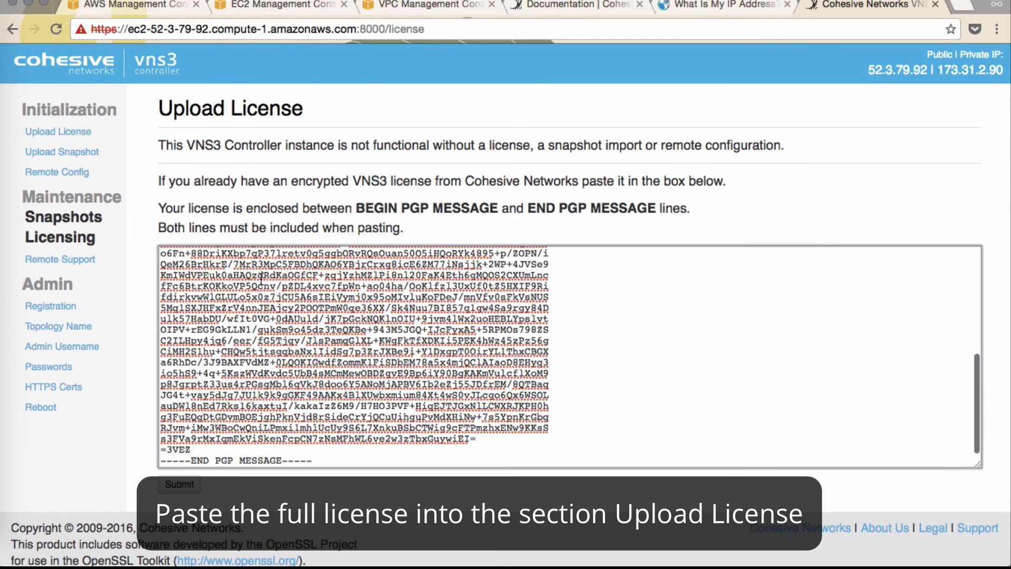
pyautogui.click(178, 485)
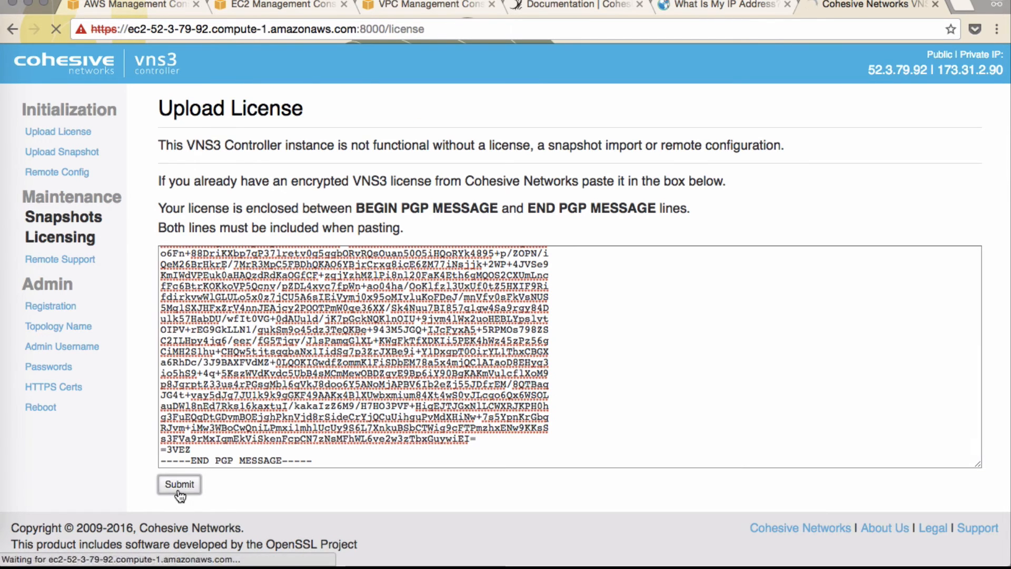
pyautogui.click(179, 485)
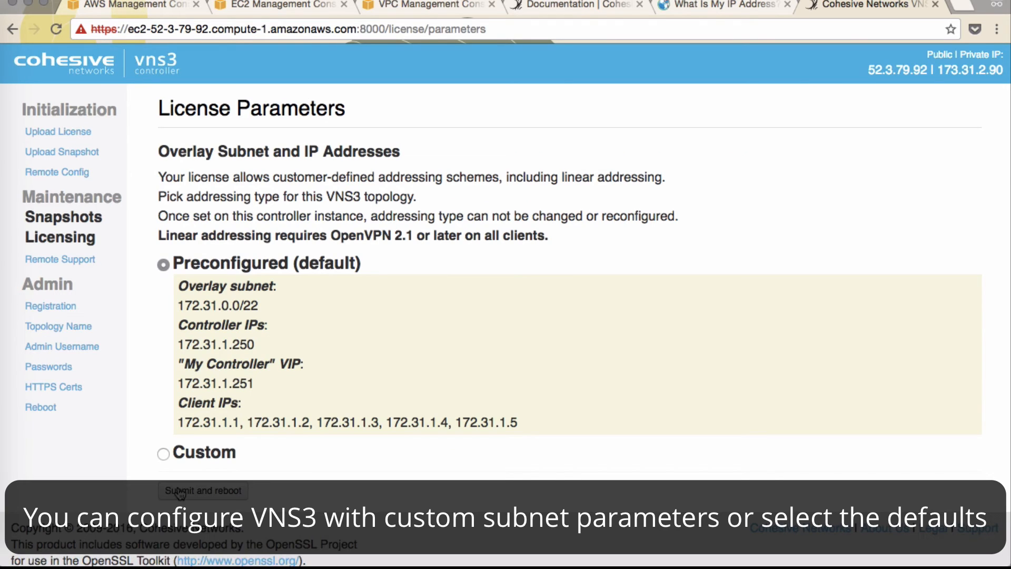
pyautogui.moveTo(165, 449)
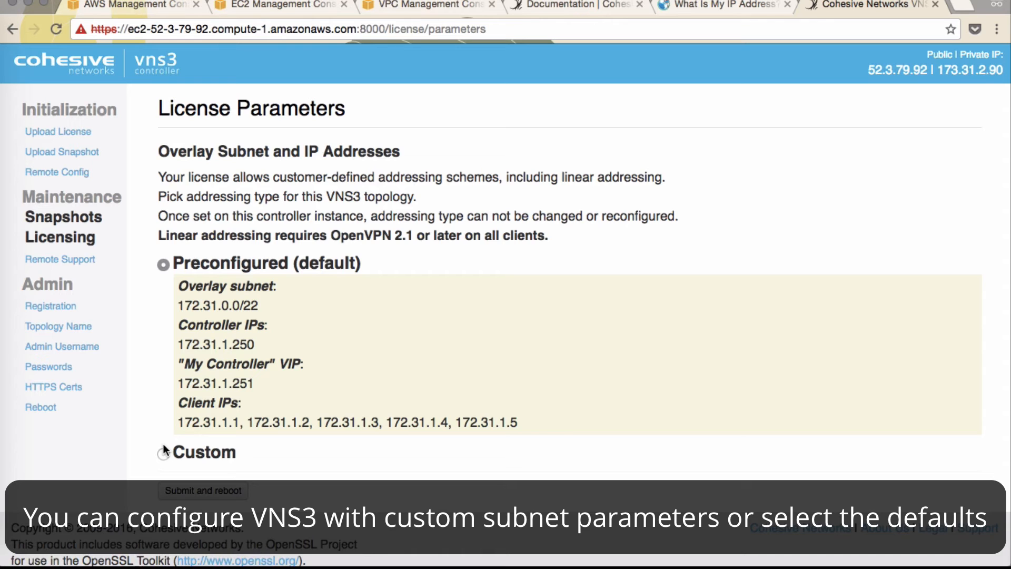
# Keep Preconfigured (default) addressing, submit, and confirm the controller reboot.
pyautogui.click(165, 451)
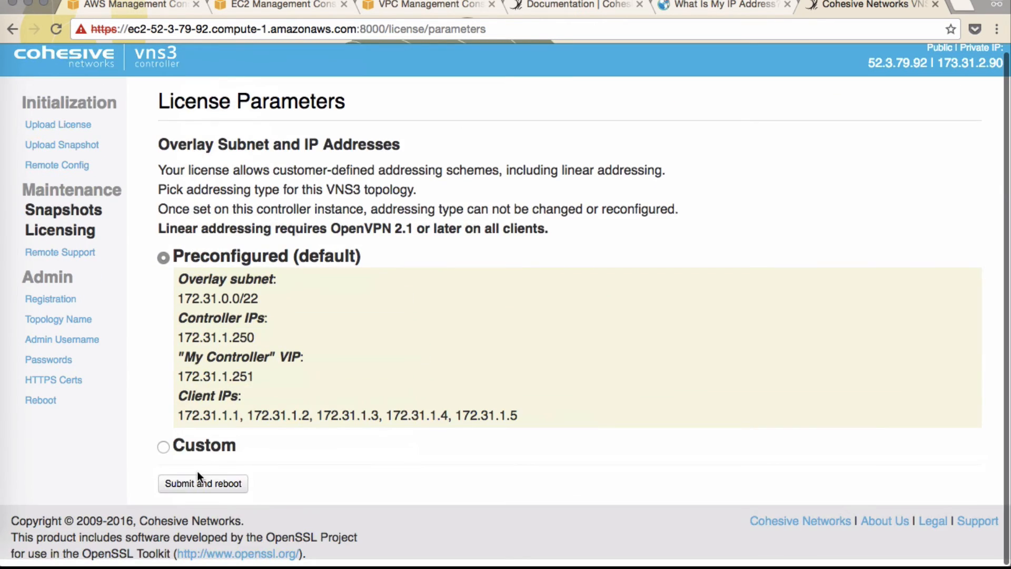
pyautogui.click(202, 483)
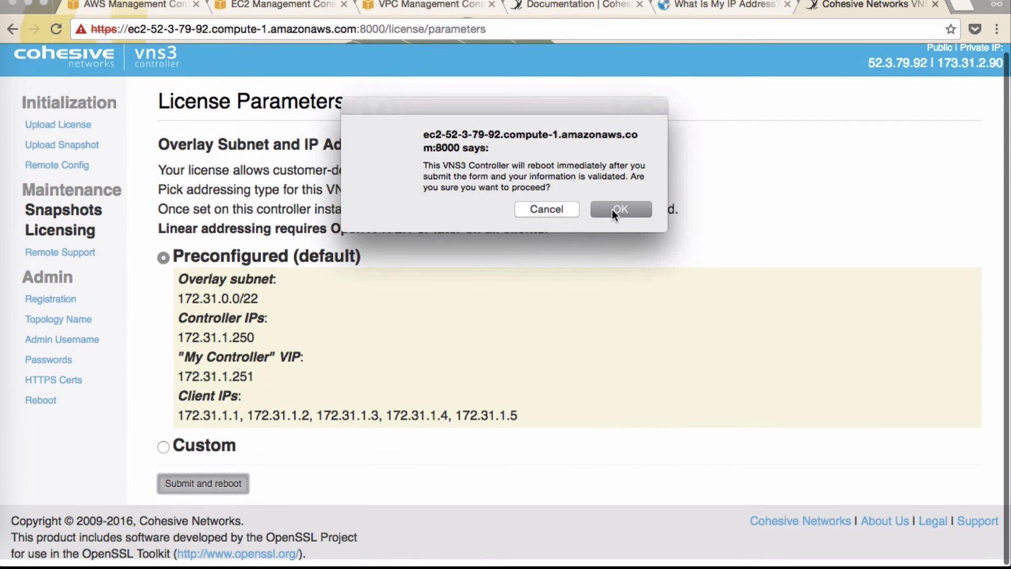
pyautogui.click(621, 209)
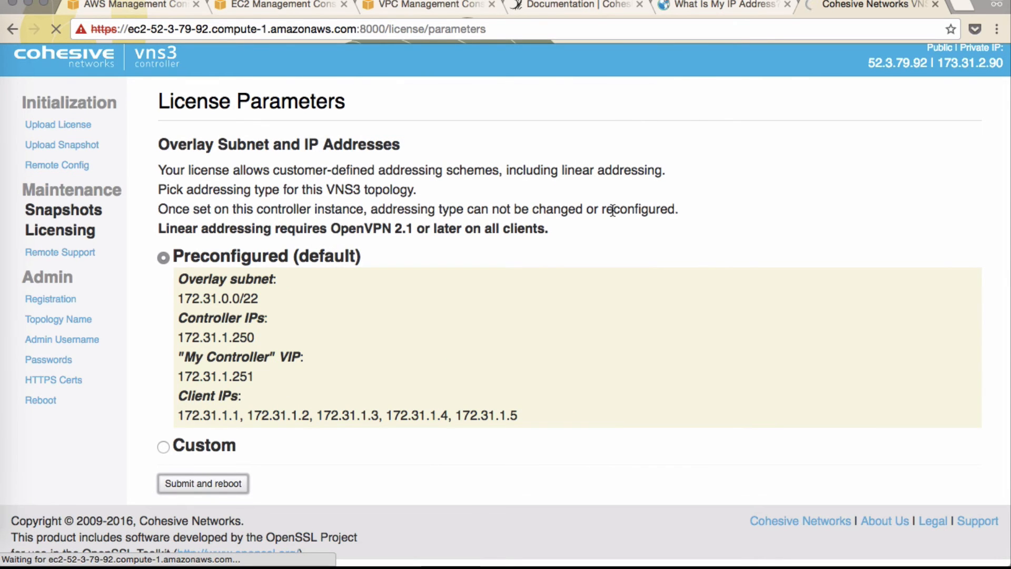
pyautogui.click(202, 483)
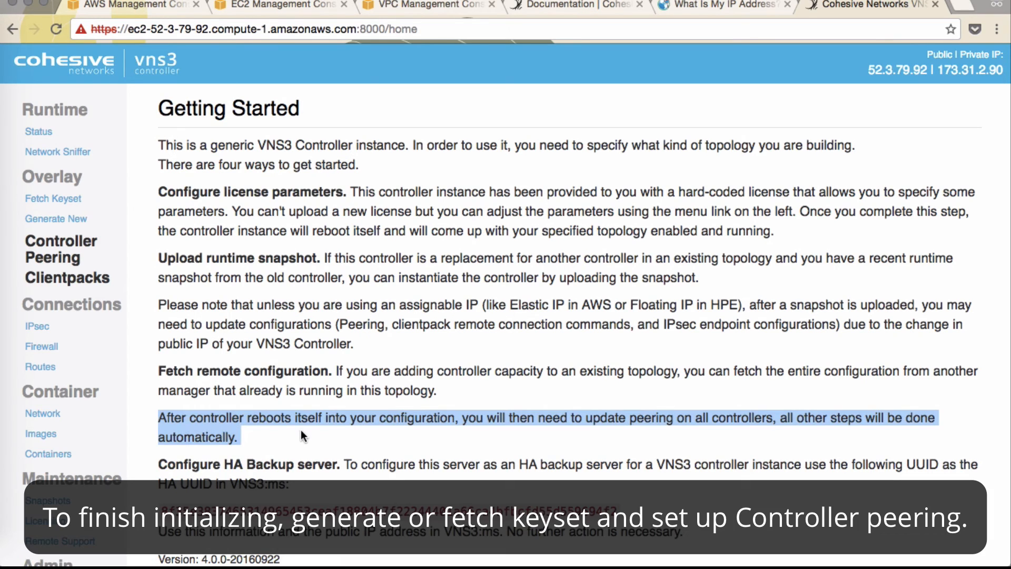
pyautogui.moveTo(526, 441)
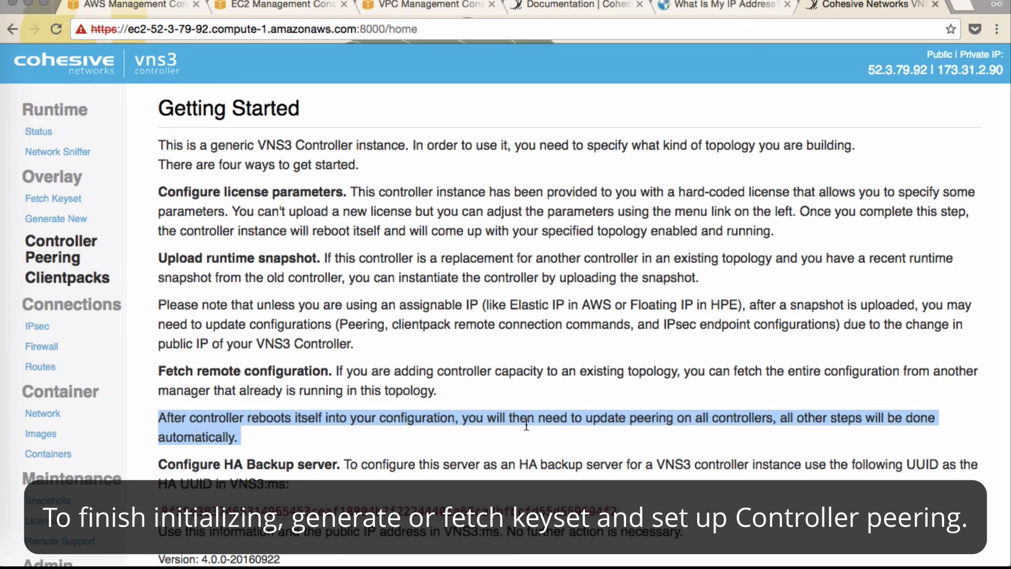
pyautogui.moveTo(53, 198)
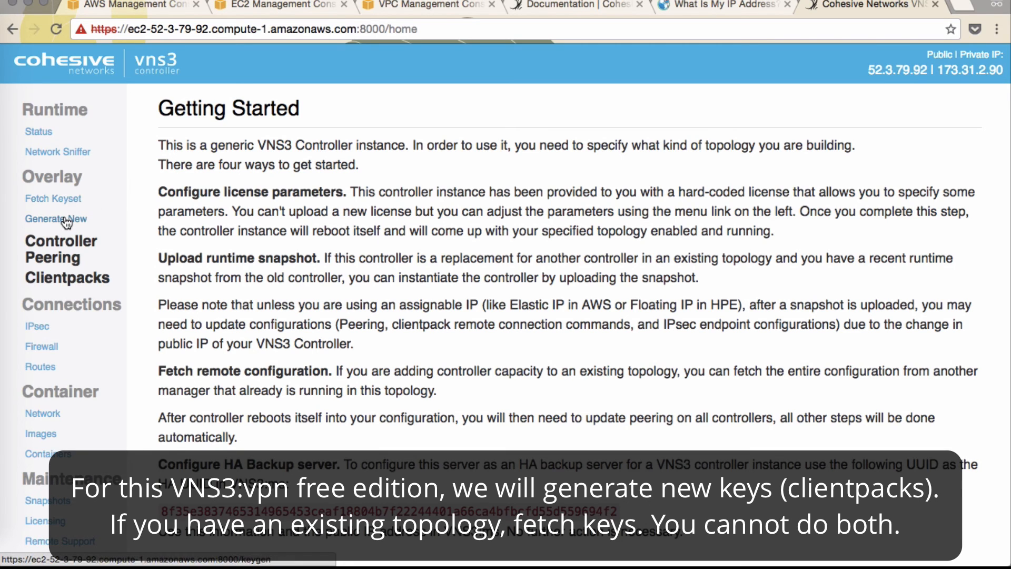
# Generate a new keyset for topology 'DEMO' with a security token.
pyautogui.click(55, 219)
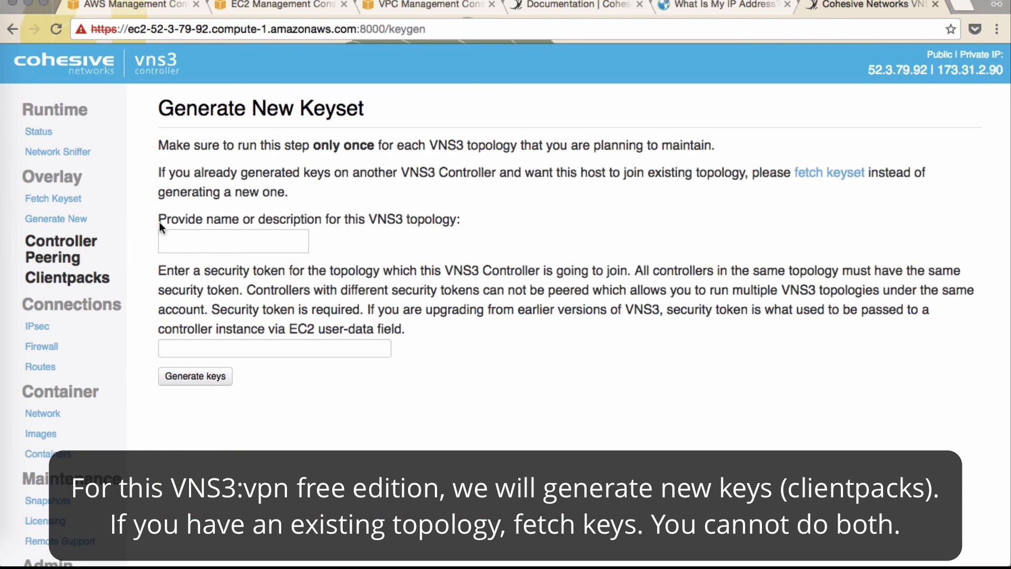
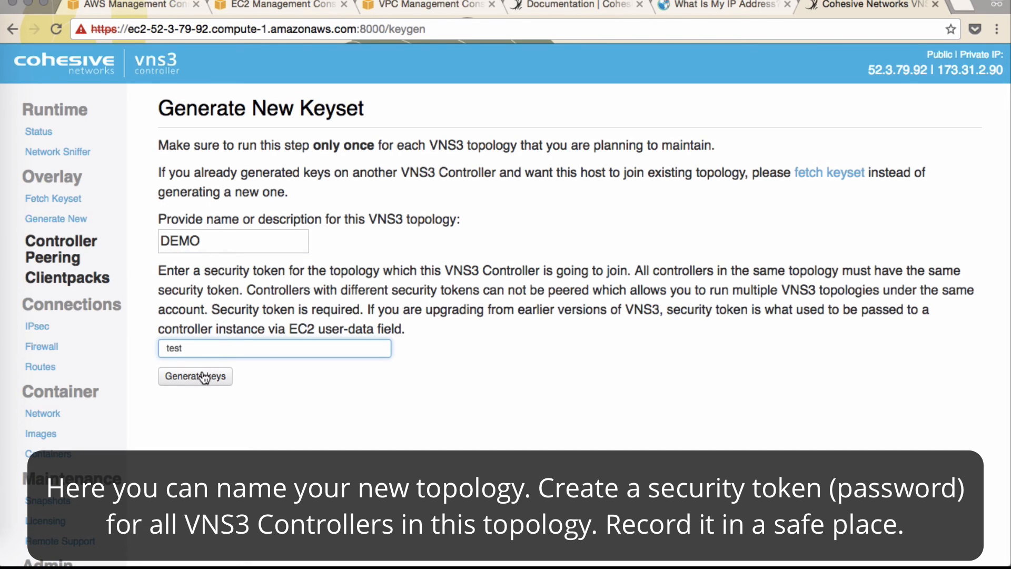
pyautogui.click(194, 376)
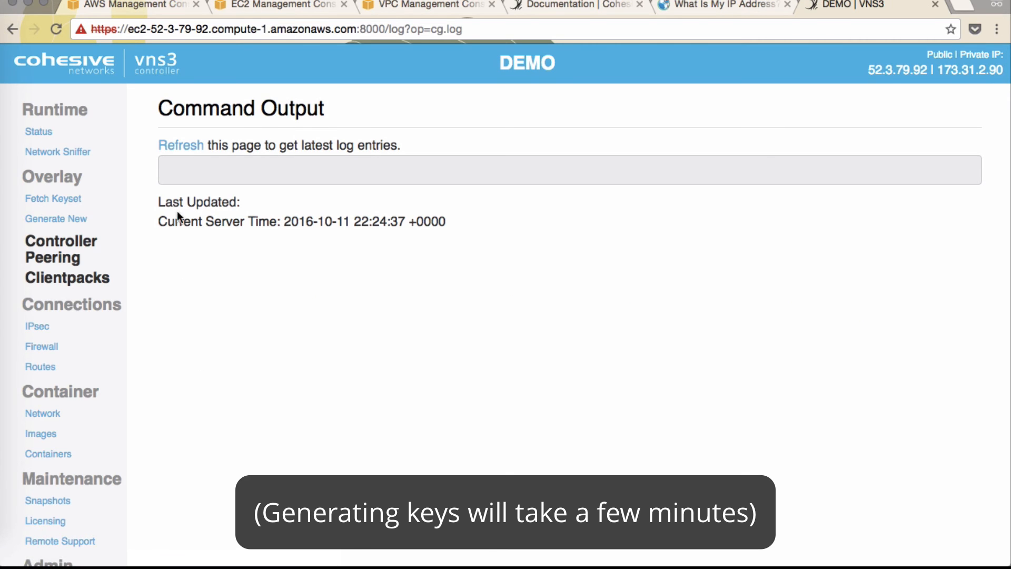
# Refresh the command output until key generation completes, then go to Controller Peering.
pyautogui.click(181, 145)
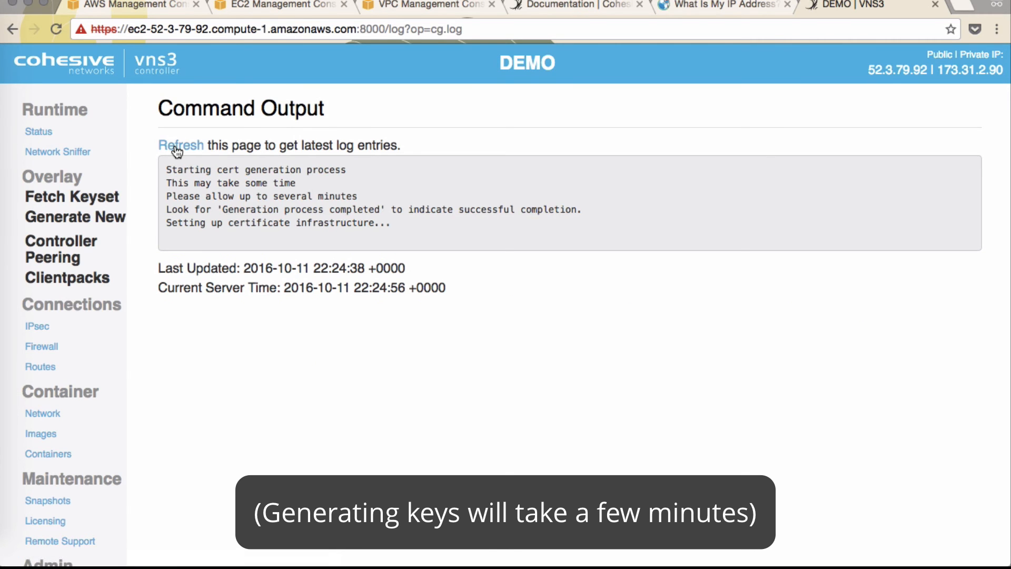
pyautogui.click(180, 145)
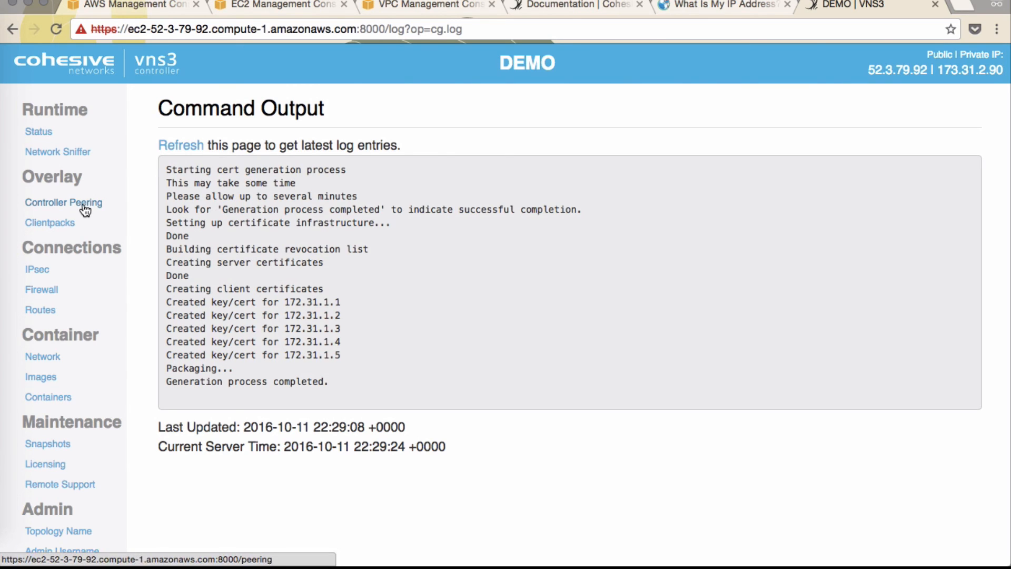
pyautogui.click(64, 202)
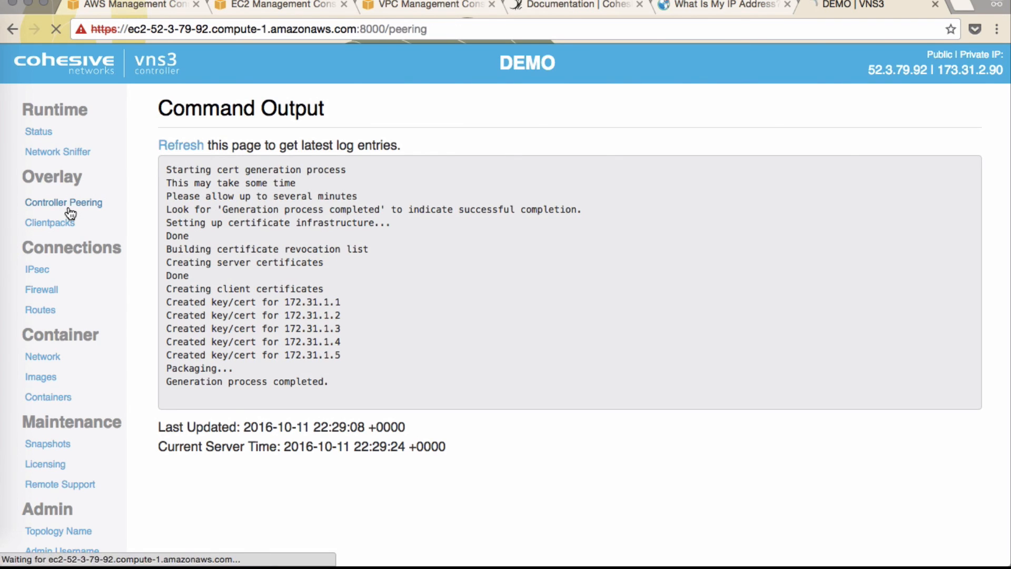
# Save this instance as Controller #1 and refresh the log until routing is configured.
pyautogui.click(63, 202)
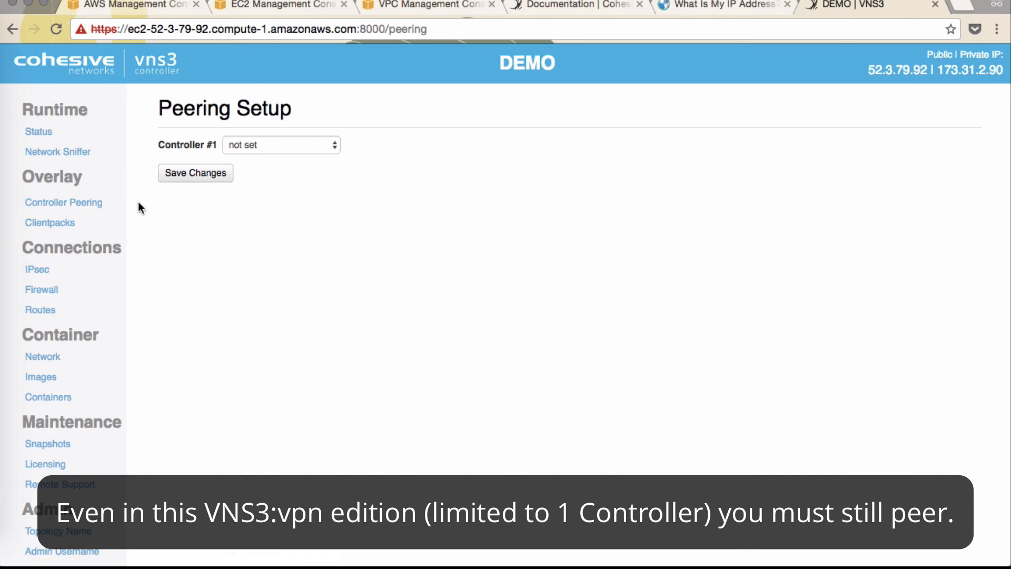
pyautogui.moveTo(245, 149)
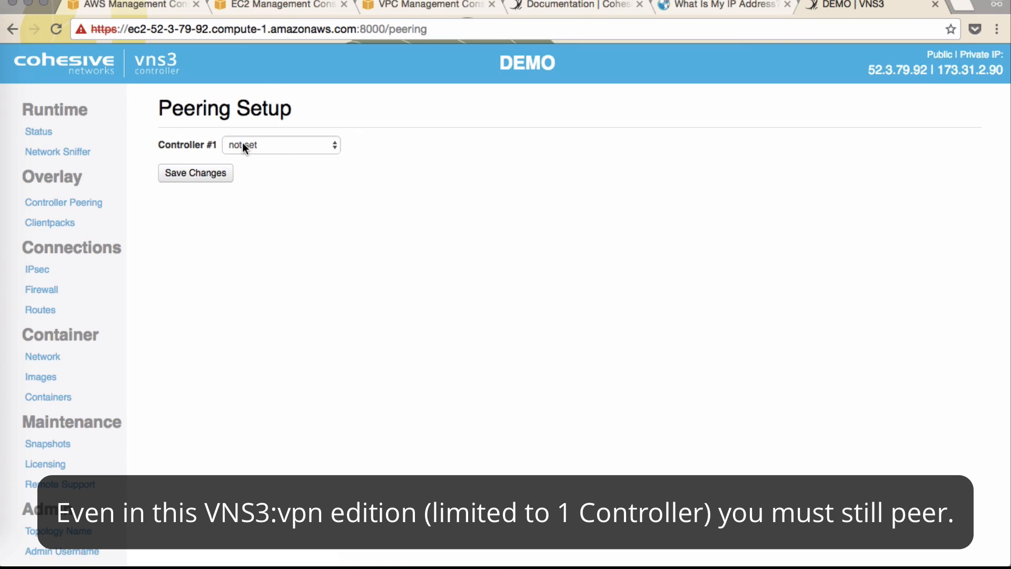
pyautogui.click(281, 145)
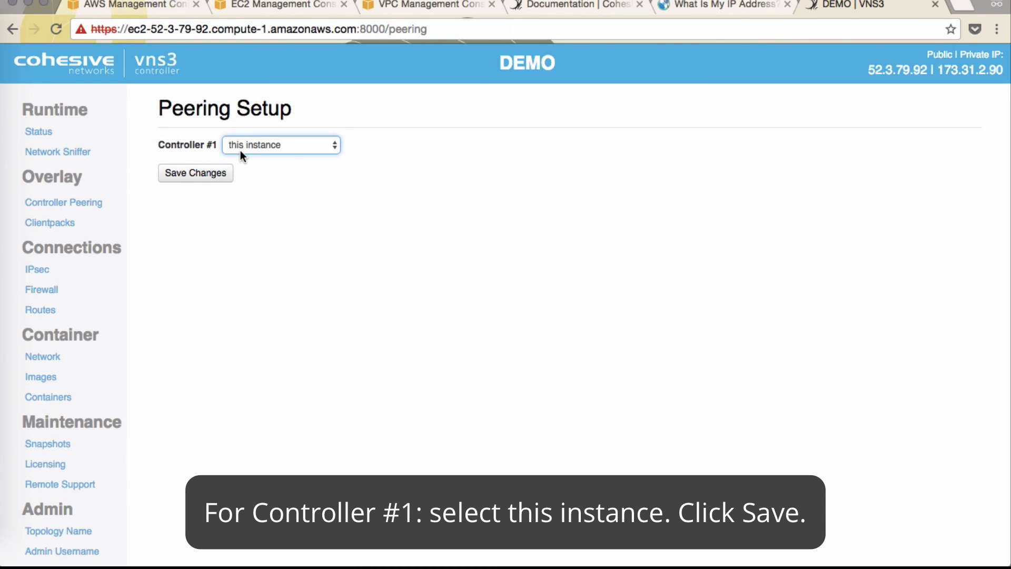
pyautogui.click(195, 172)
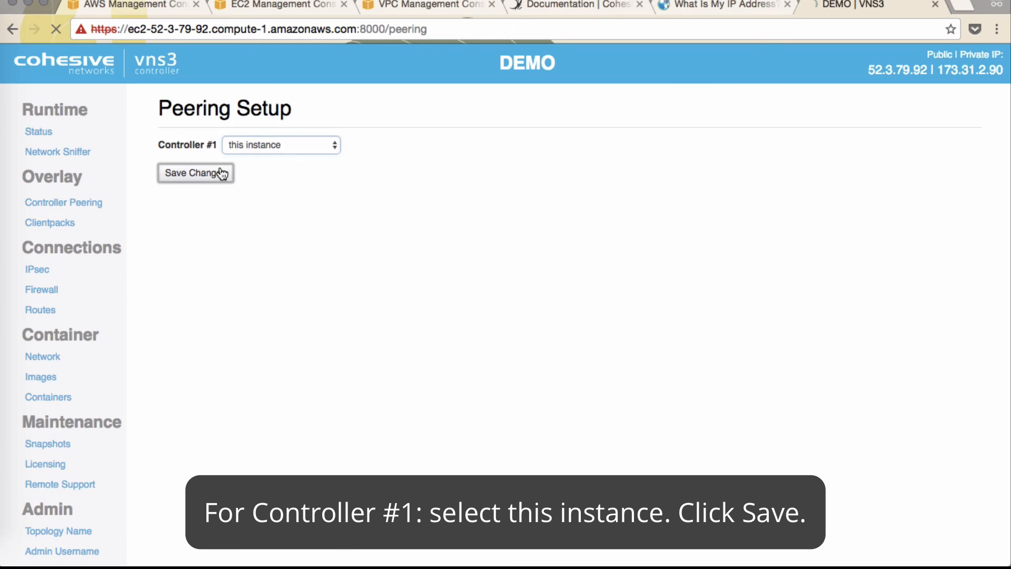
pyautogui.click(195, 173)
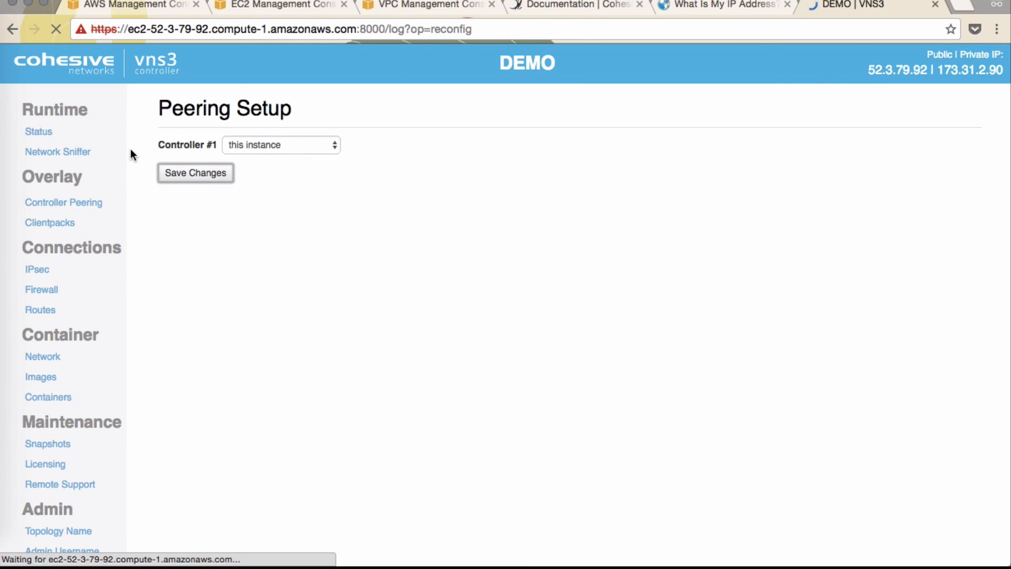
pyautogui.click(195, 173)
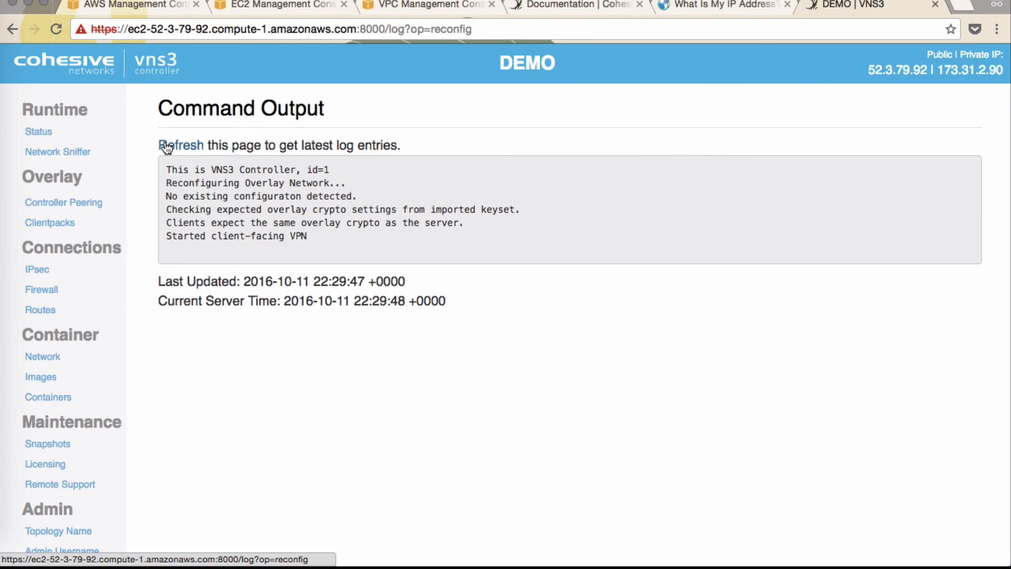
pyautogui.click(182, 146)
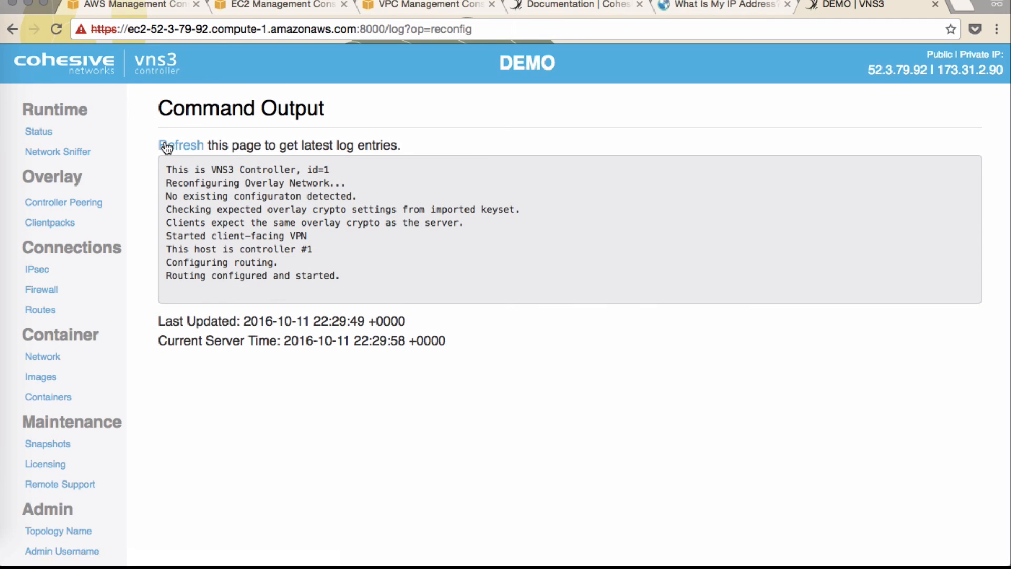